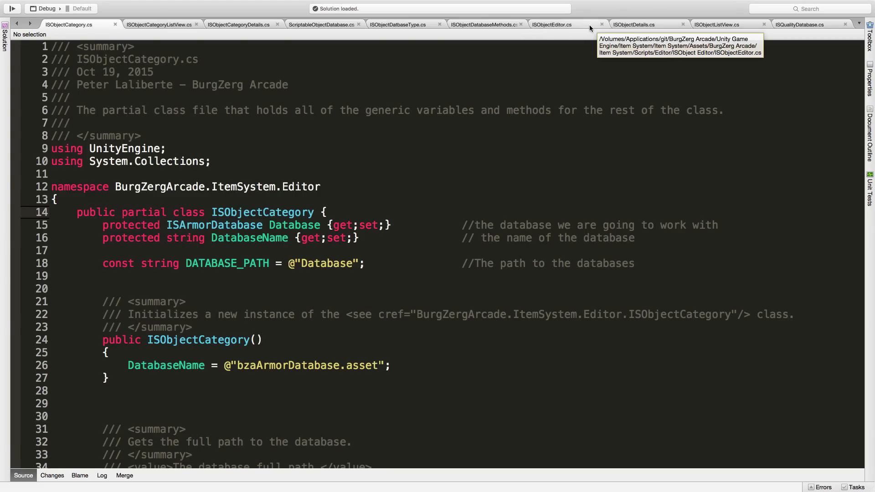
Step: Uncomment the weapondbt.OnEnable() and adbt.OnEnable() calls in ISObjectEditor.cs
left_click(717, 25)
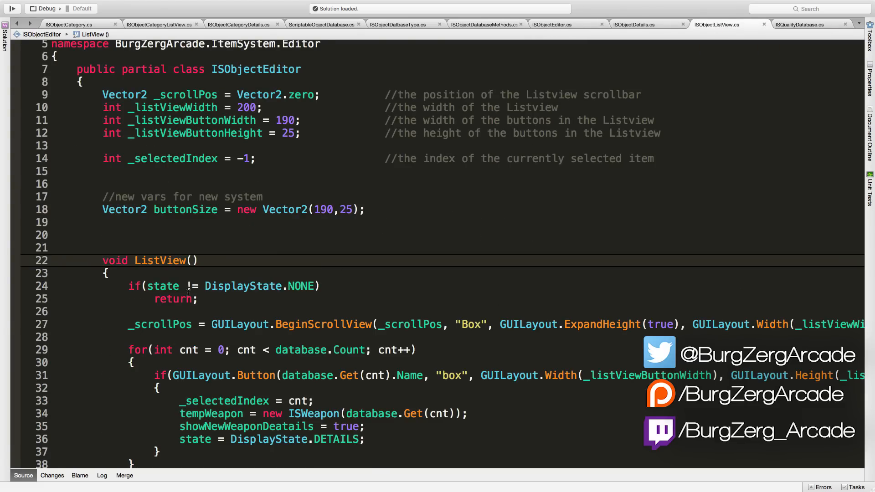
mouse_move(583, 41)
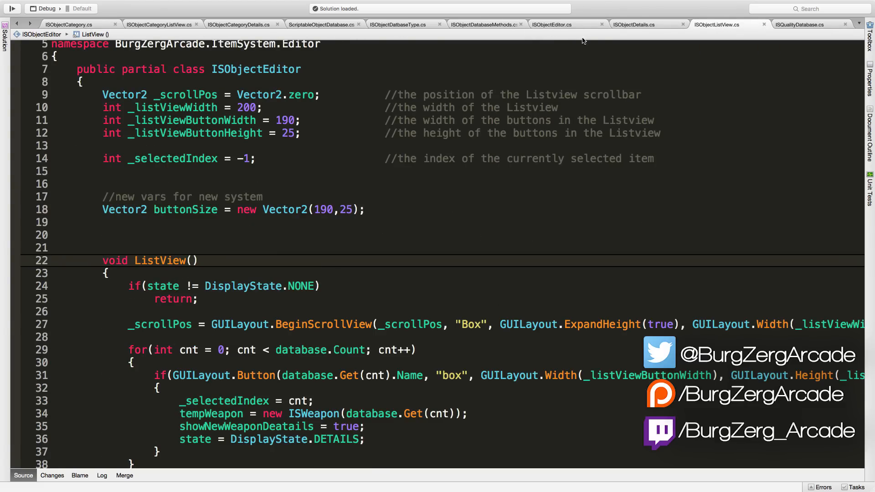
left_click(634, 24)
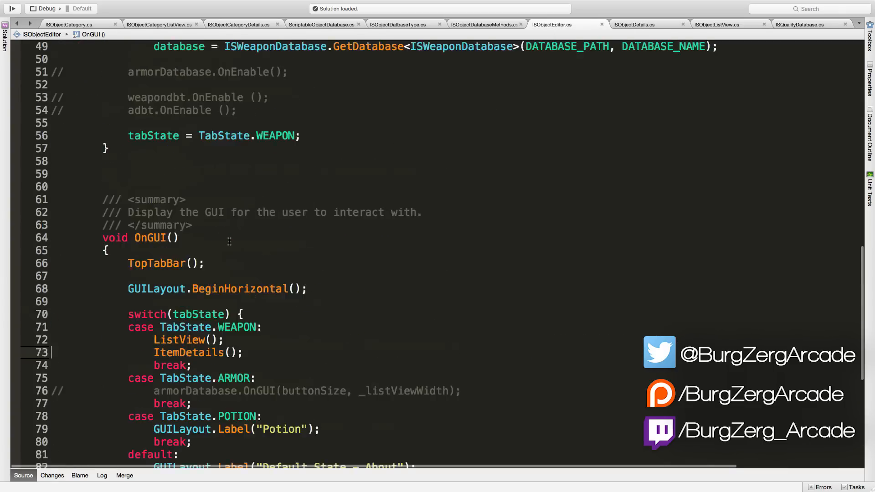
scroll("up", 3)
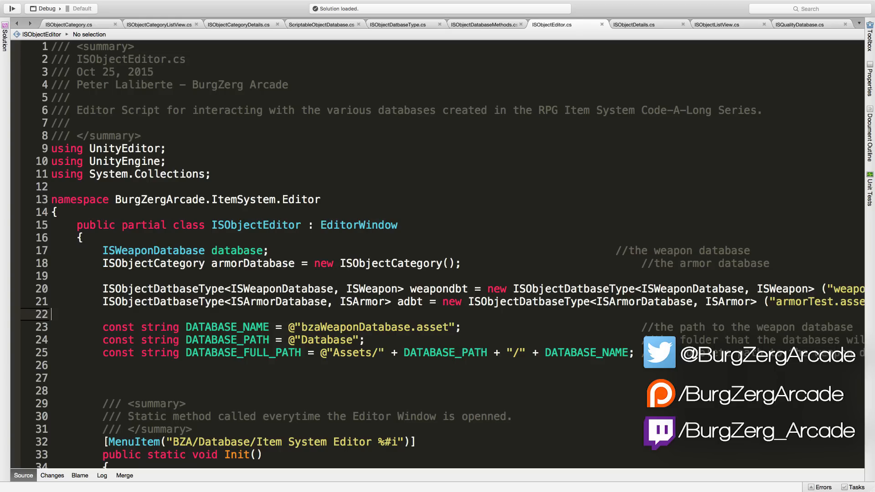
scroll("down", 3)
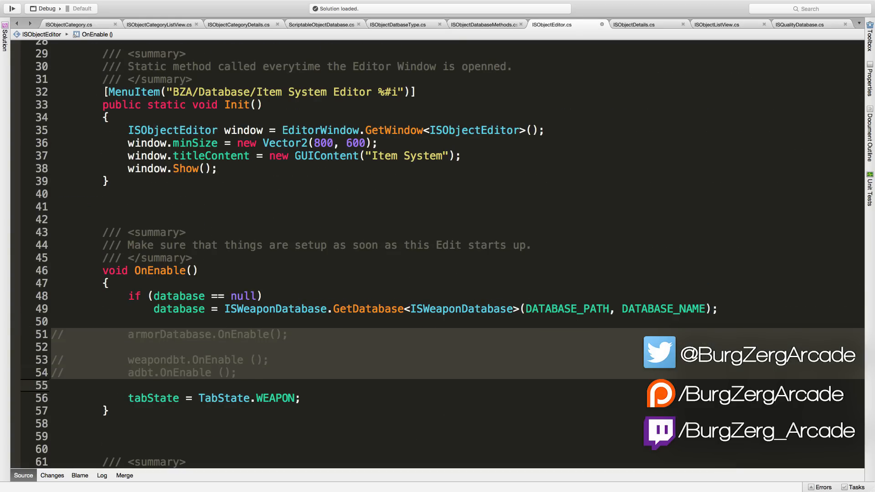
scroll("down", 3)
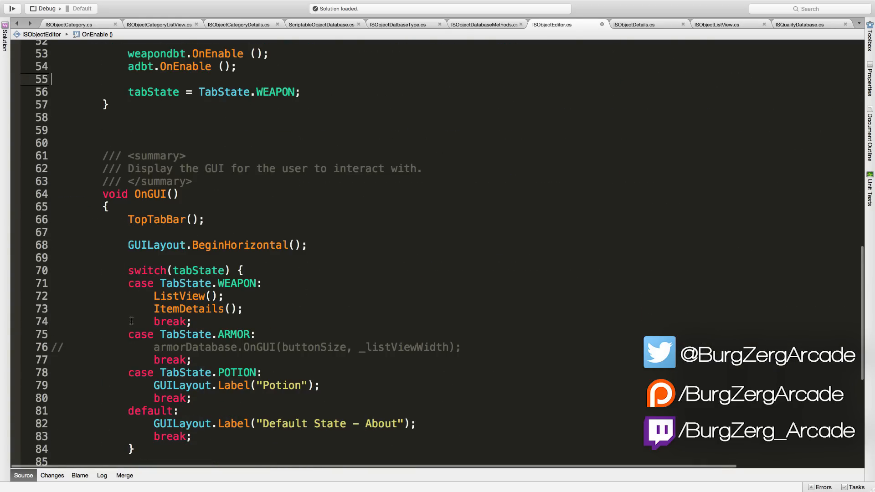
scroll("down", 3)
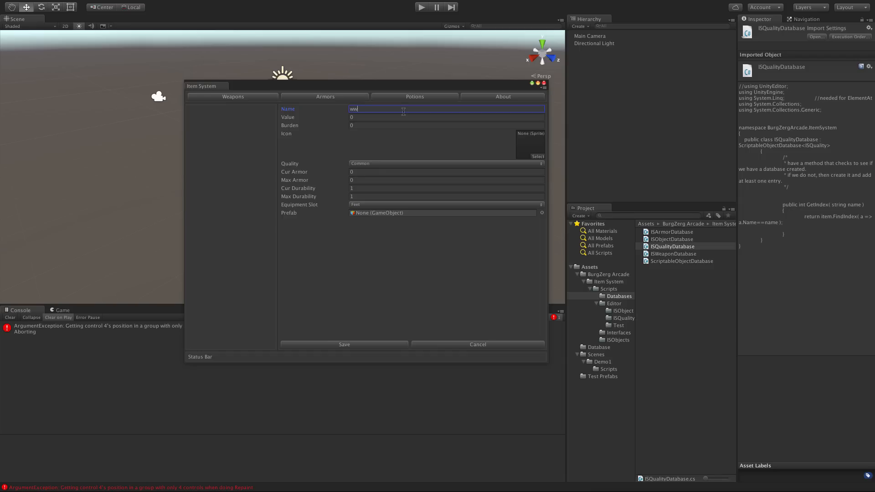
Step: Name the new item 'w' in the Item System window and save it
type("w")
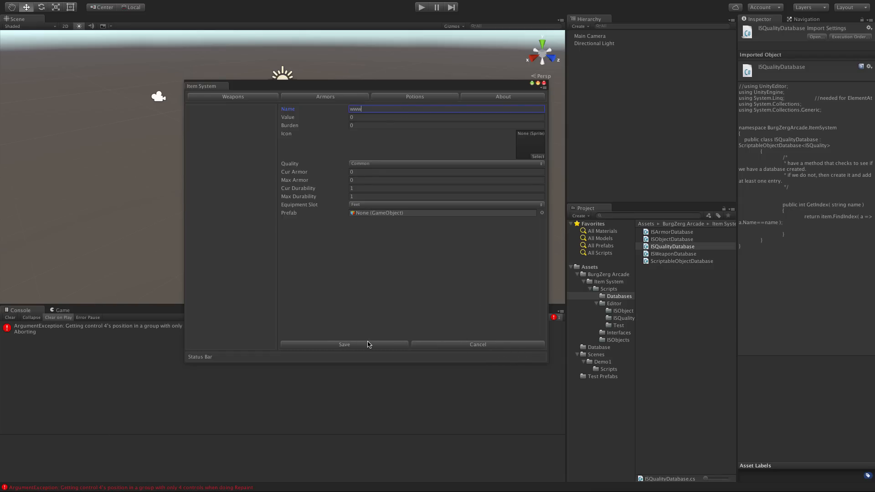
left_click(344, 345)
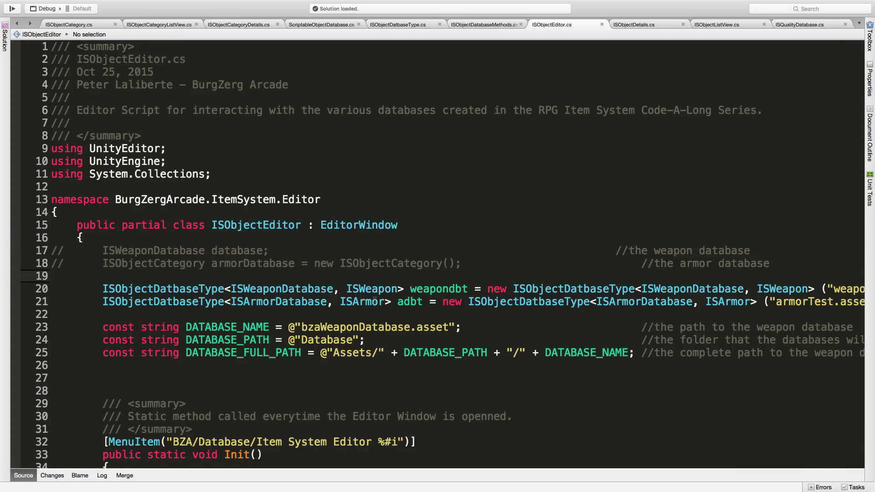
Step: Comment out the old database fields and the weapon case's ListView and ItemDetails calls
scroll("down", 3)
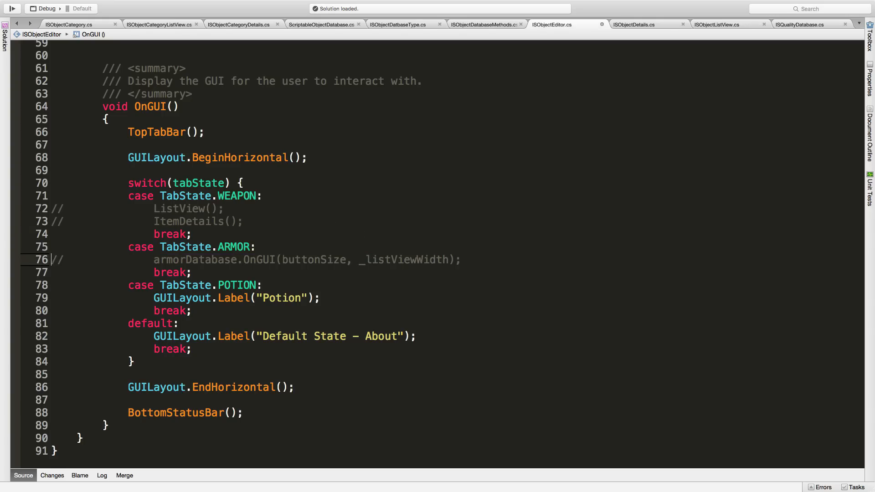
left_click(462, 259)
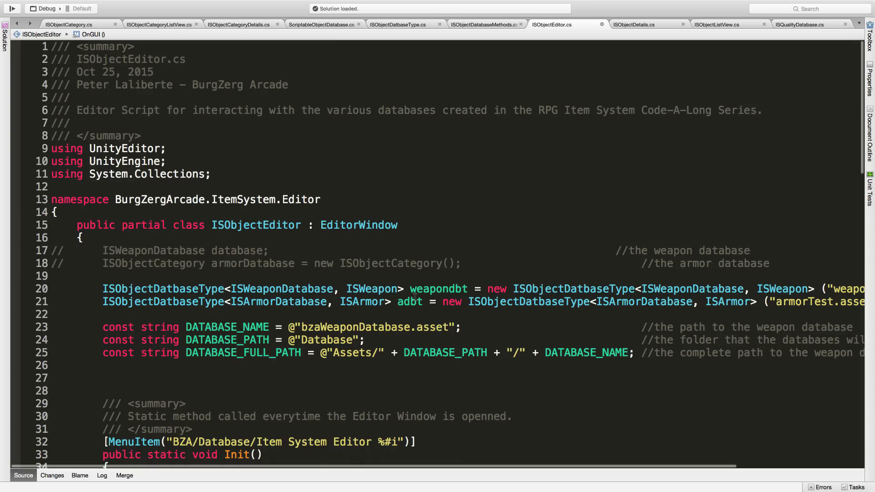
scroll("down", 3)
type("weapon")
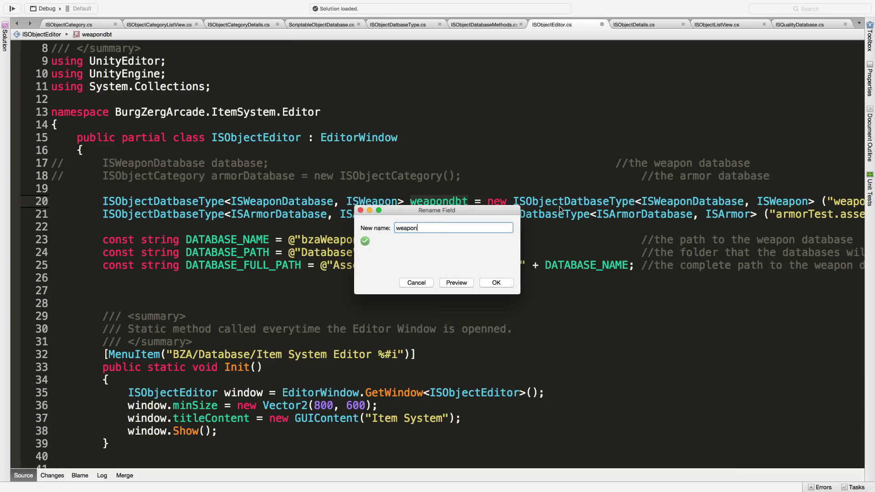
Step: Refactor-rename weapondbt to weaponDB and adbt to armorDB across ISObjectEditor
left_click(494, 283)
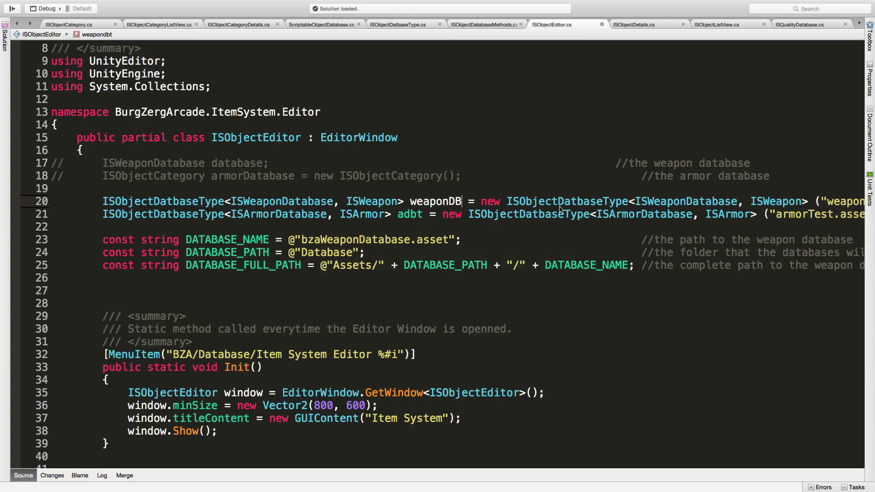
right_click(408, 213)
type("A")
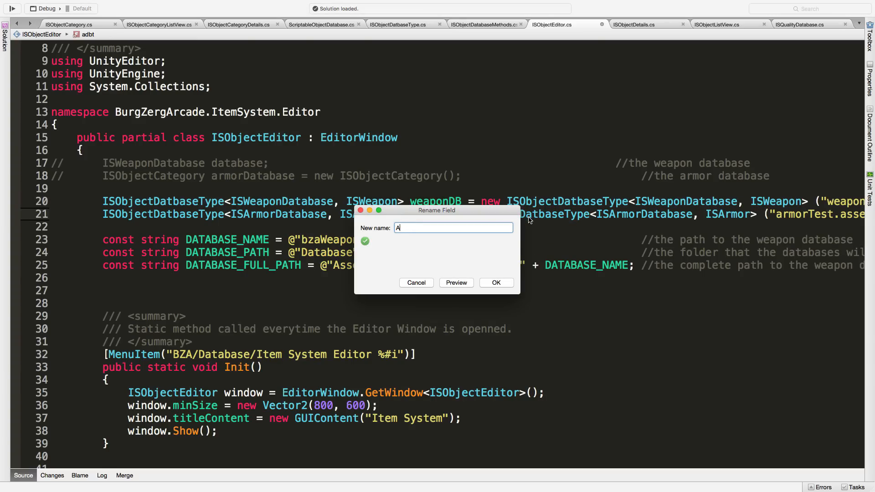
left_click(493, 282)
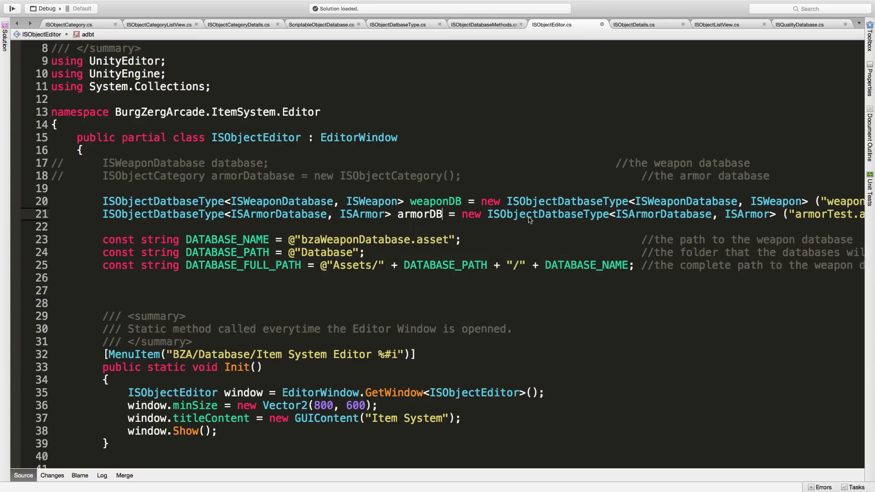
scroll("down", 3)
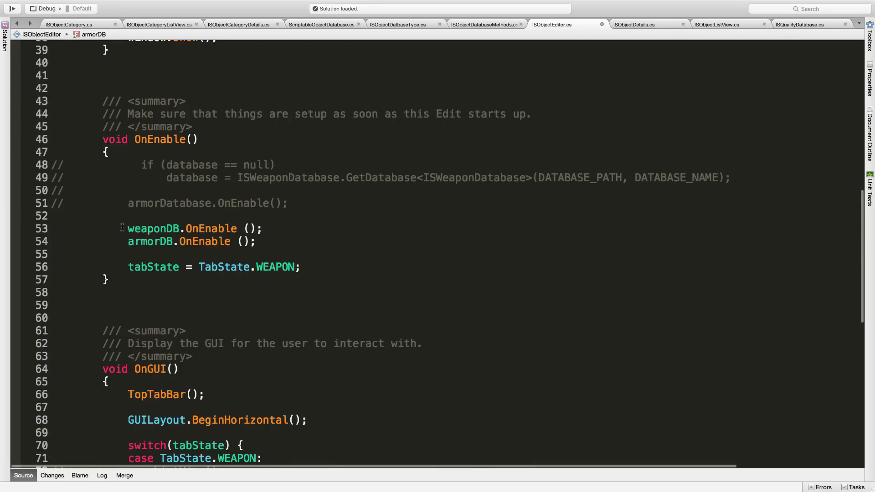
scroll("down", 3)
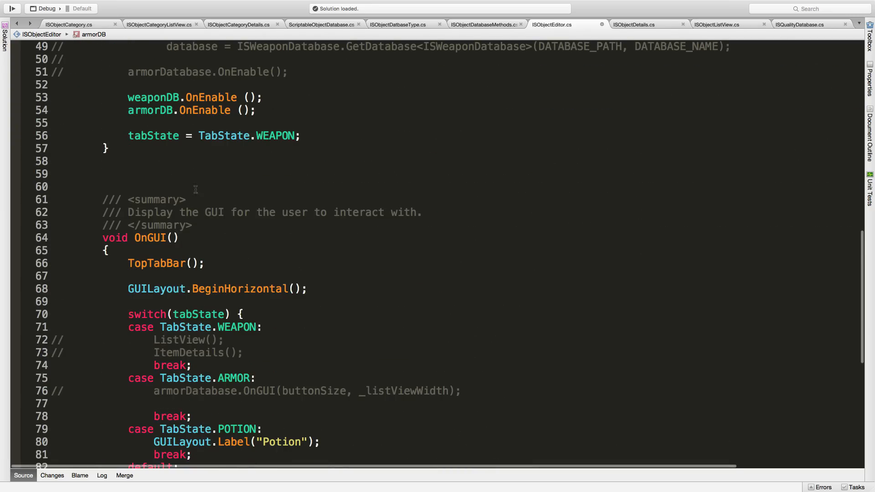
scroll("down", 3)
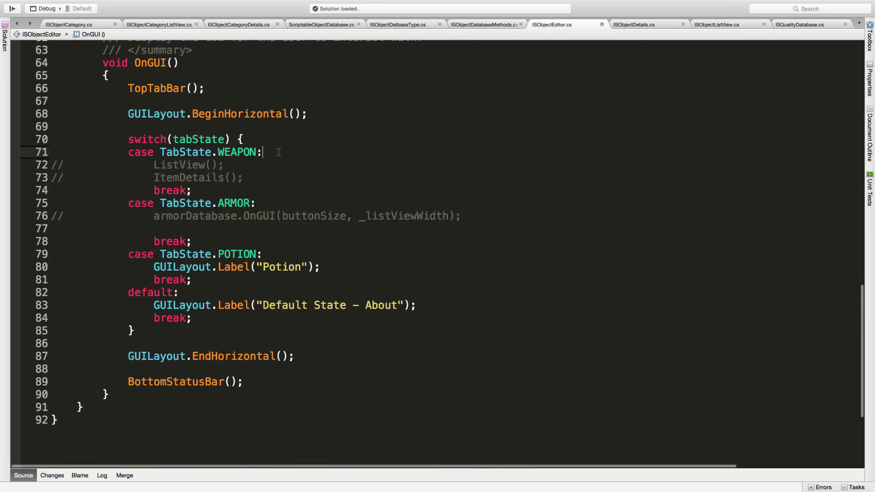
Step: Add weaponDB.OnGUI and armorDB.OnGUI(buttonSize, _listViewWidth) under the WEAPON and ARMOR cases
type("weaponDB.OnGUI ();")
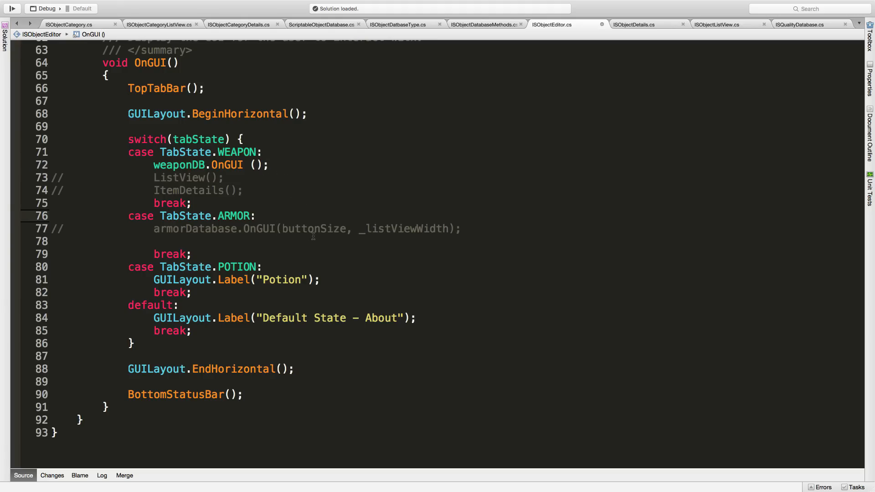
mouse_move(334, 234)
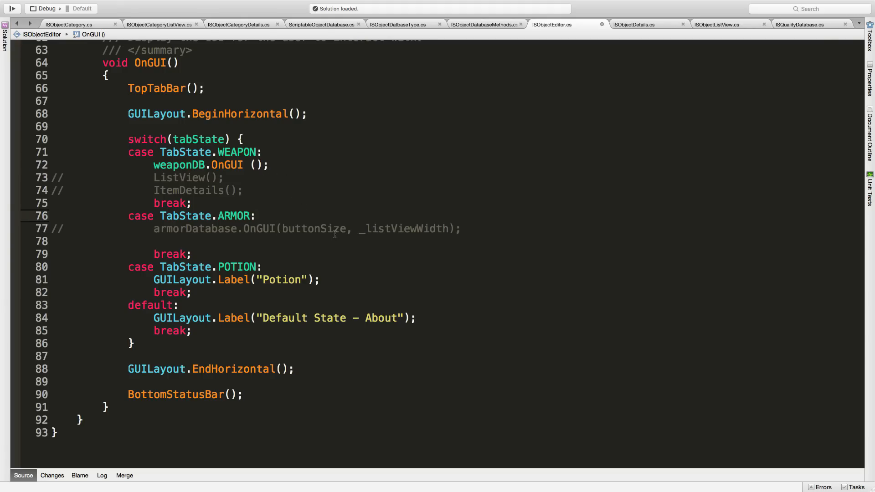
left_click(256, 216)
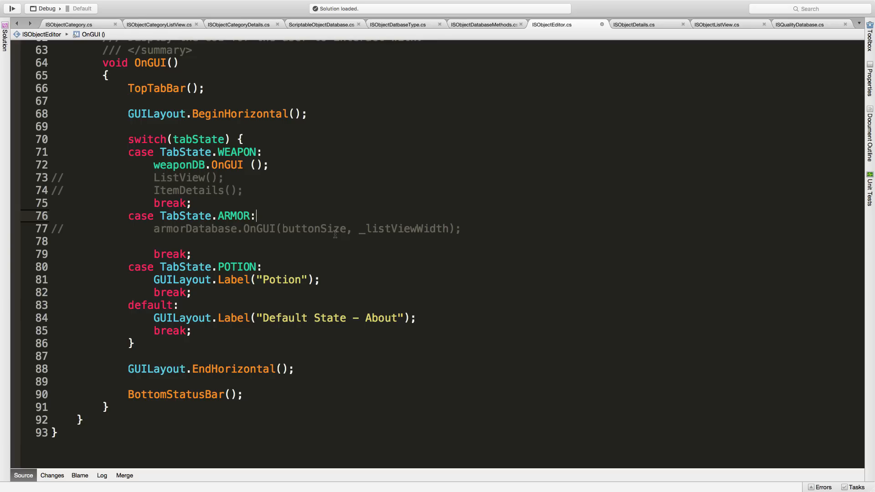
type("armorDB.OnGUI (buttonSize, _listViewWidth);")
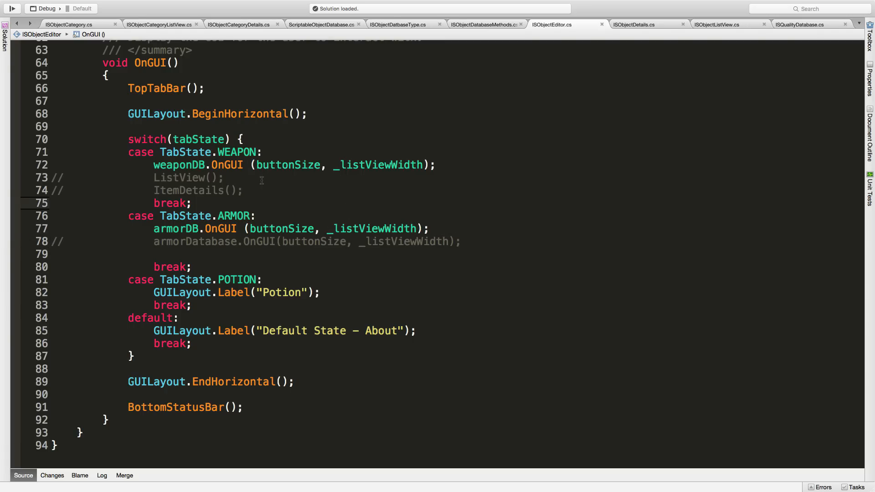
Step: Review ISObjectCategory.cs and ISObjectEditor.cs, then close ISObjectDetails.cs
left_click(68, 24)
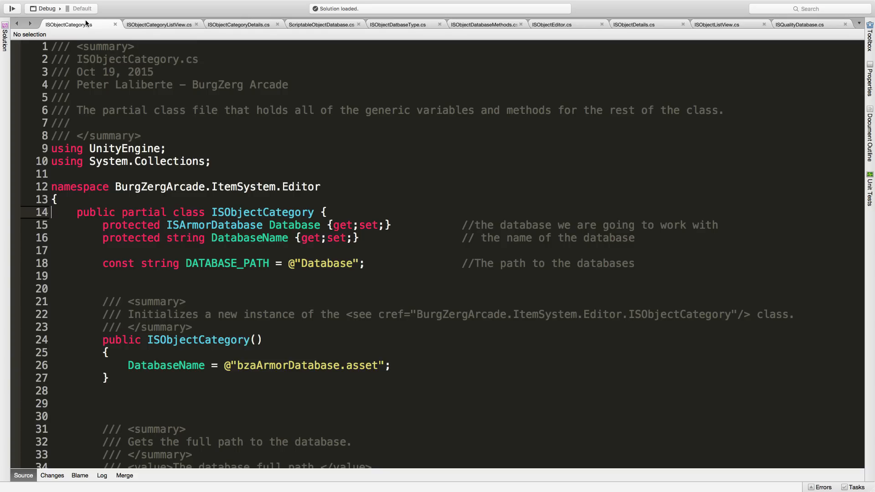
left_click(551, 24)
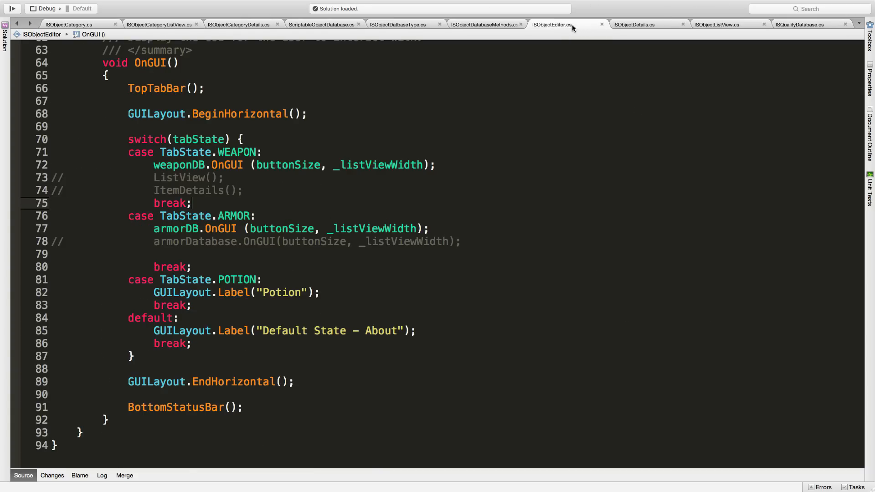
left_click(633, 24)
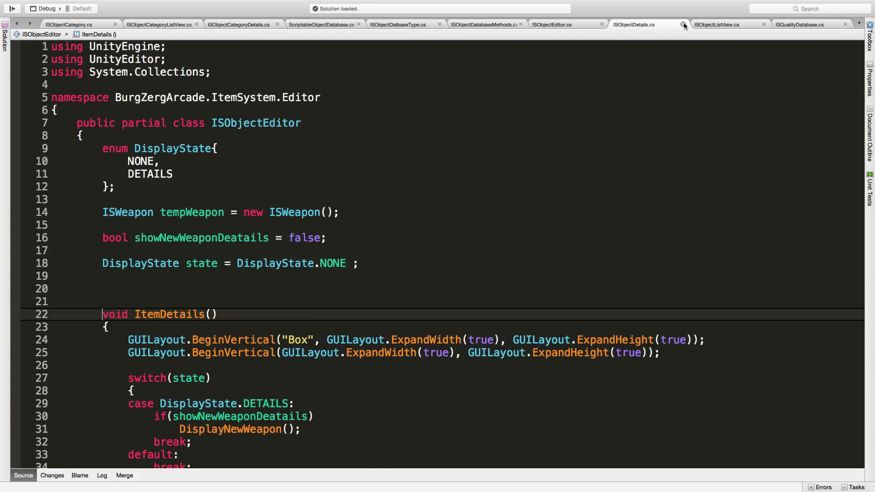
left_click(685, 23)
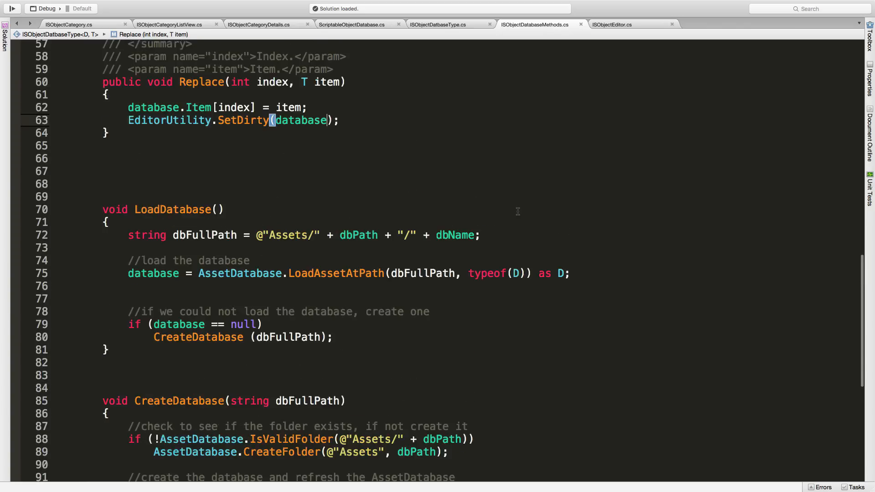
scroll("up", 3)
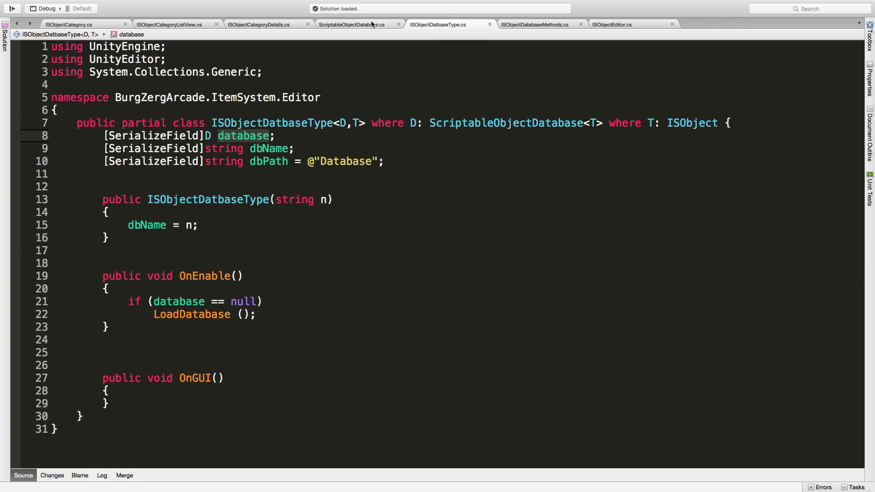
Step: Review ScriptableObjectDatabase.cs and bring up ISObjectCategoryDetails.cs with its Armor item type
left_click(352, 23)
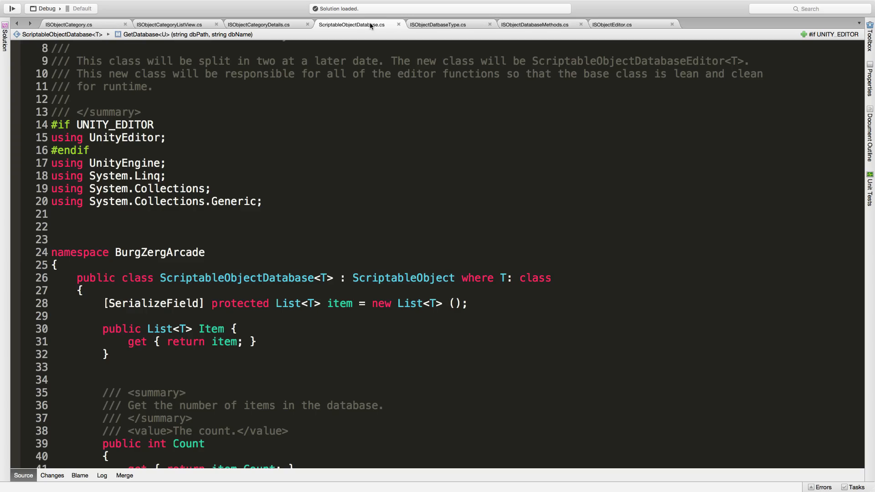
scroll("down", 3)
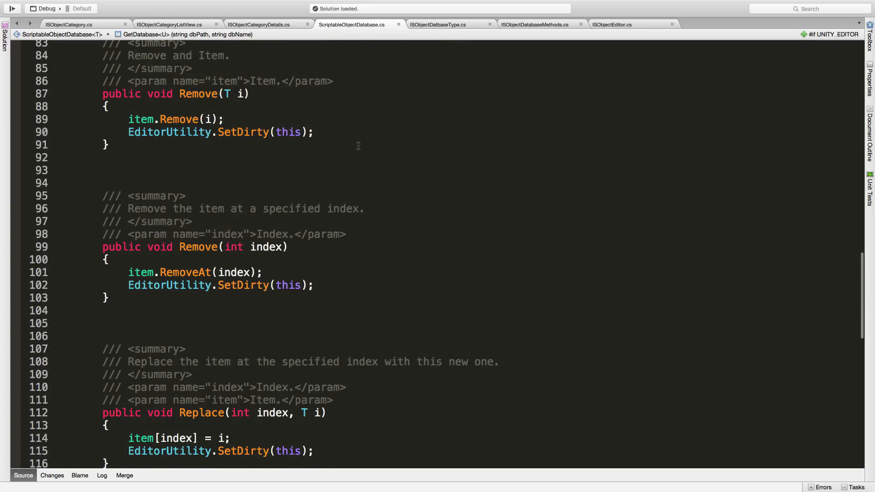
scroll("down", 3)
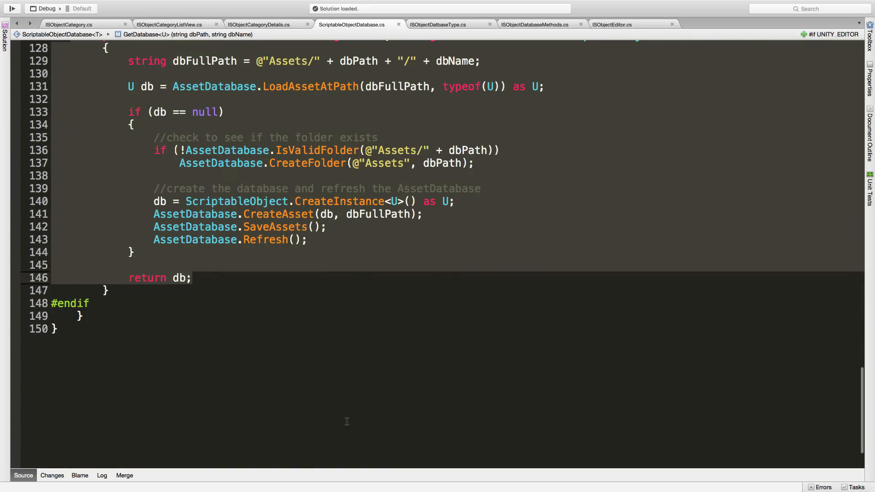
scroll("up", 3)
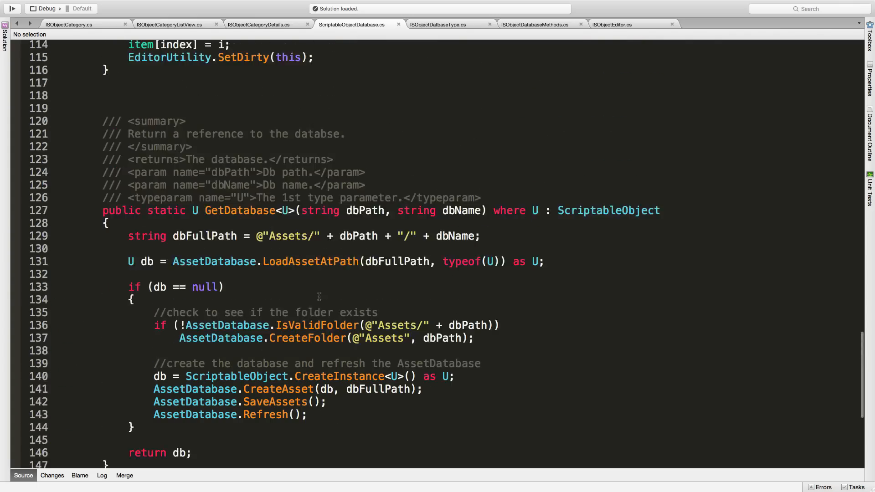
scroll("up", 3)
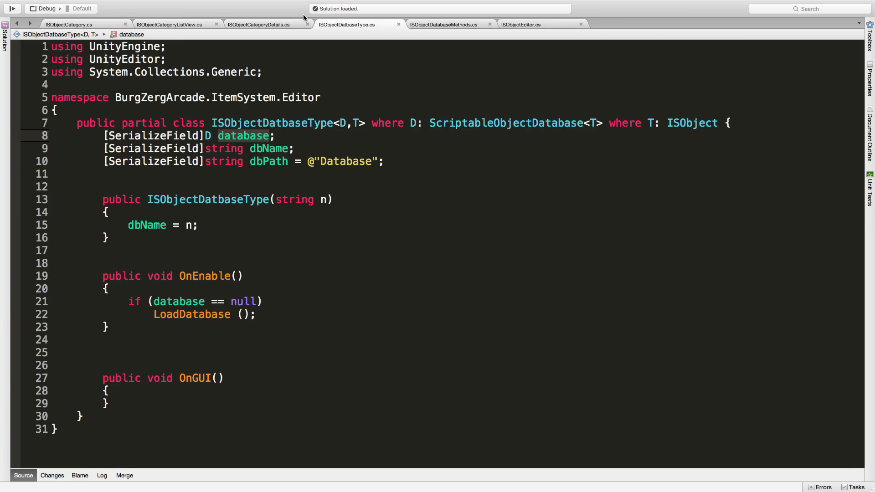
left_click(258, 23)
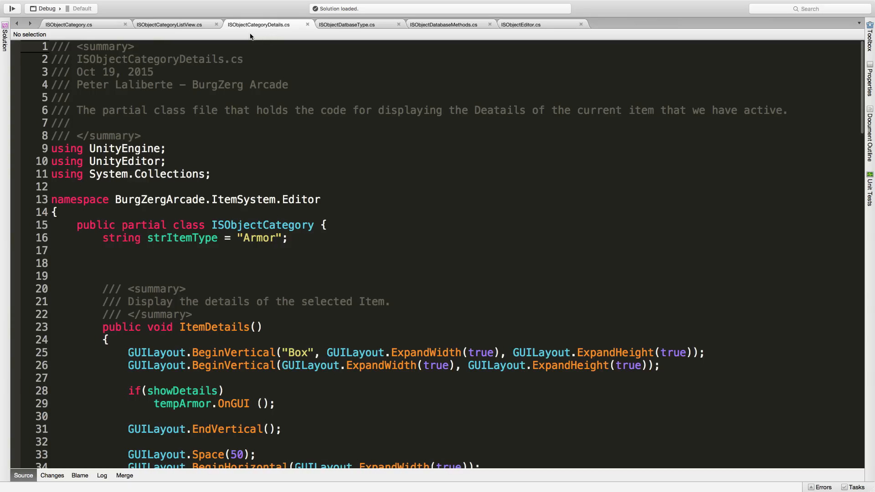
Step: Compare OnGUI in ISObjectCategory.cs, ISObjectCategoryListView.cs and ISObjectDatbaseType.cs
left_click(69, 24)
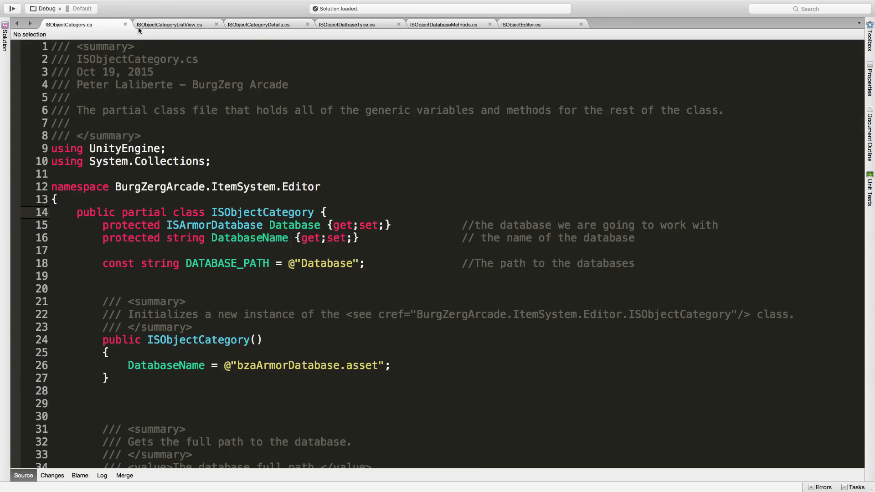
left_click(170, 24)
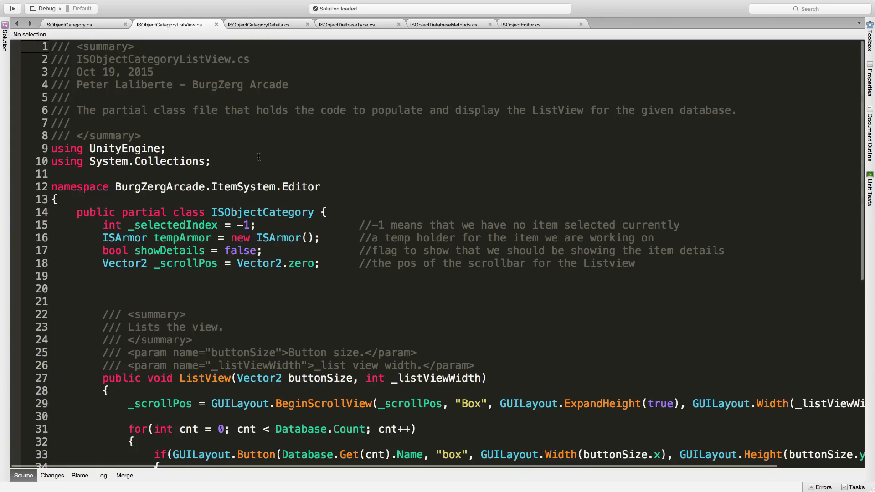
scroll("down", 3)
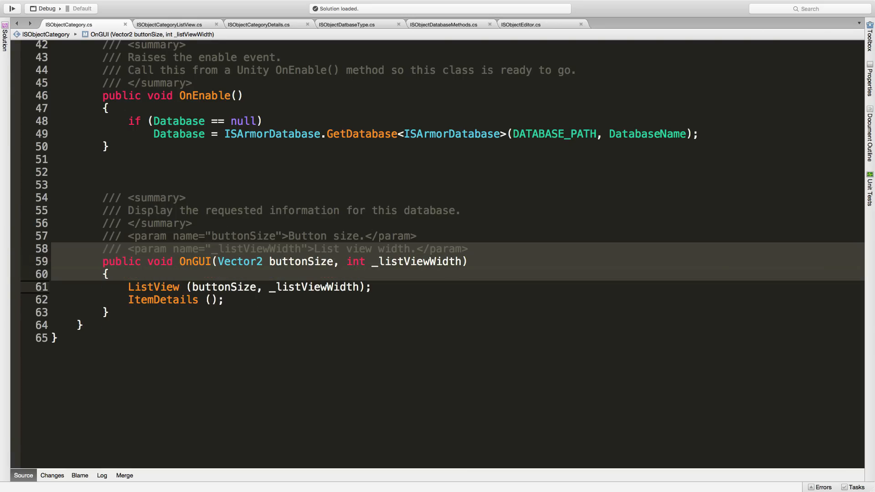
scroll("up", 3)
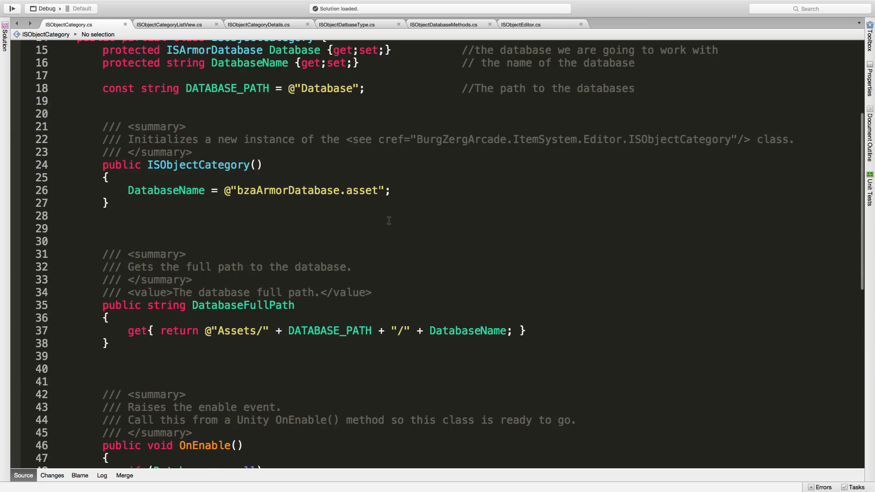
scroll("up", 3)
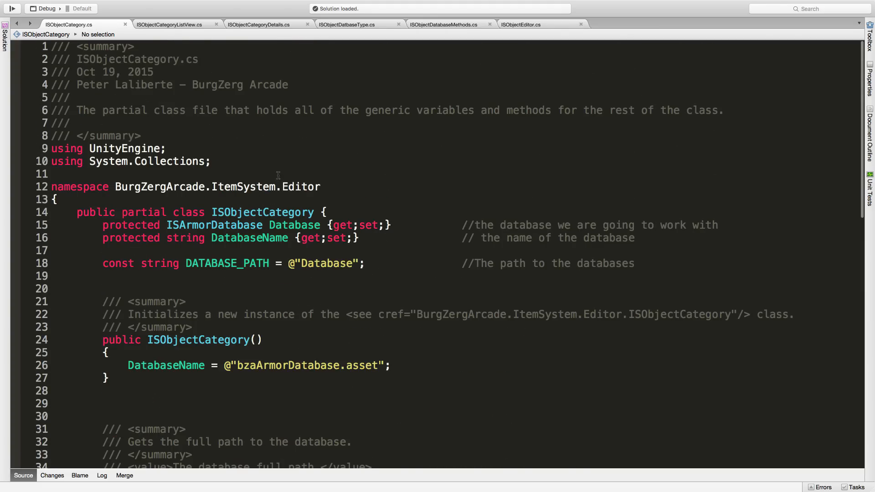
scroll("down", 3)
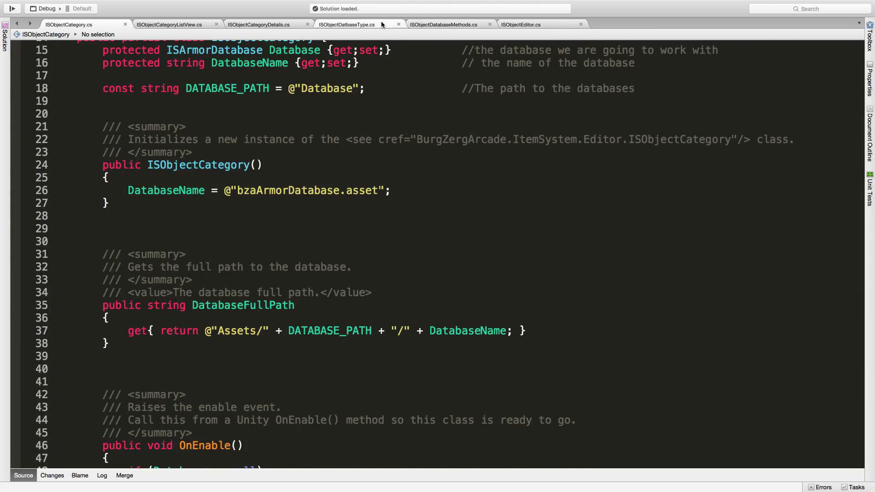
left_click(347, 24)
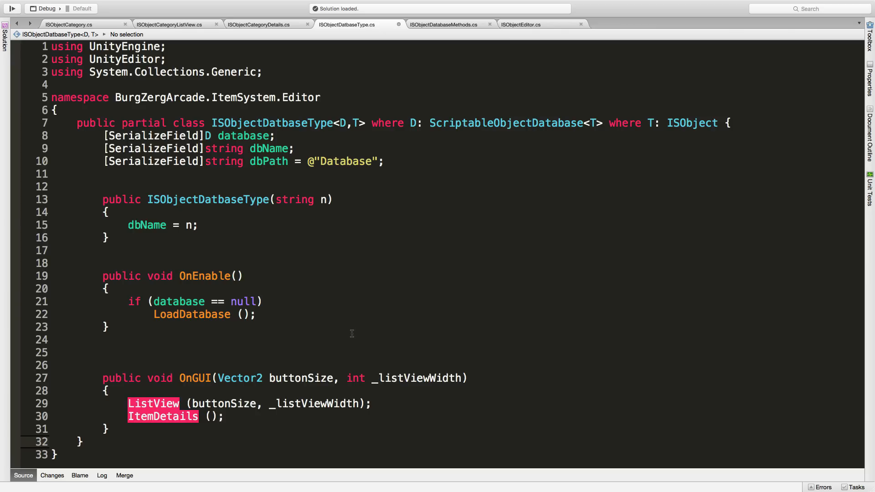
scroll("down", 3)
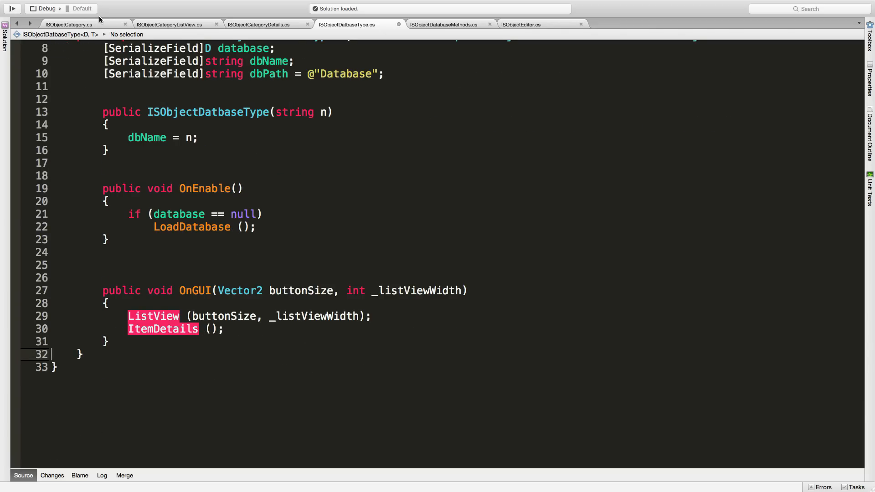
left_click(169, 24)
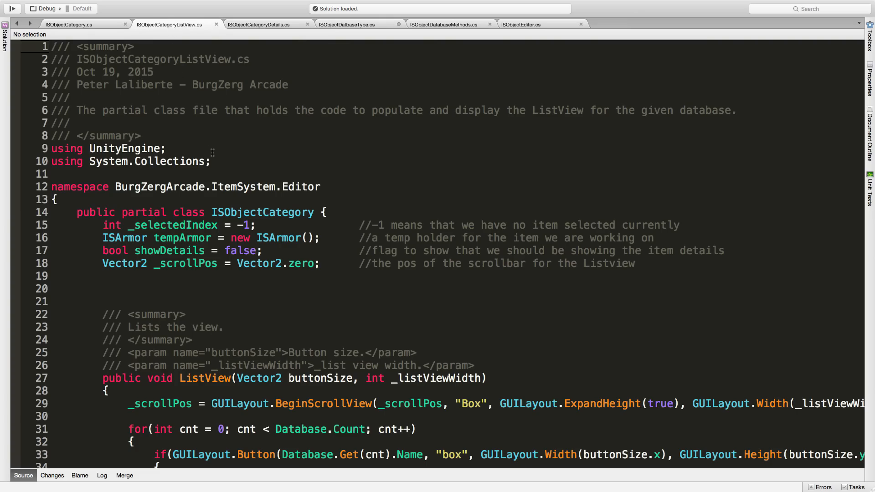
Step: Declare ISObjectCategoryListView as partial ISObjectDatbaseType<D,T> and loop over database.Items.Count
scroll("down", 3)
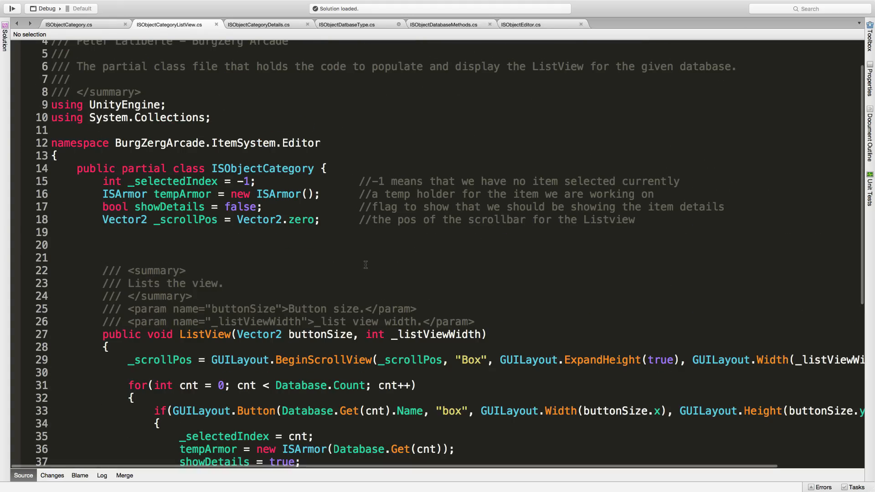
scroll("up", 3)
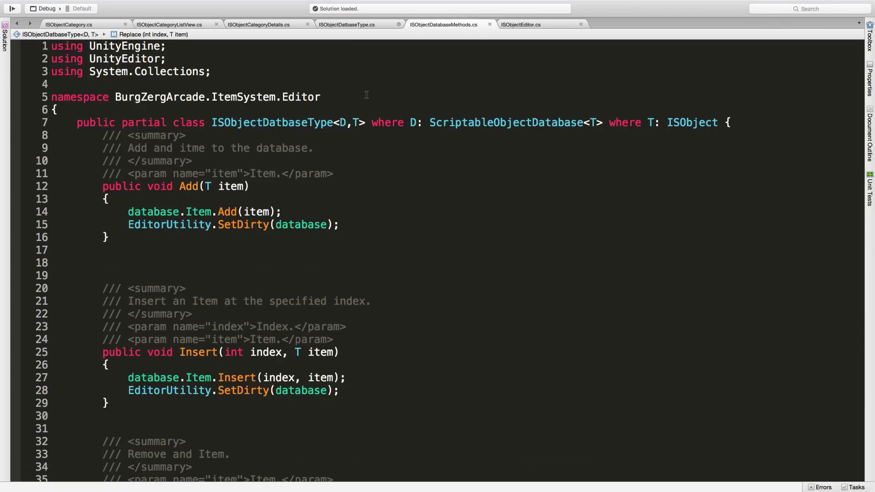
left_click(168, 24)
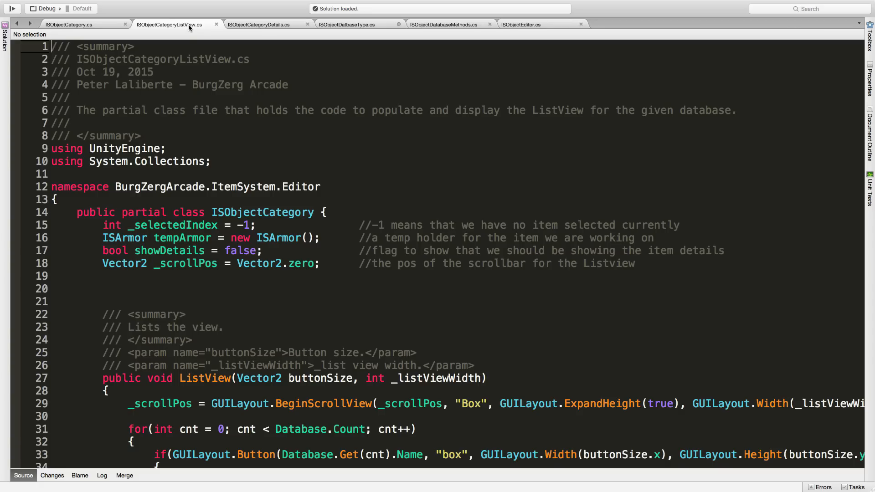
mouse_move(259, 197)
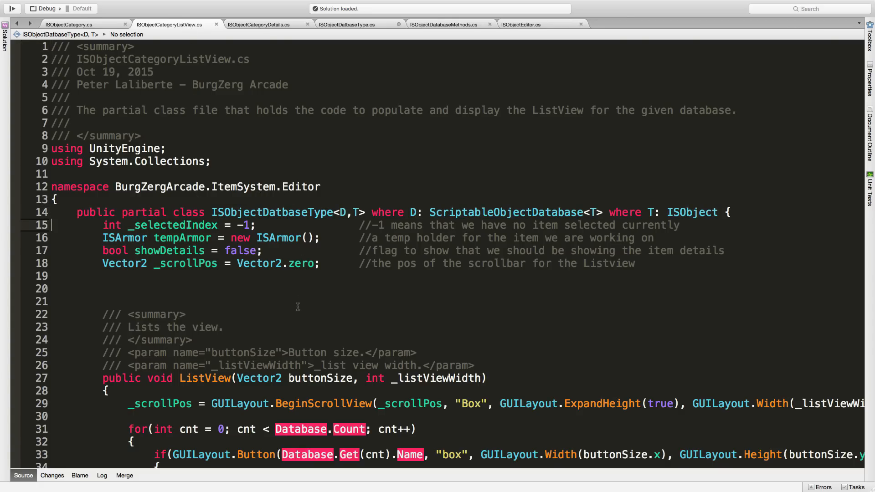
scroll("down", 3)
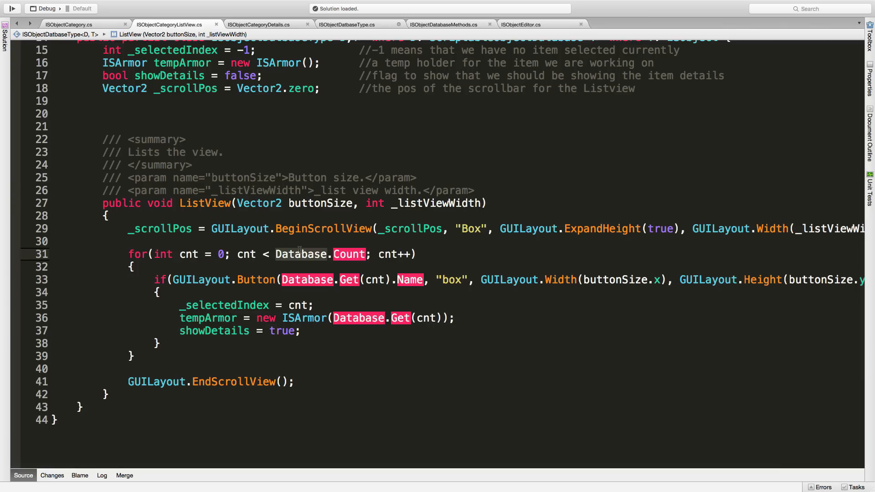
type("database")
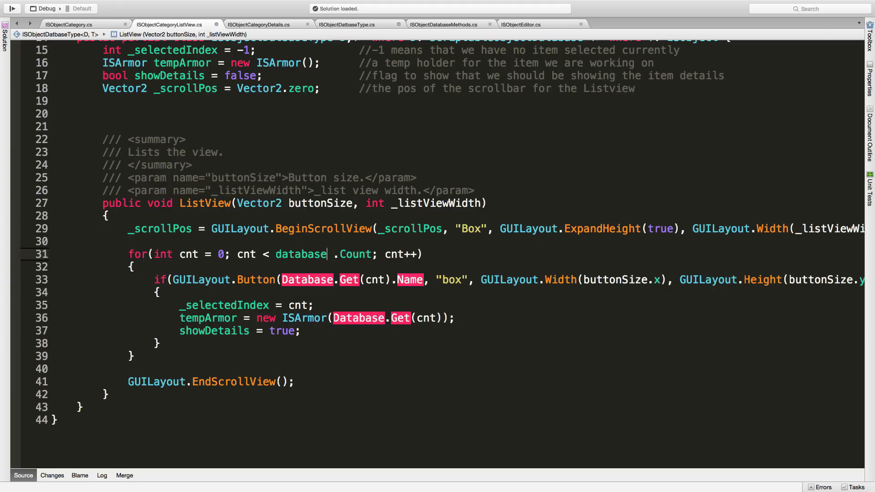
type(".Item")
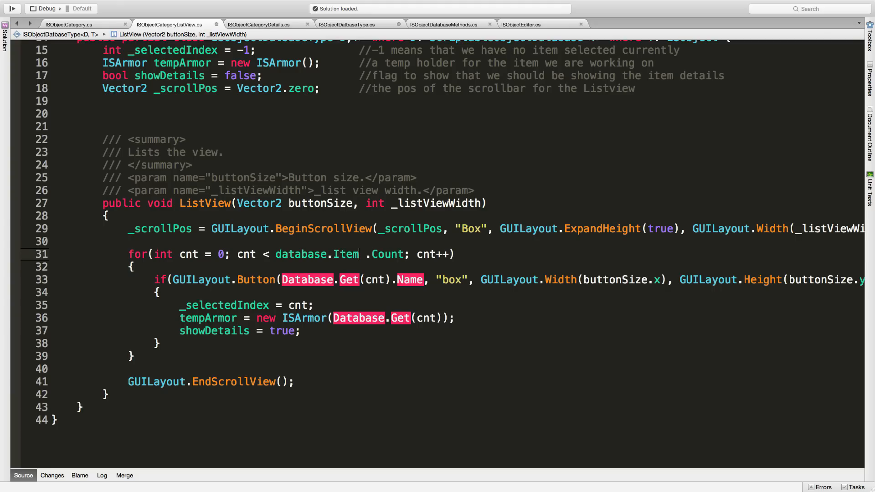
type("Cou")
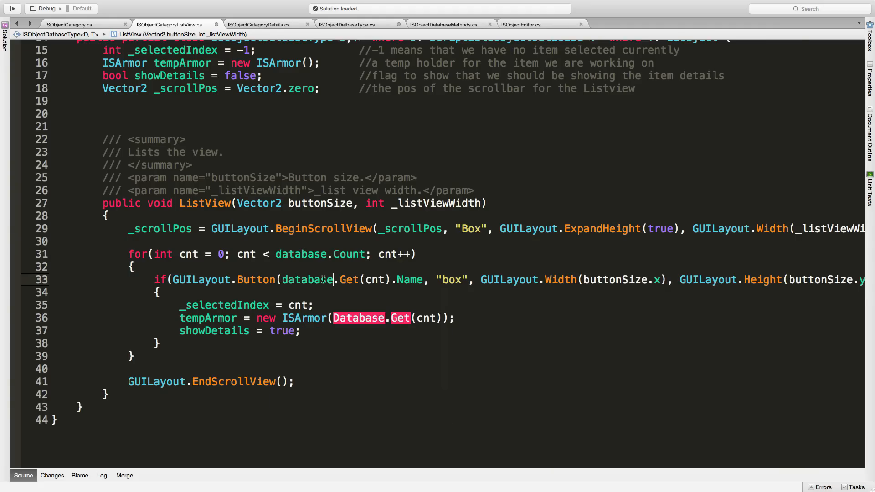
type("da")
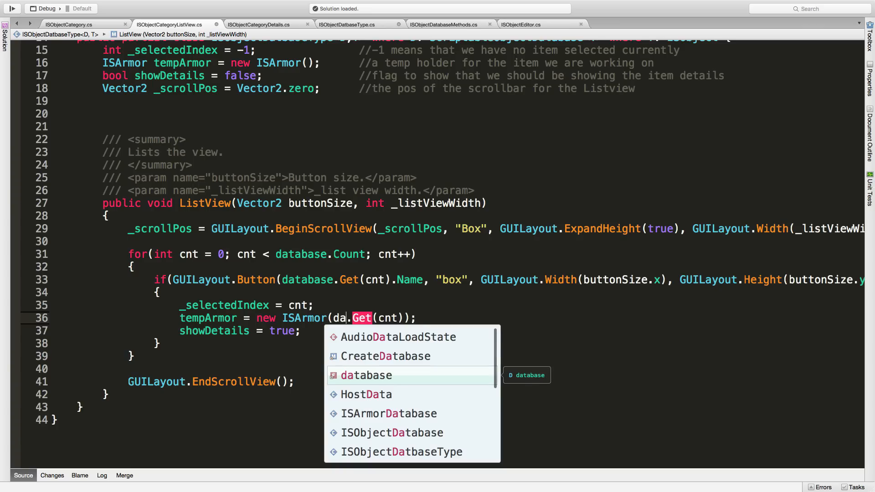
left_click(366, 374)
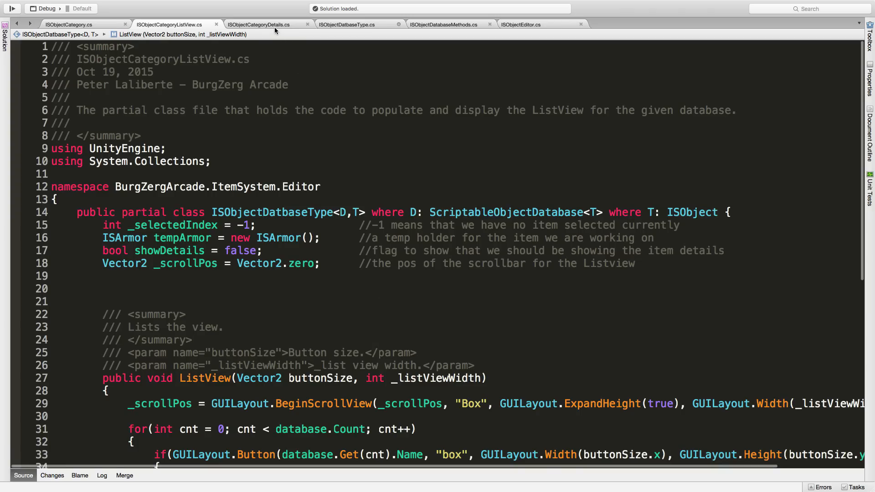
Step: Declare ISObjectCategoryDetails as partial ISObjectDatbaseType<D,T> with strItemType = "Armor" and direct Add/Replace calls
left_click(258, 24)
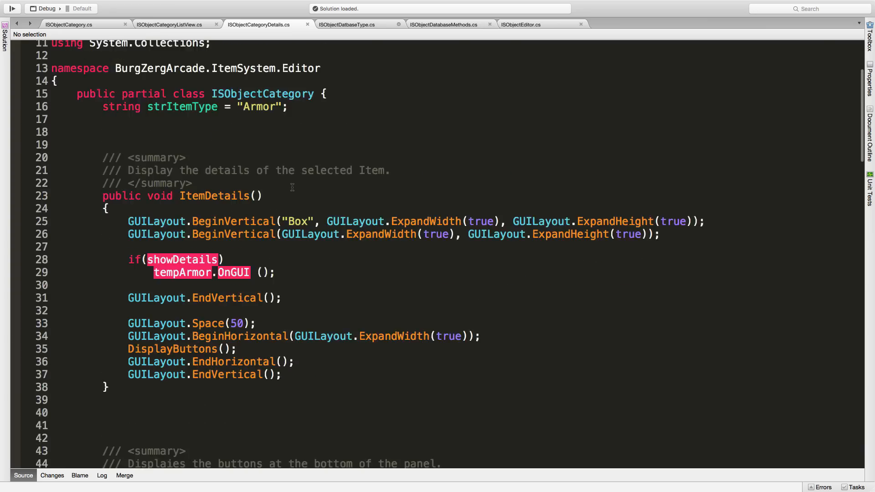
scroll("down", 3)
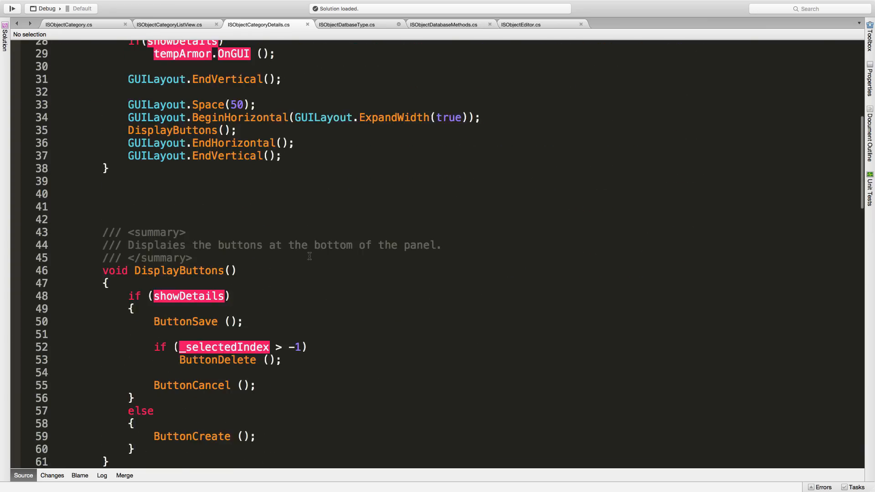
scroll("down", 3)
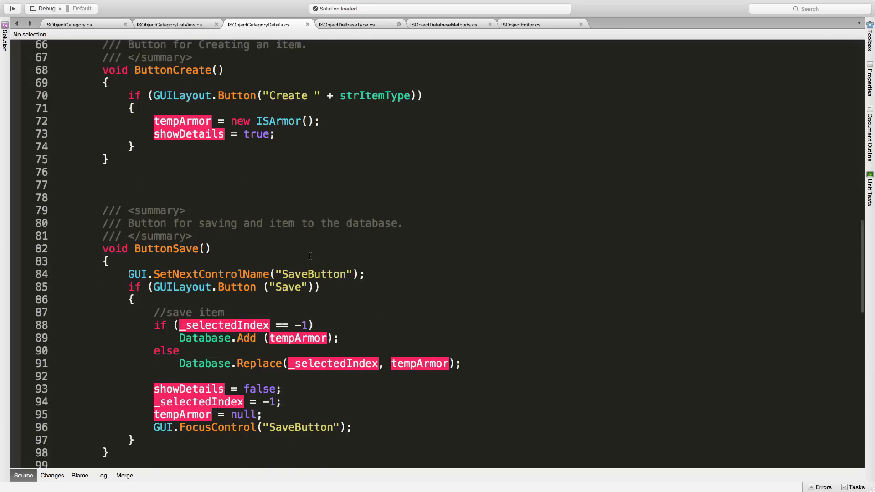
scroll("up", 3)
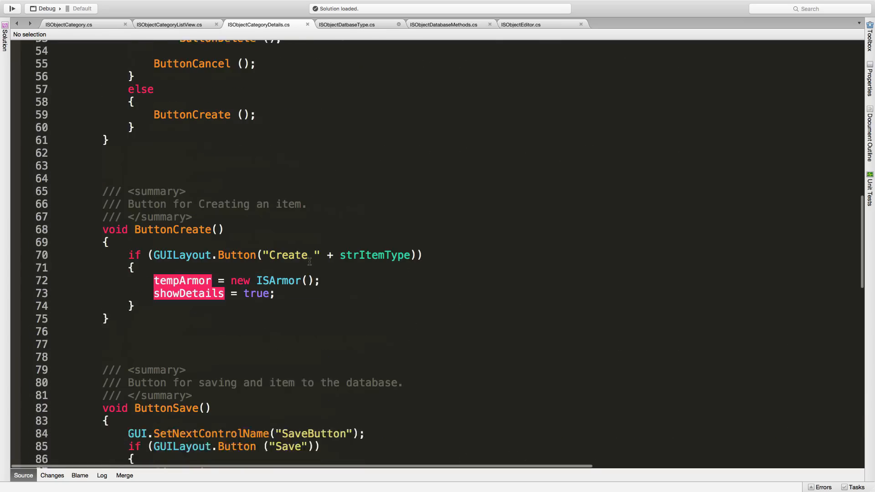
scroll("up", 3)
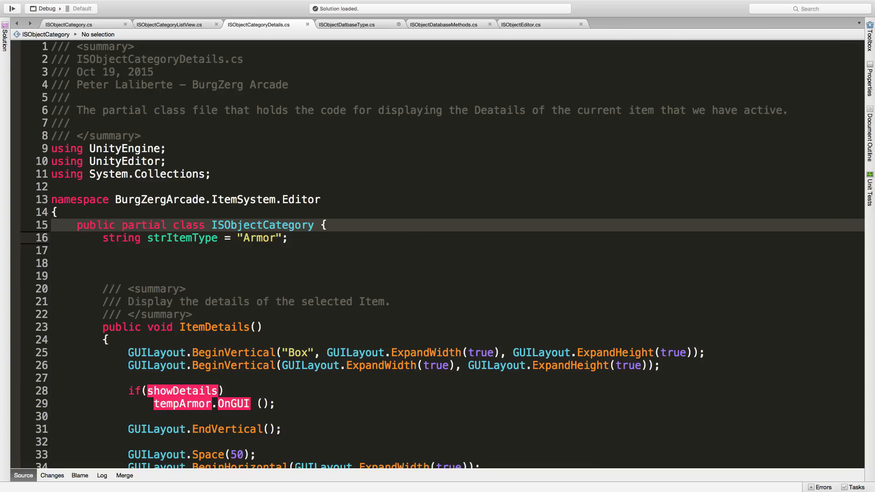
scroll("down", 3)
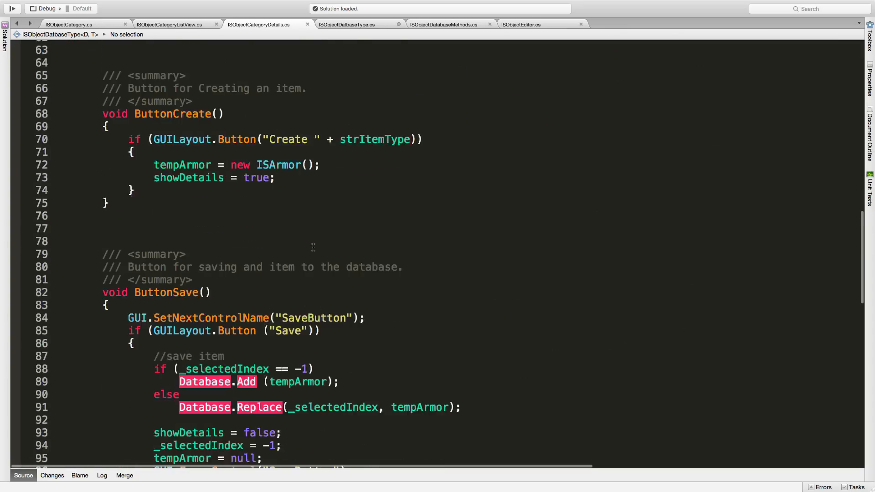
scroll("down", 3)
type("d")
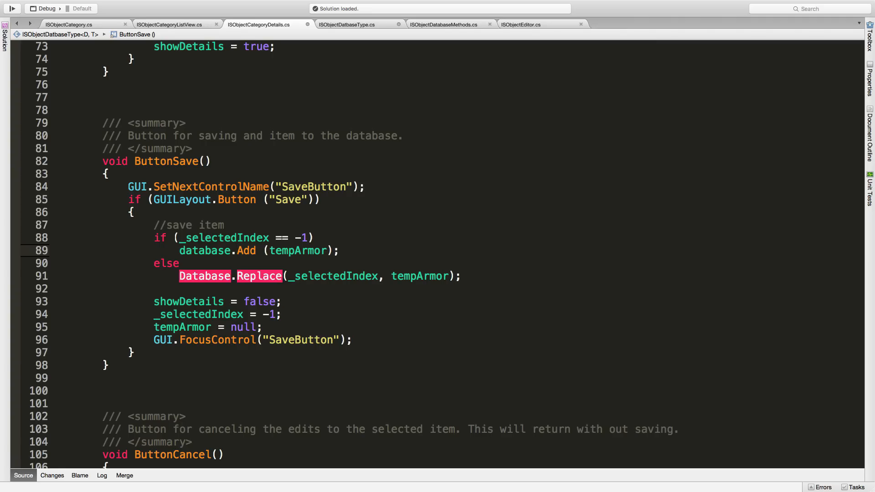
type(".")
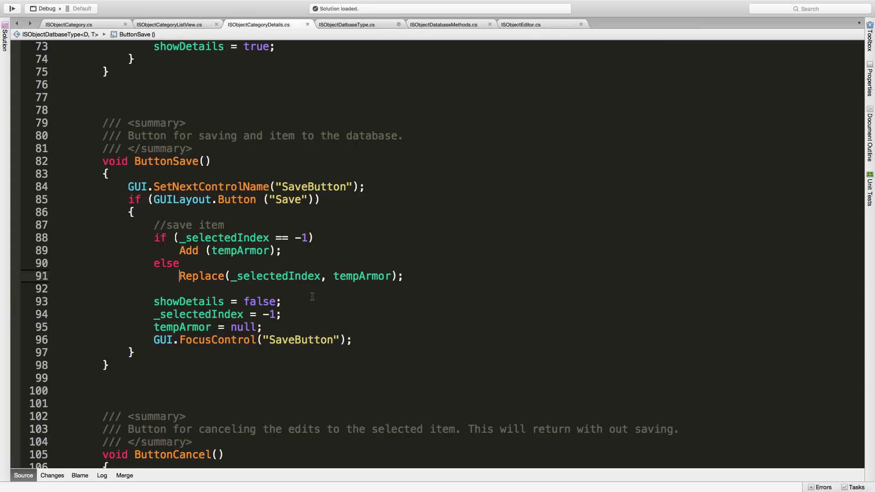
scroll("down", 3)
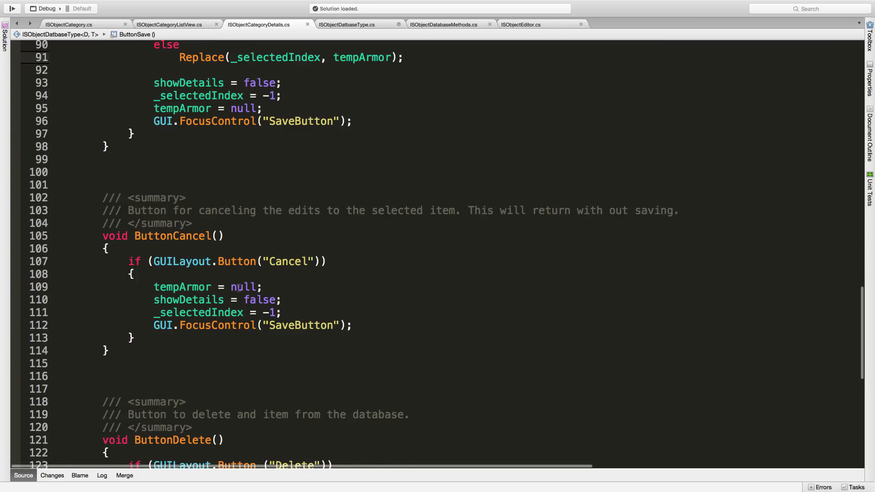
scroll("down", 3)
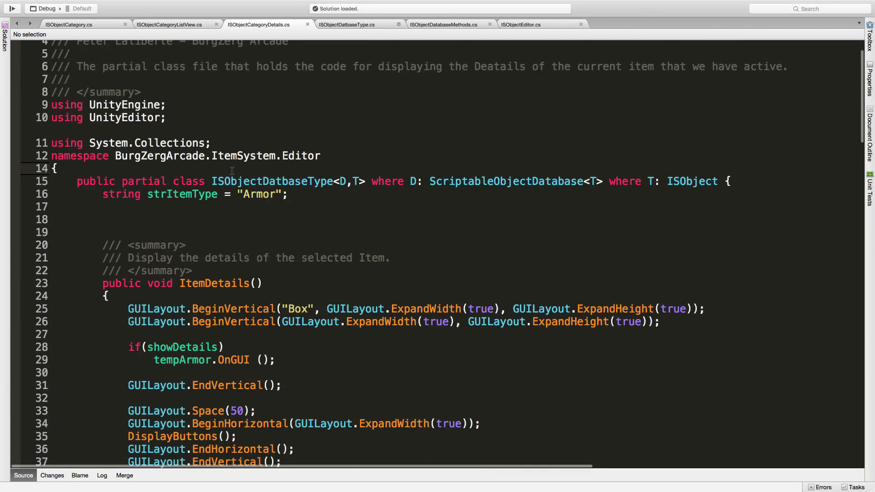
scroll("up", 3)
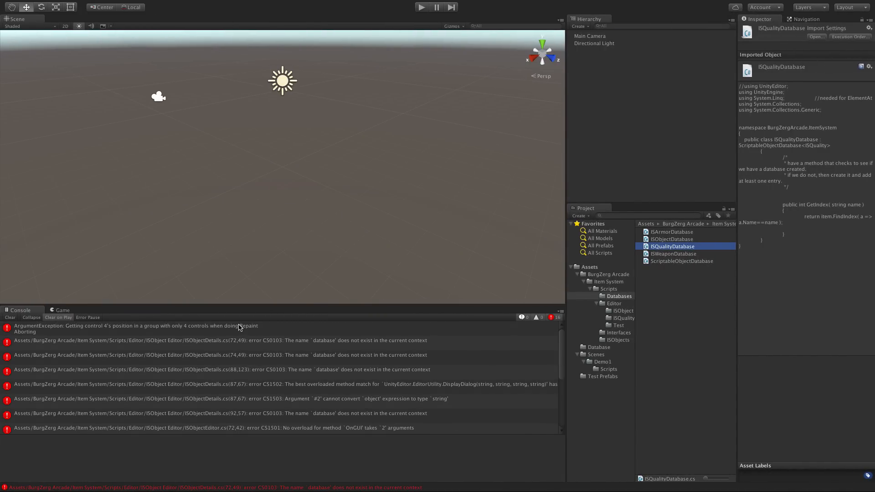
Step: Open ISObjectDetails.cs from the CS0103 'database does not exist' console error
left_click(623, 310)
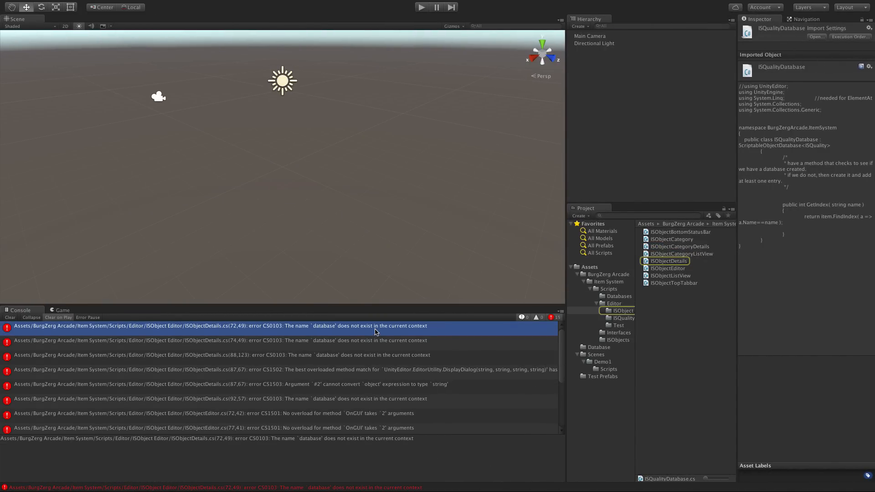
double_click(213, 326)
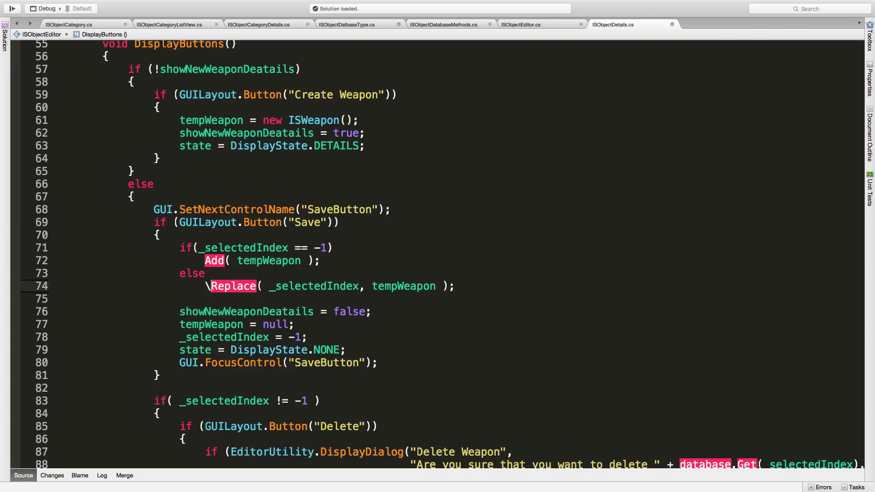
Step: Scroll through ISObjectDetails.cs to review the old weapon details code
scroll("up", 3)
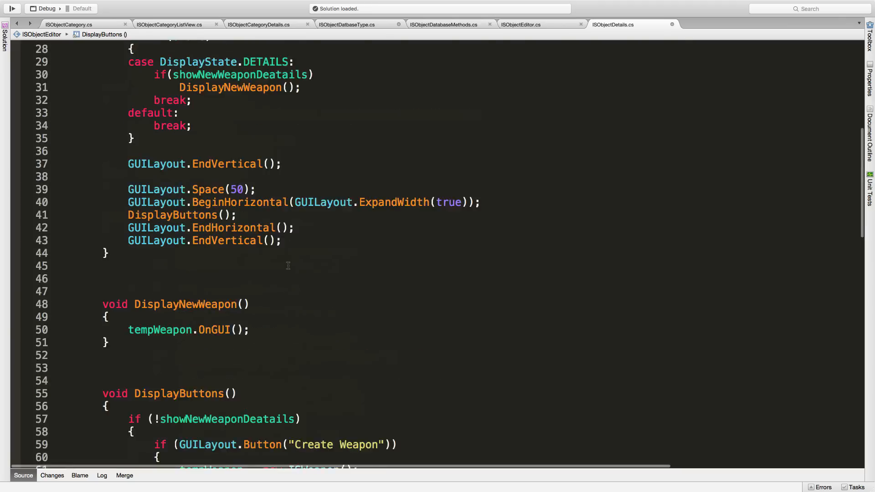
scroll("up", 3)
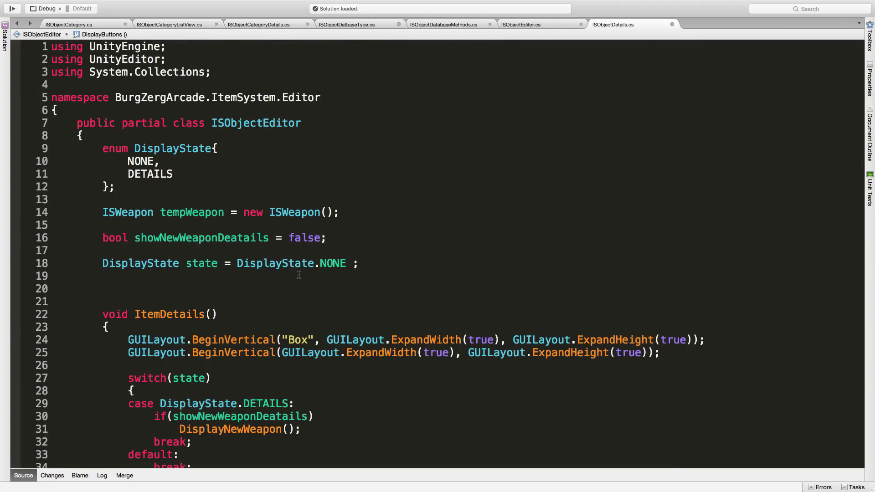
scroll("down", 3)
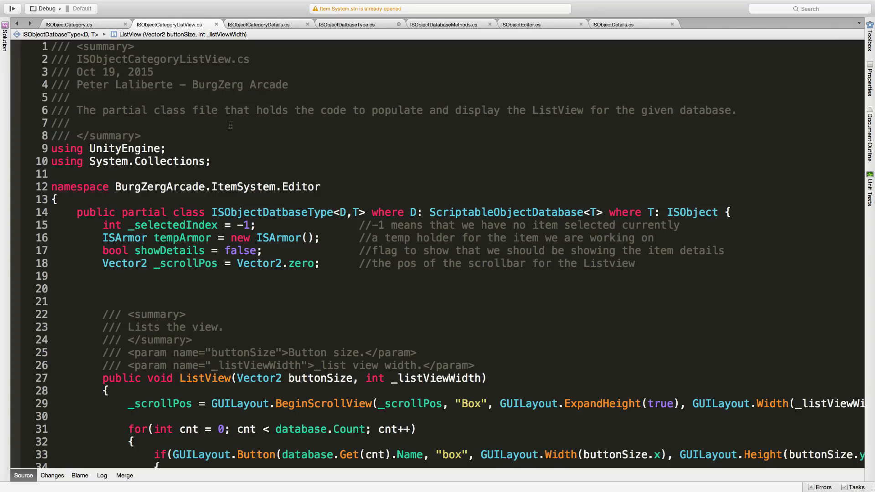
Step: Comment out armorDB.OnGUI in the ARMOR case of ISObjectEditor.cs, then return to ISObjectDatbaseType.cs
left_click(346, 24)
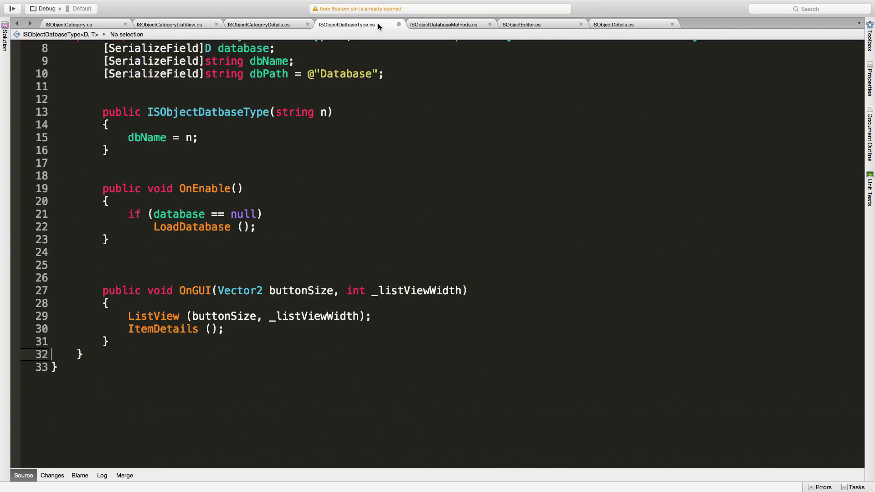
mouse_move(391, 159)
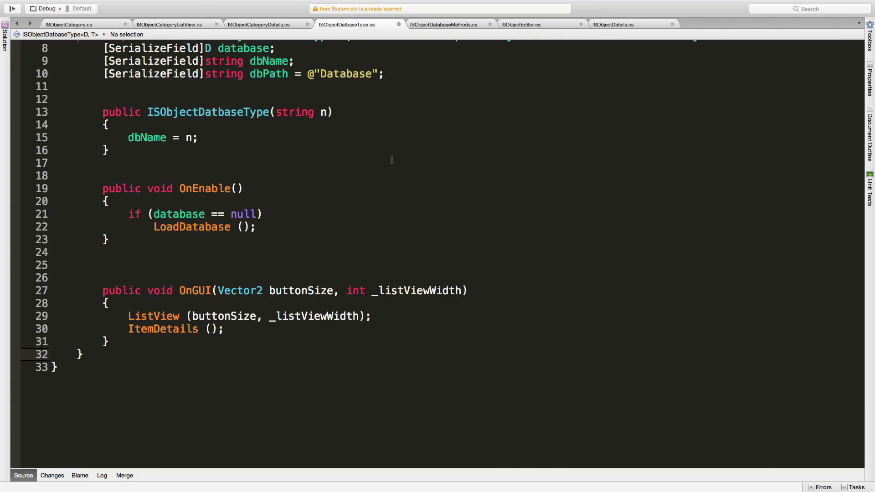
left_click(521, 23)
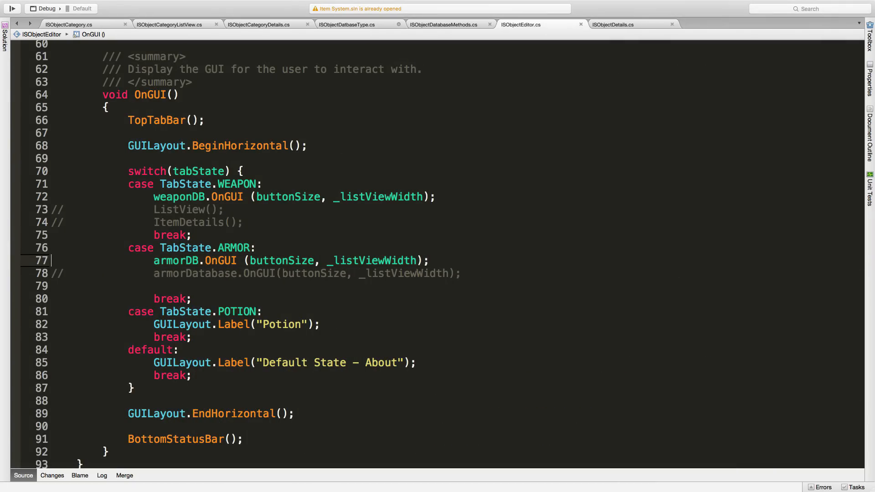
scroll("up", 3)
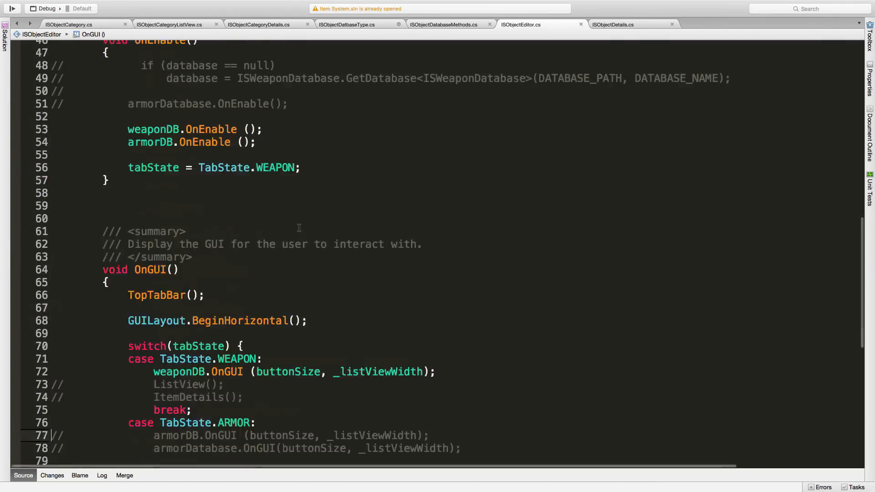
scroll("up", 3)
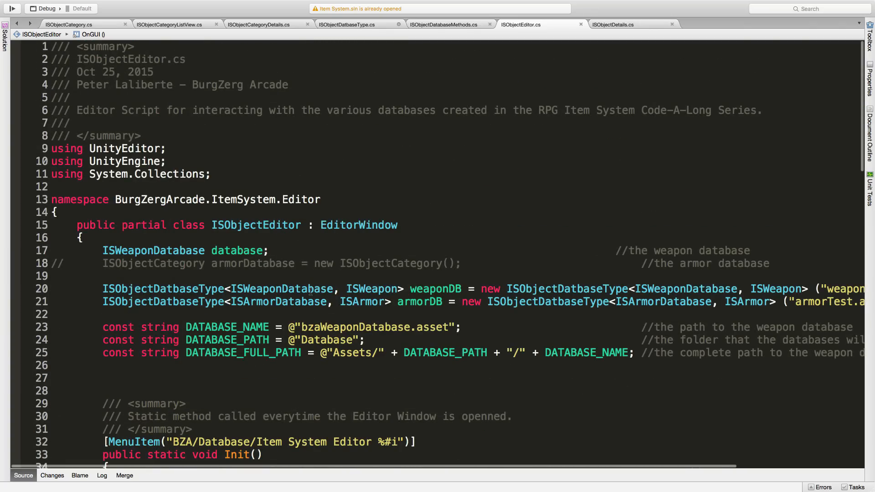
left_click(155, 289)
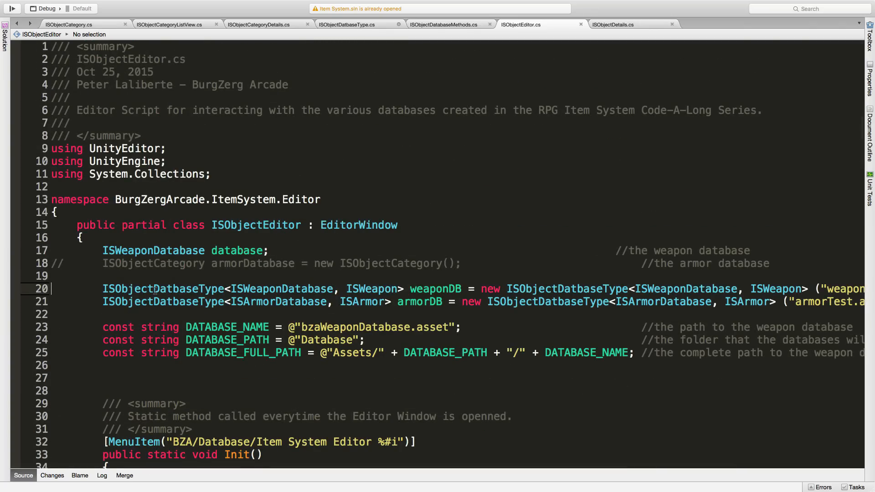
left_click(346, 24)
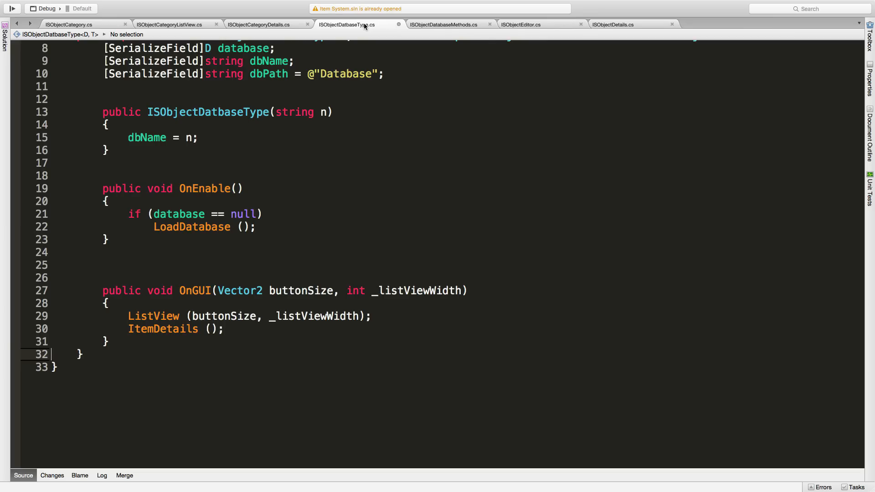
mouse_move(398, 24)
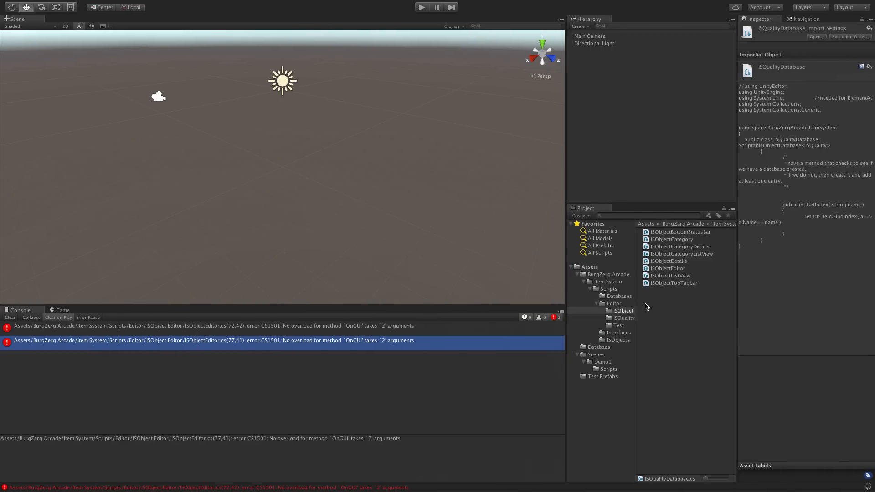
Step: Select the second CS1501 OnGUI overload error in Unity's Console after recompiling
left_click(671, 239)
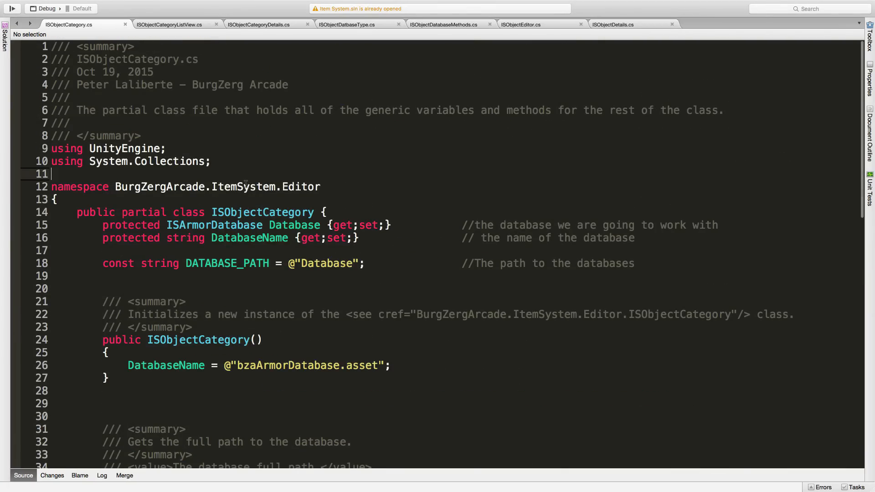
scroll("down", 3)
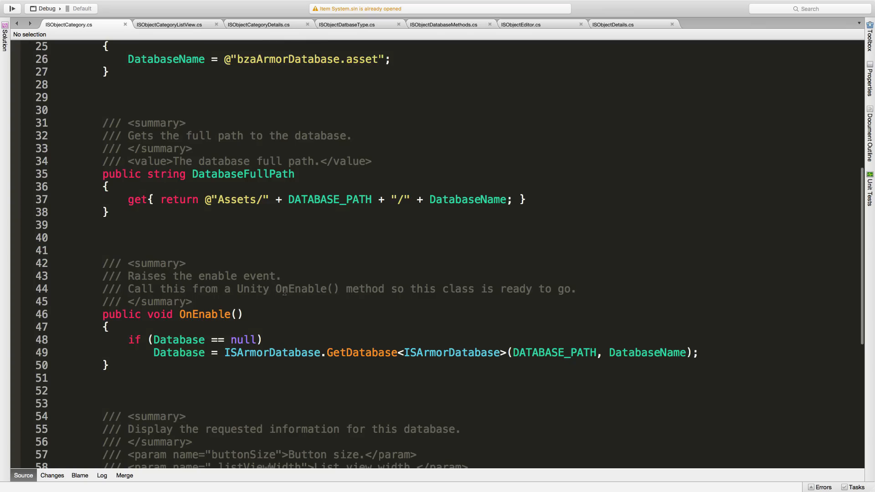
scroll("down", 3)
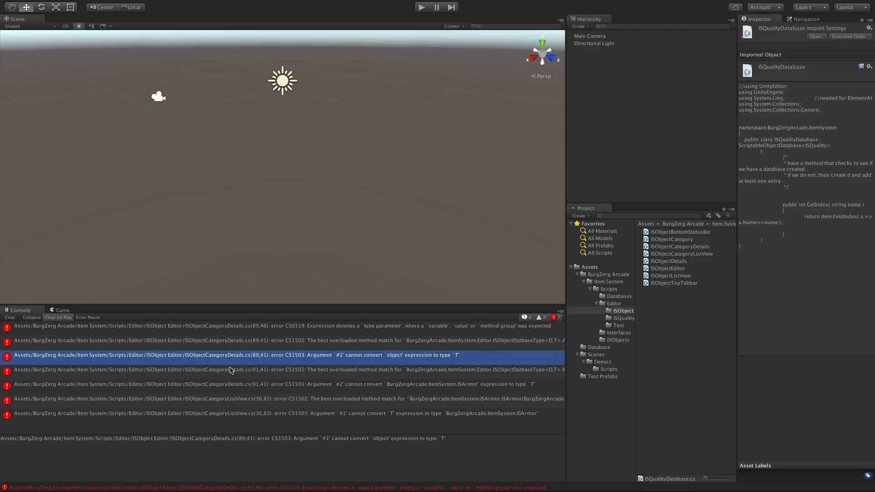
mouse_move(470, 355)
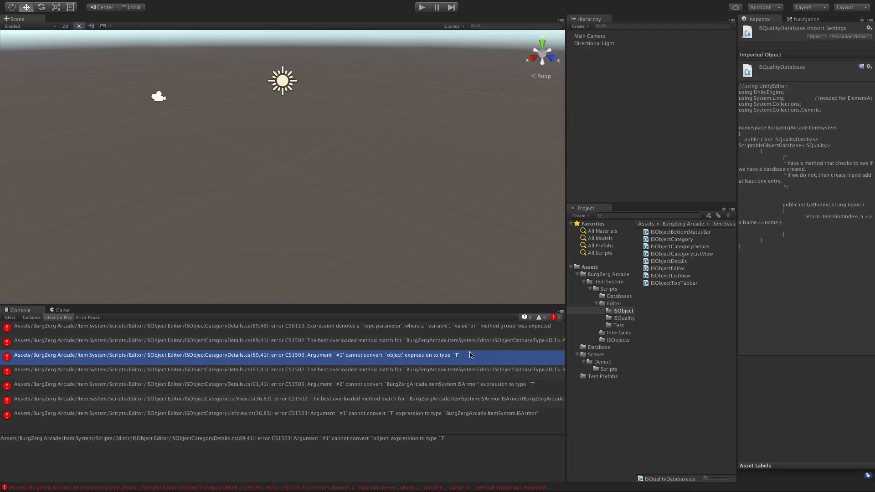
mouse_move(397, 416)
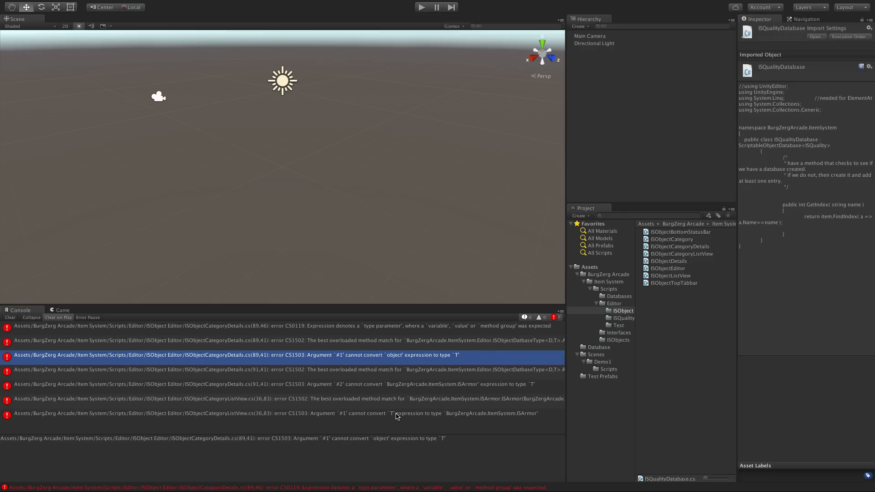
mouse_move(451, 417)
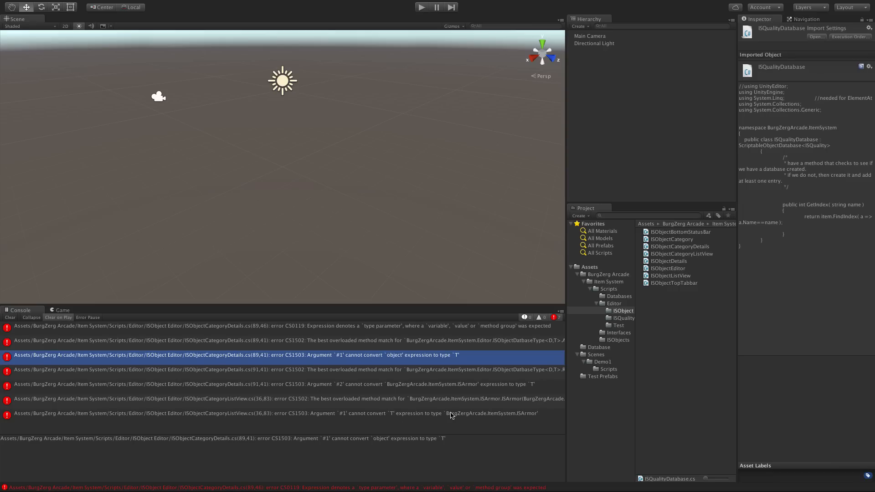
mouse_move(470, 387)
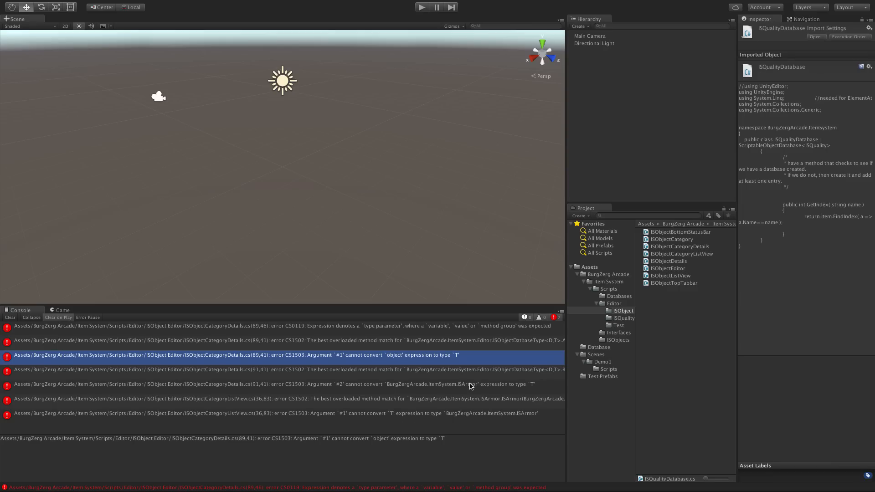
mouse_move(446, 282)
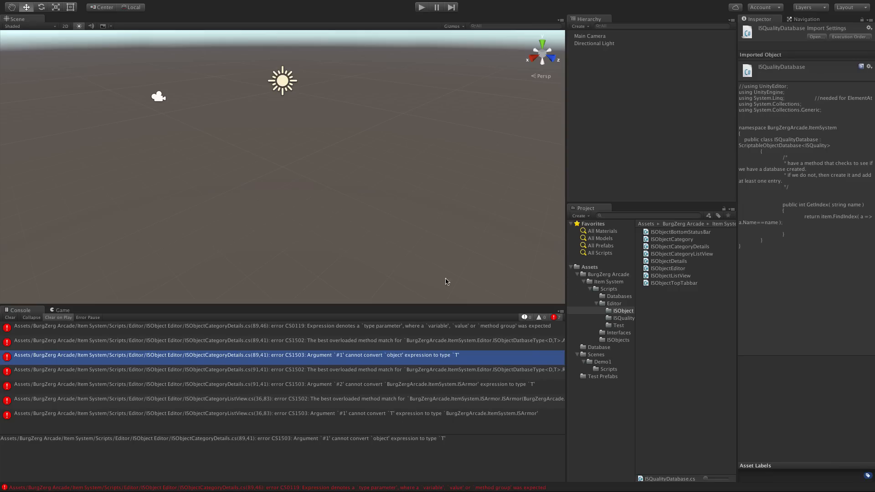
mouse_move(310, 289)
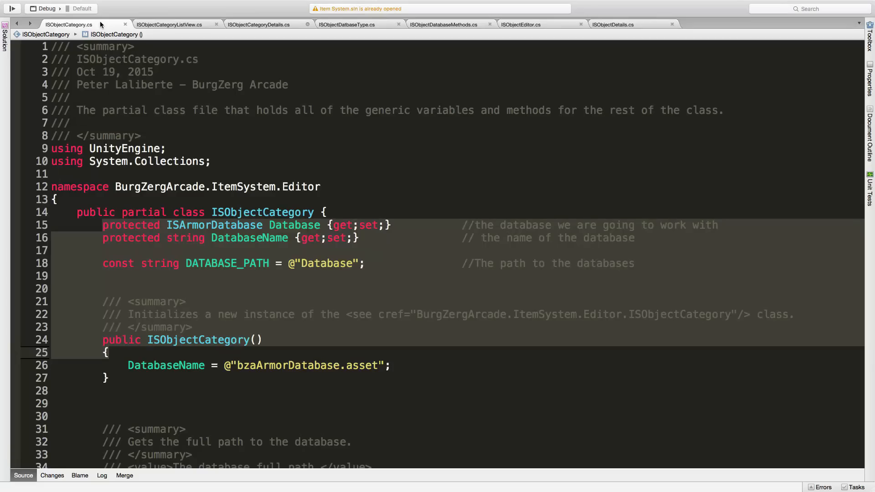
scroll("down", 3)
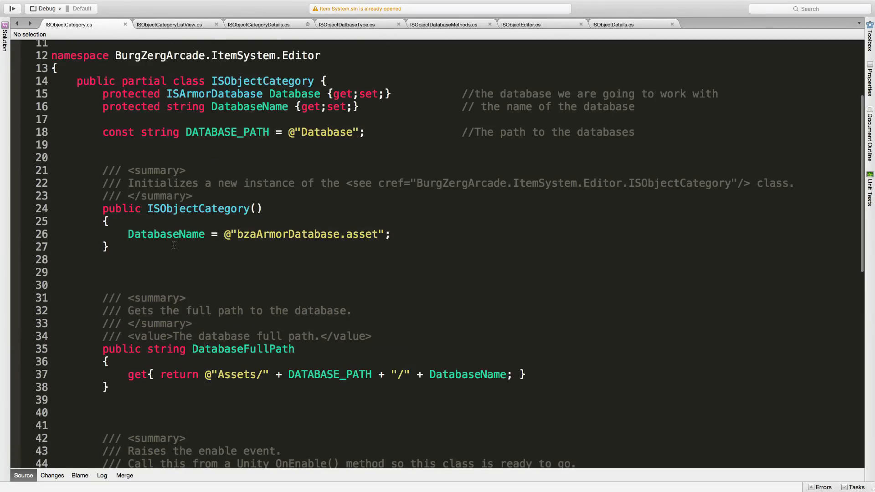
scroll("down", 3)
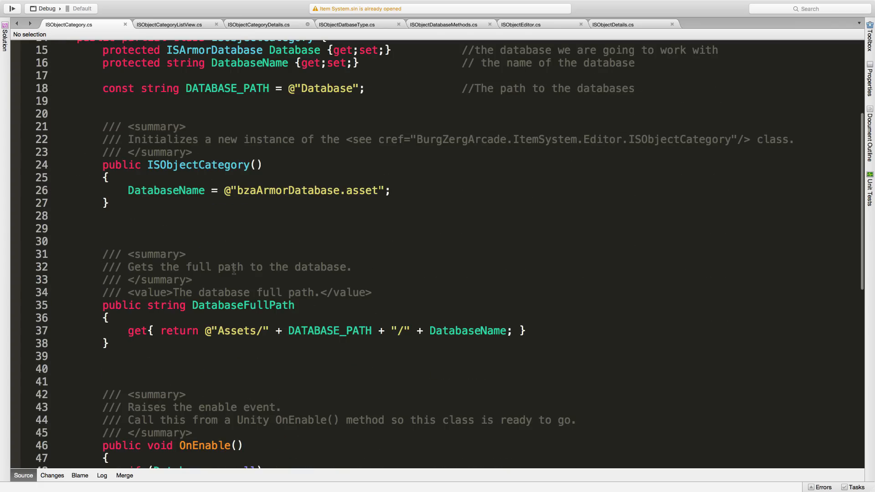
scroll("down", 3)
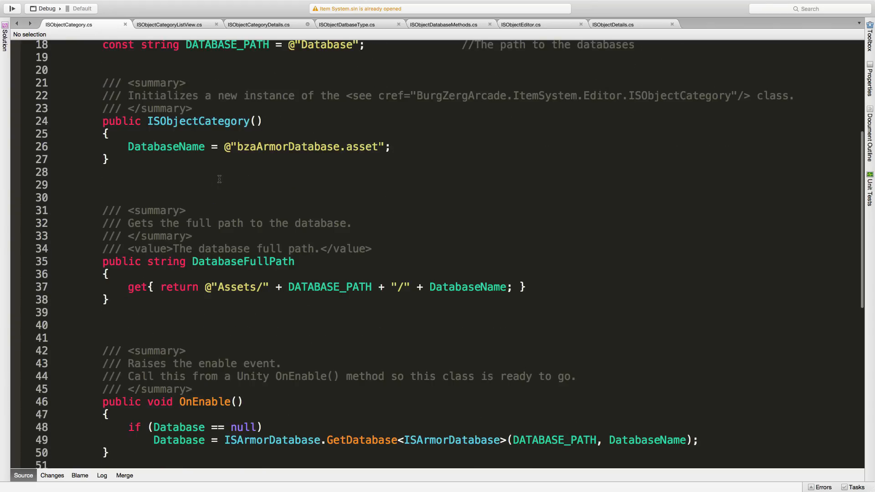
scroll("down", 3)
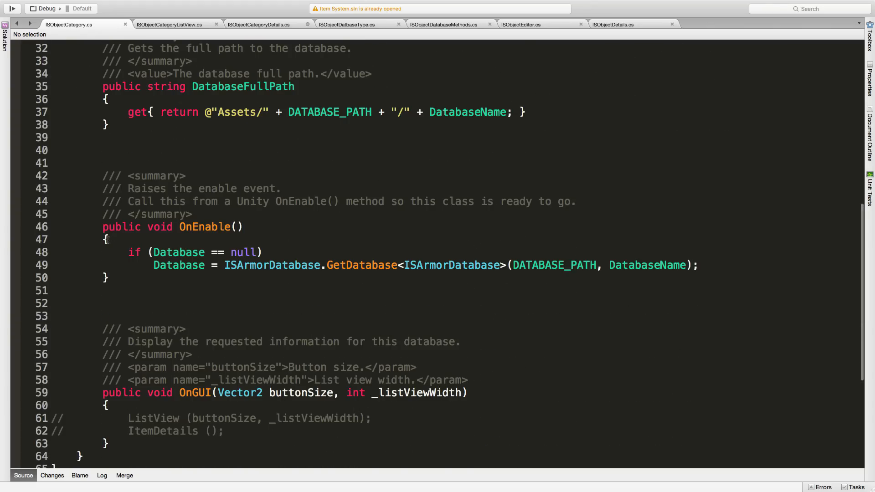
scroll("down", 3)
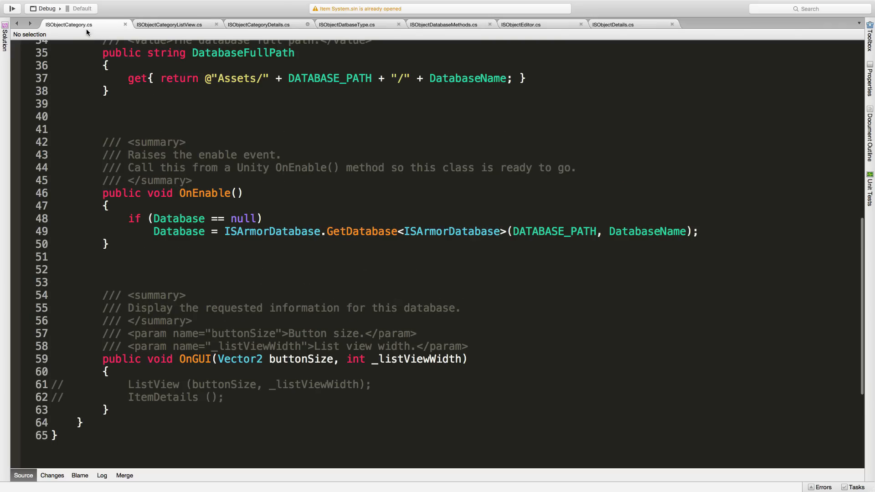
mouse_move(265, 196)
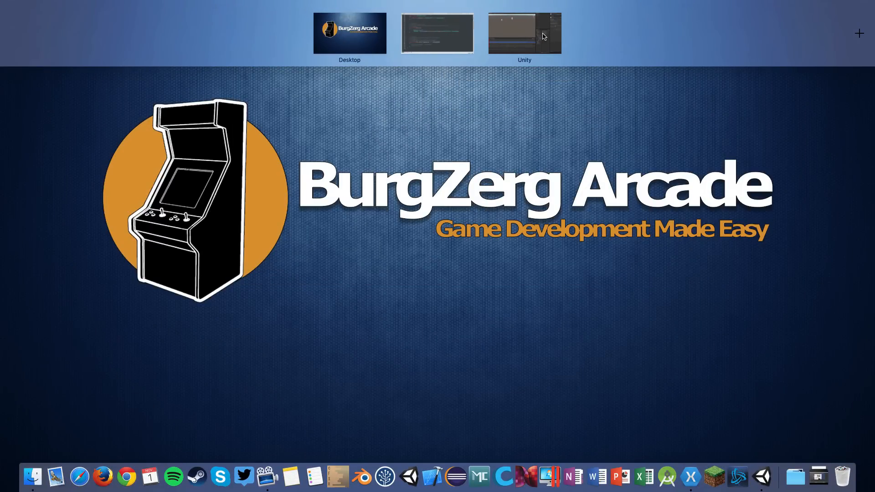
Step: Delete ISObjectCategory.cs from the Unity Project panel and confirm the deletion
left_click(523, 33)
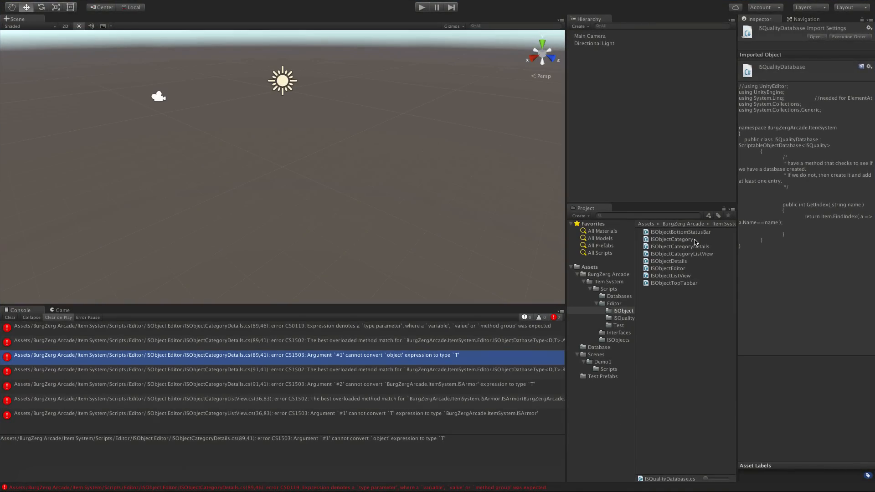
left_click(671, 239)
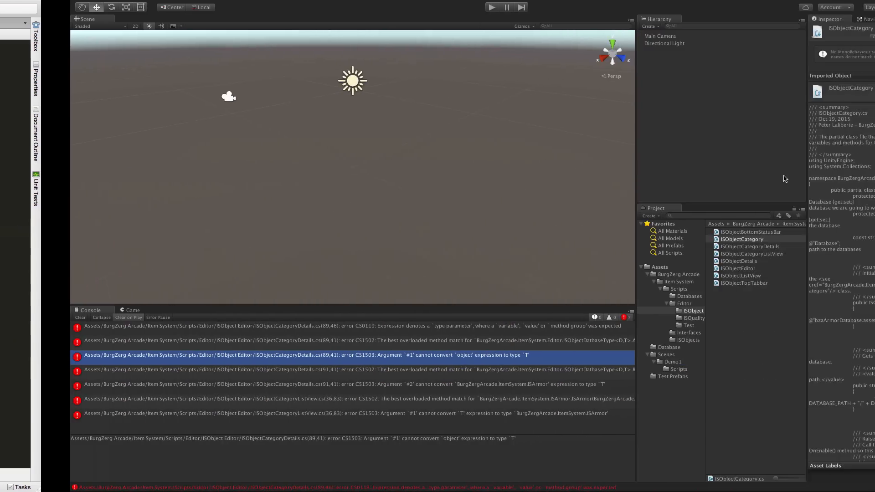
key("delete")
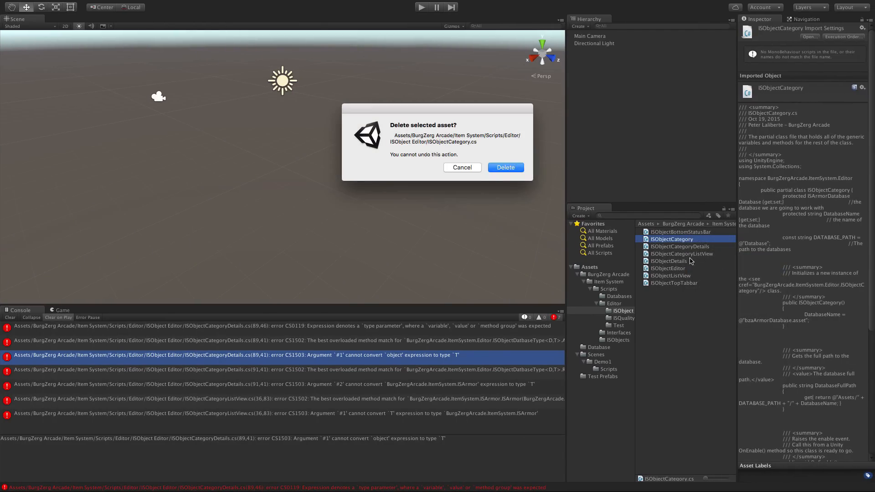
left_click(504, 167)
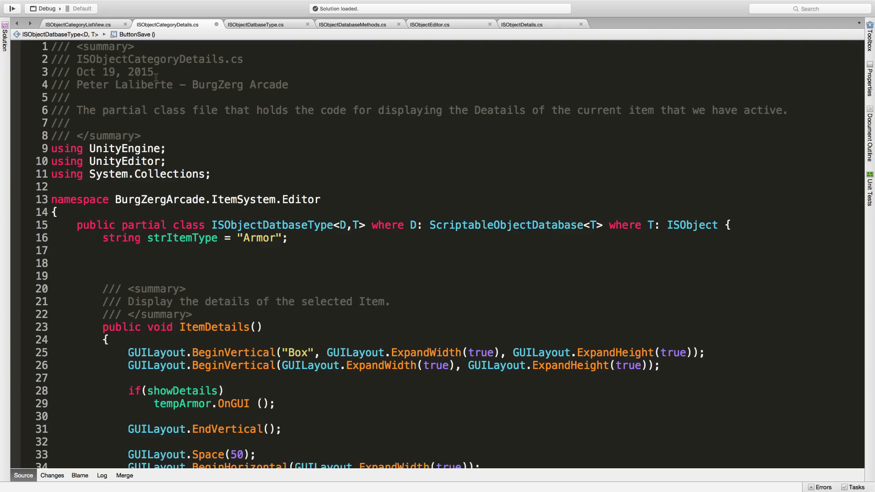
Step: Browse the database type, editor and category details files
left_click(79, 23)
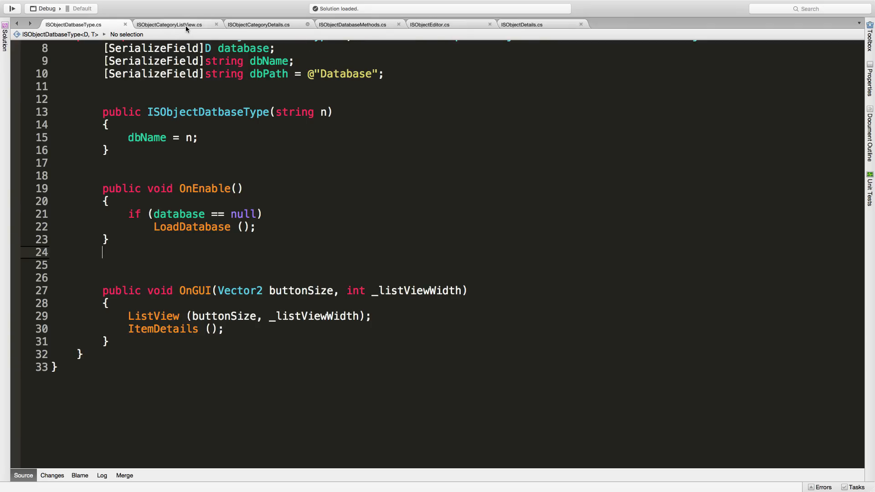
mouse_move(191, 29)
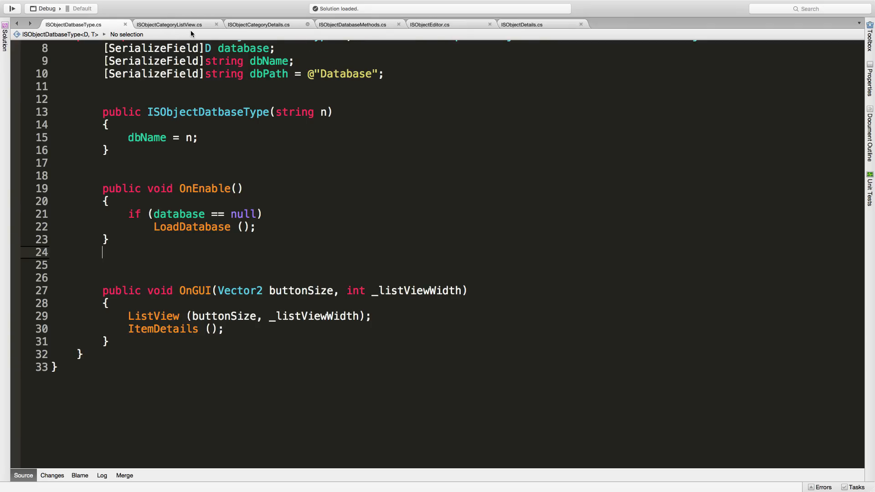
left_click(431, 24)
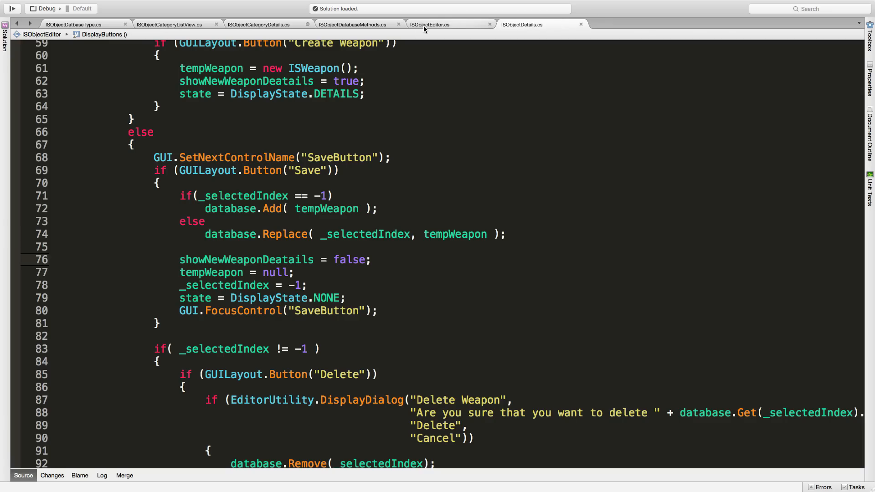
left_click(72, 23)
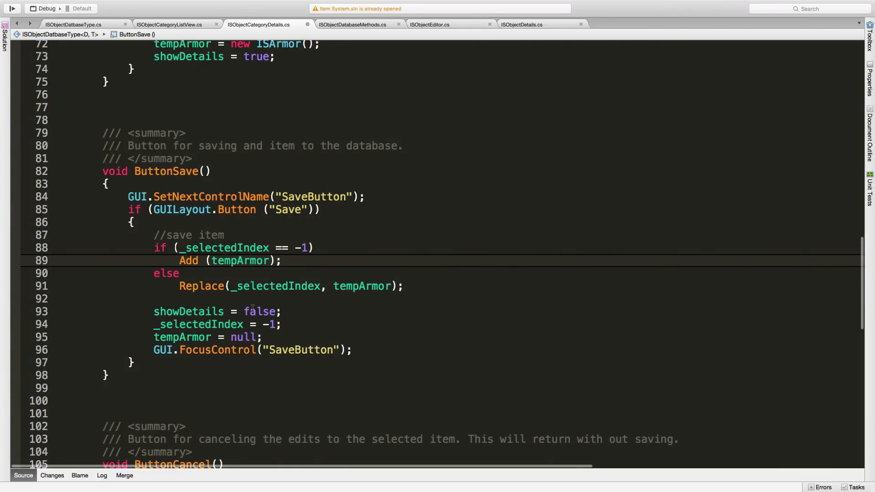
Step: Go to the declarations of Add and then tempArmor, landing in ISObjectCategoryListView.cs
right_click(212, 259)
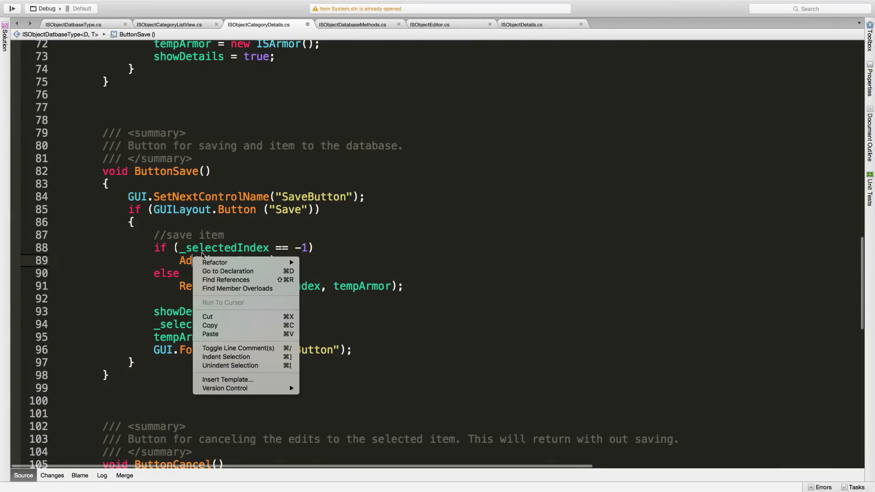
left_click(228, 272)
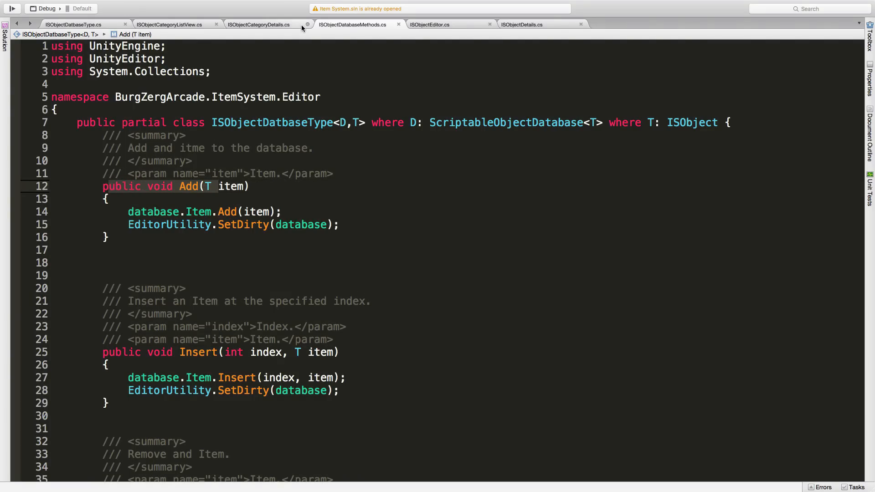
mouse_move(551, 183)
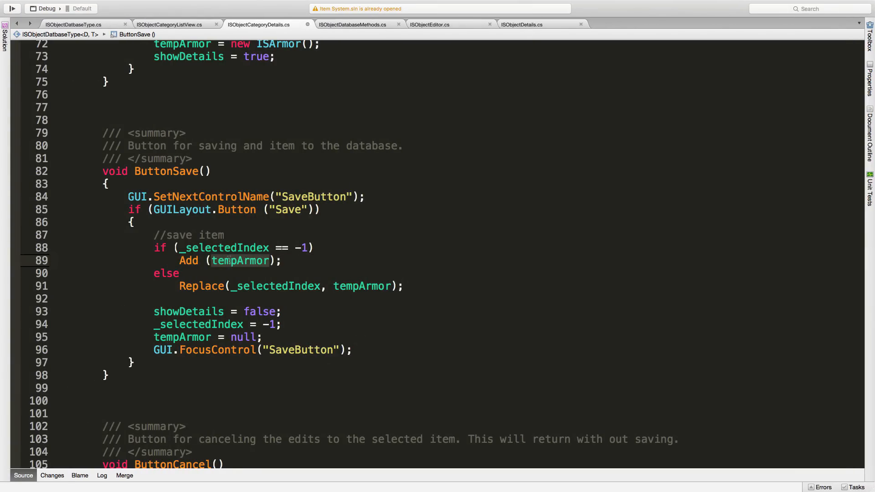
mouse_move(239, 261)
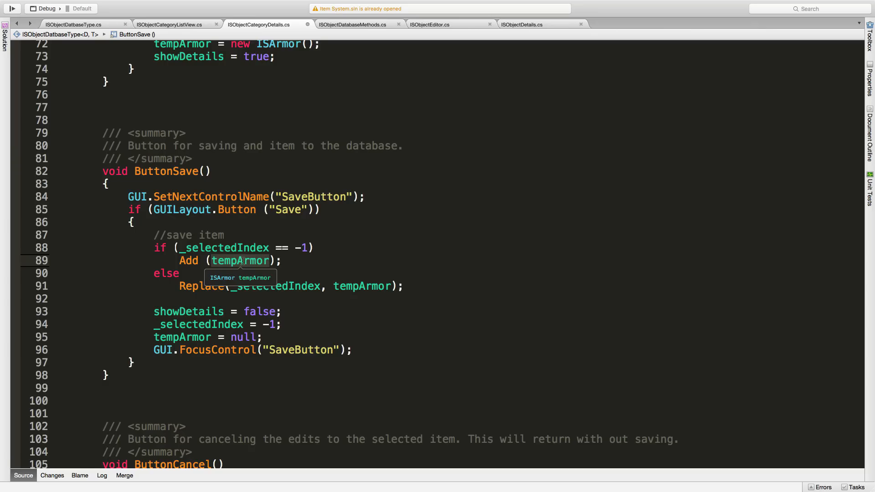
right_click(239, 260)
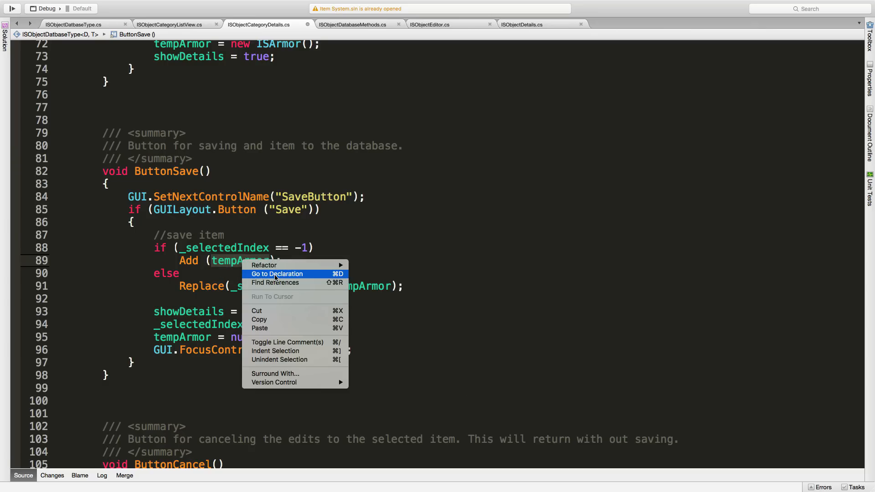
left_click(277, 273)
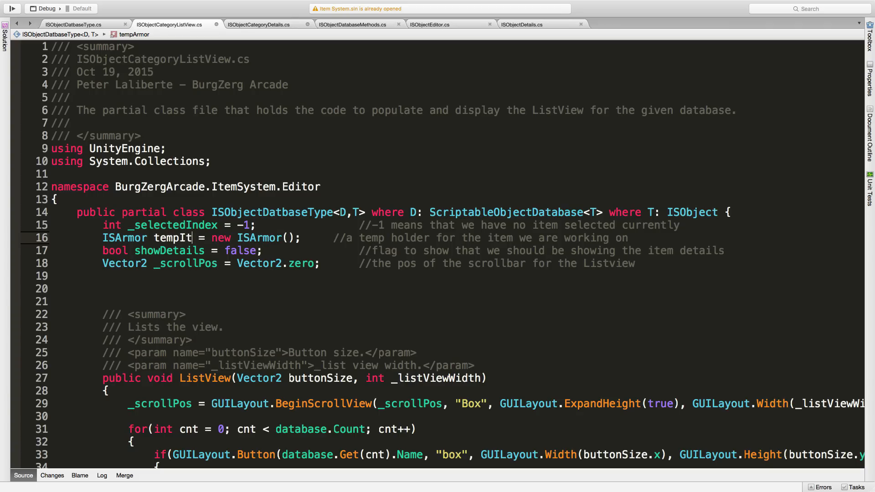
Step: Revert the hand edit and use Refactor > Rename to rename tempArmor to tItem across files
type("em")
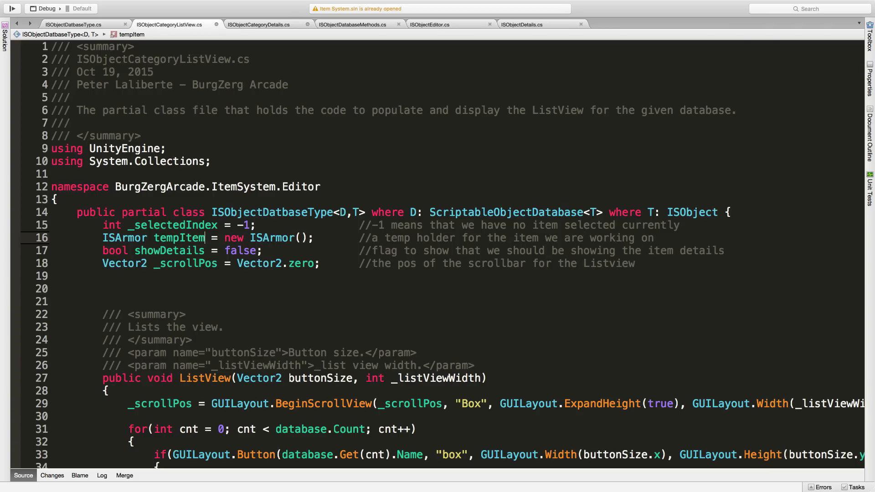
key("BackSpace")
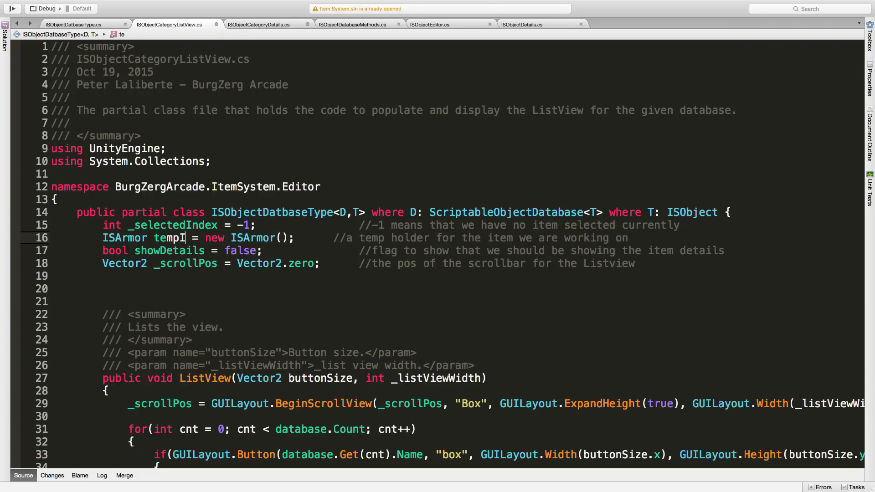
key("backspace")
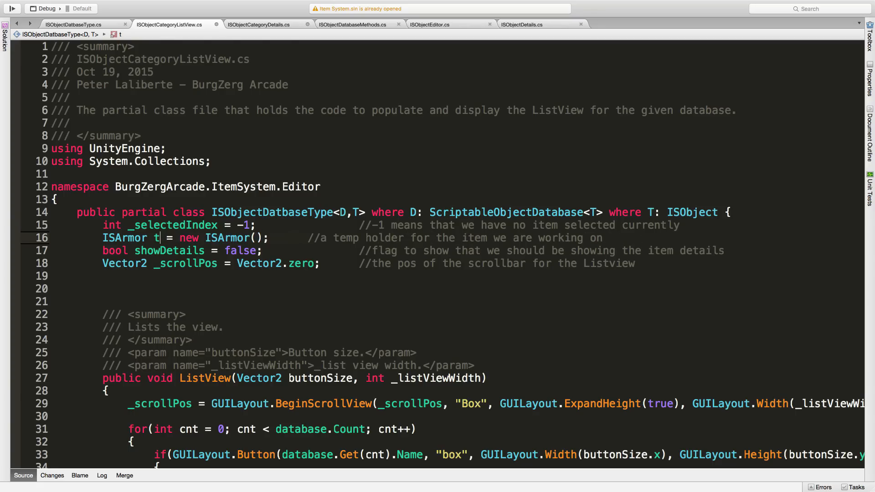
right_click(167, 238)
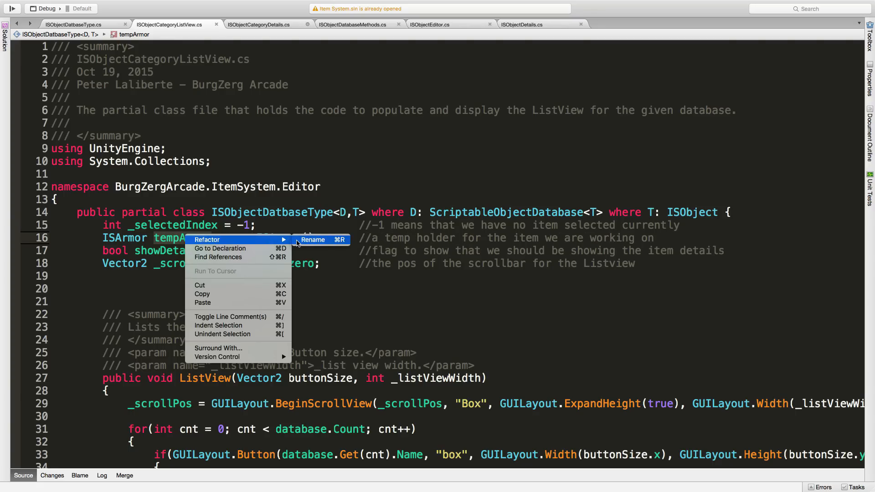
left_click(313, 240)
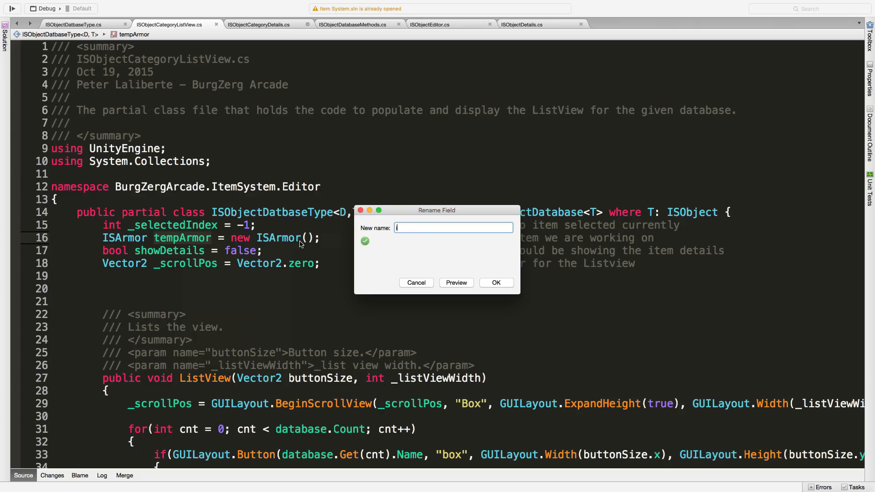
type("t")
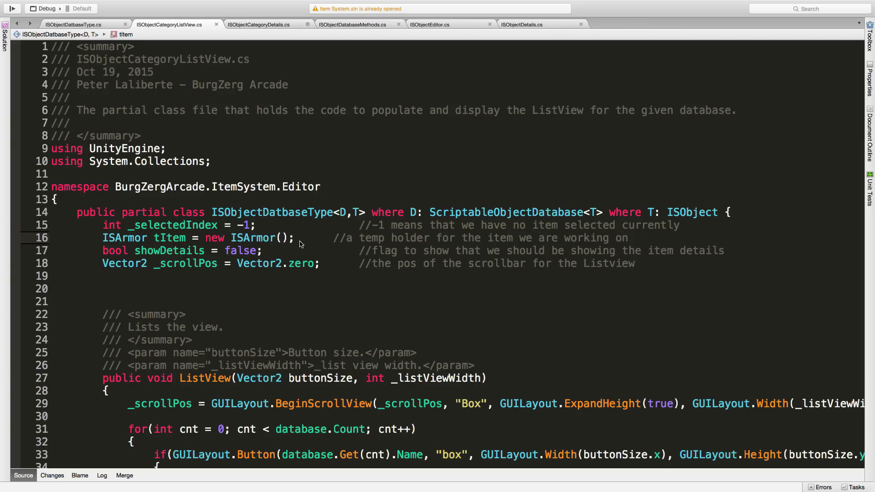
mouse_move(296, 327)
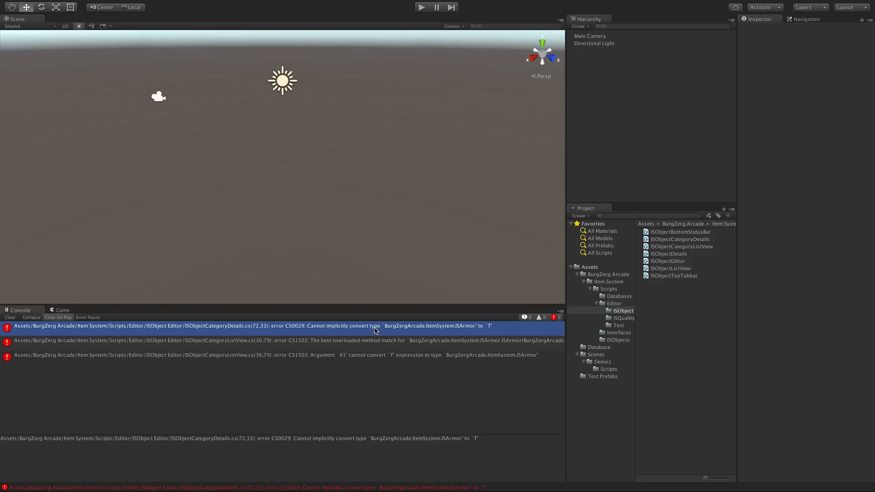
mouse_move(421, 332)
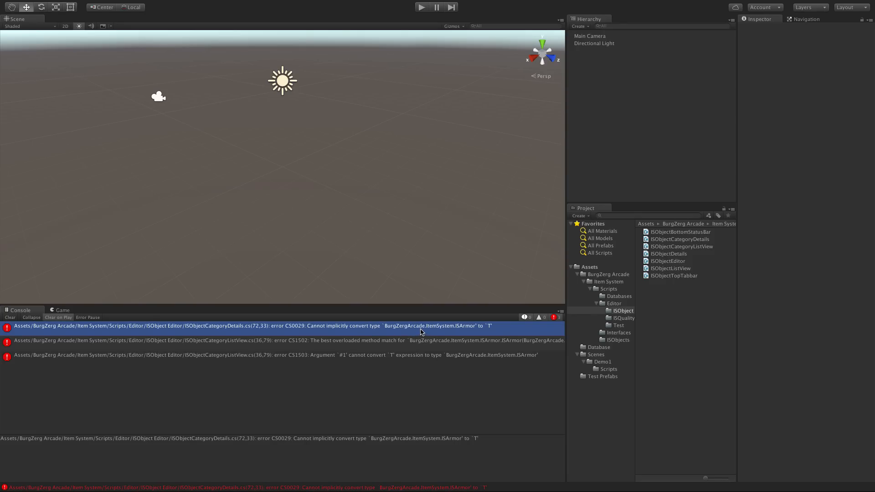
Step: Follow the CS0029 error and replace new ISArmor() with new T() in ISObjectCategoryDetails.cs
double_click(253, 325)
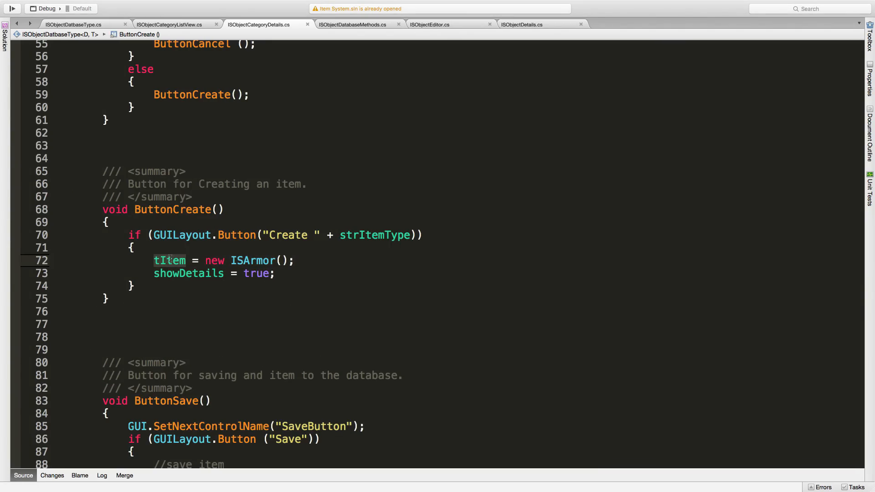
mouse_move(169, 260)
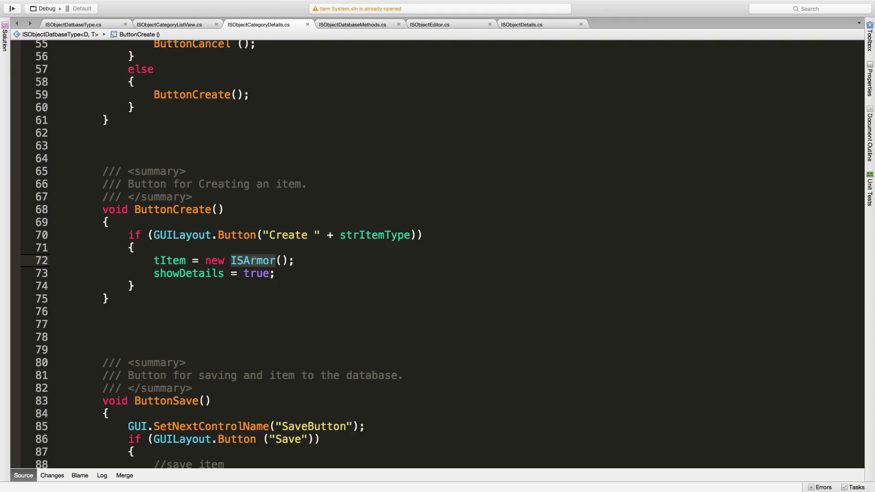
type("T")
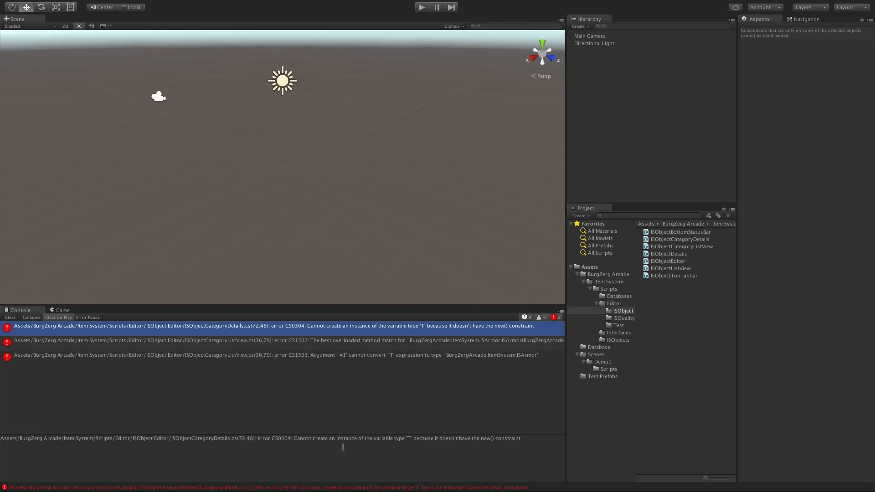
mouse_move(476, 447)
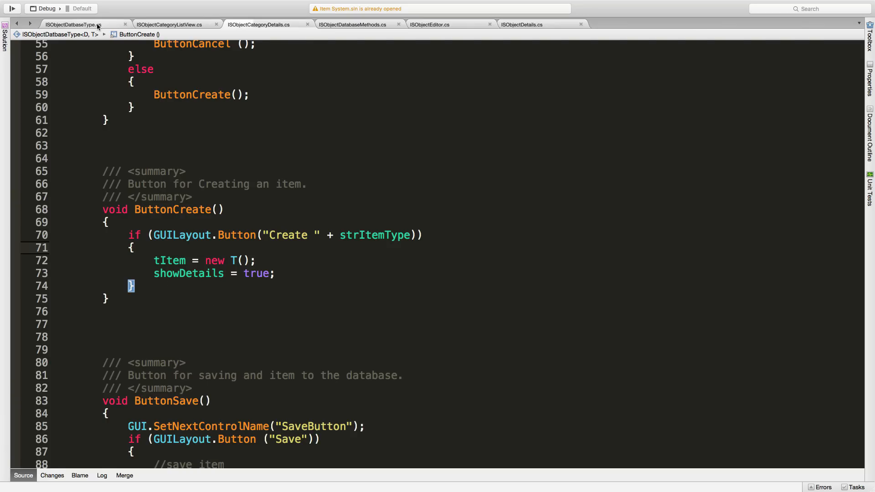
left_click(72, 24)
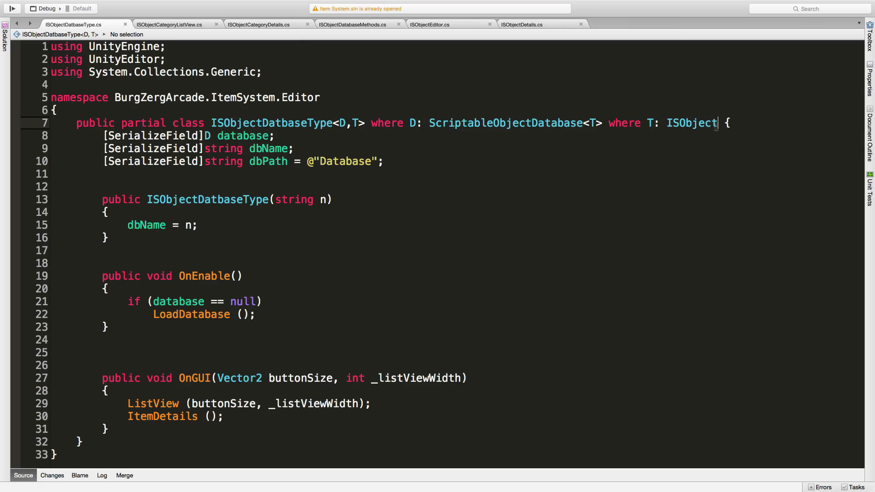
Step: Add ', new()' to the where T : ISObject constraint and copy the line into the other partial files
type(", new(")
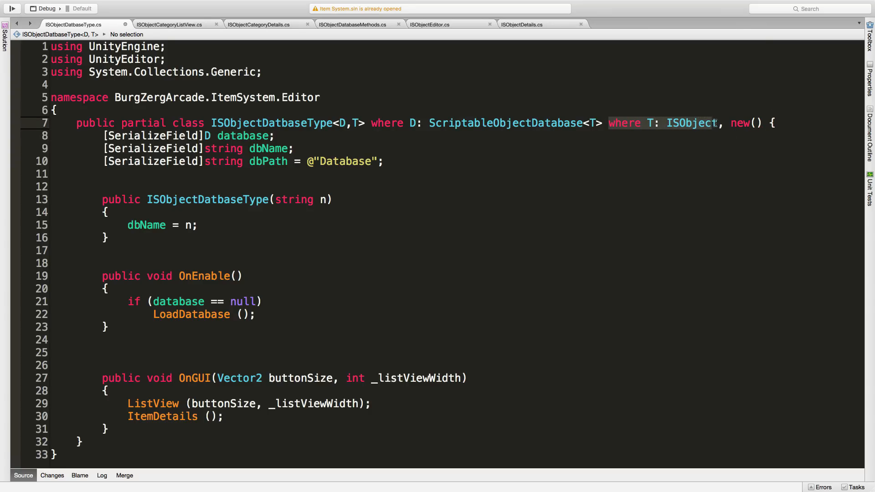
mouse_move(694, 123)
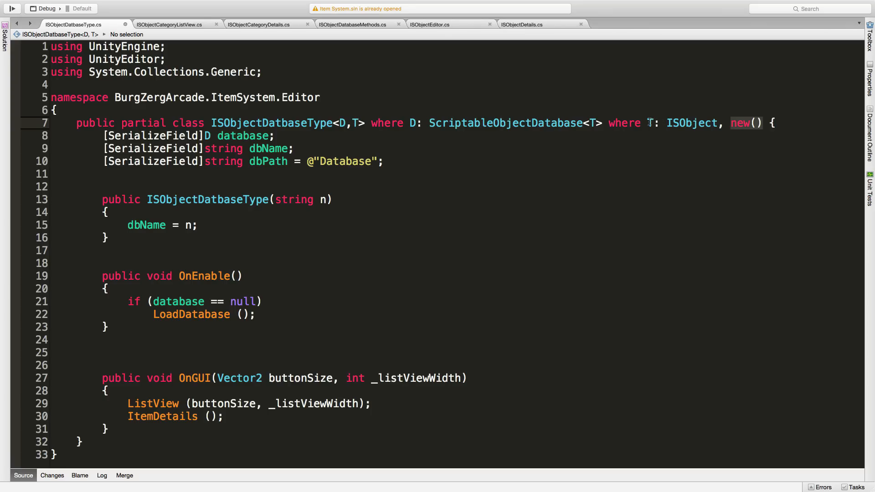
left_click(48, 123)
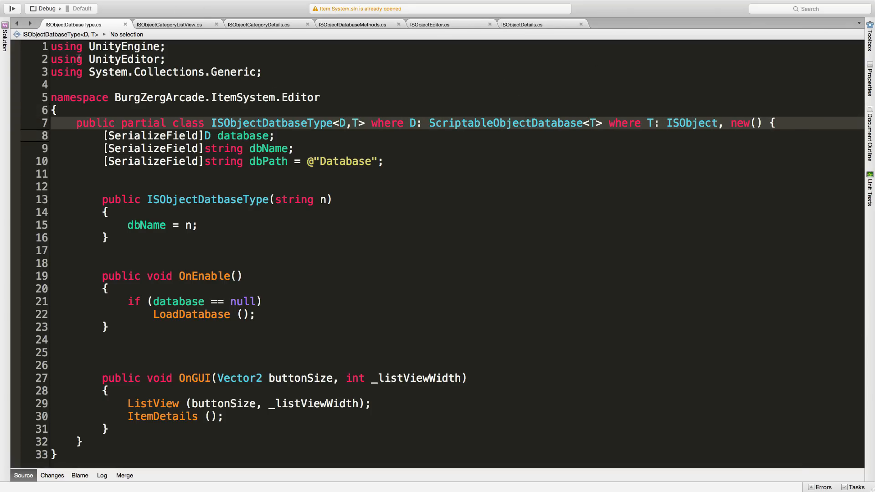
left_click(170, 23)
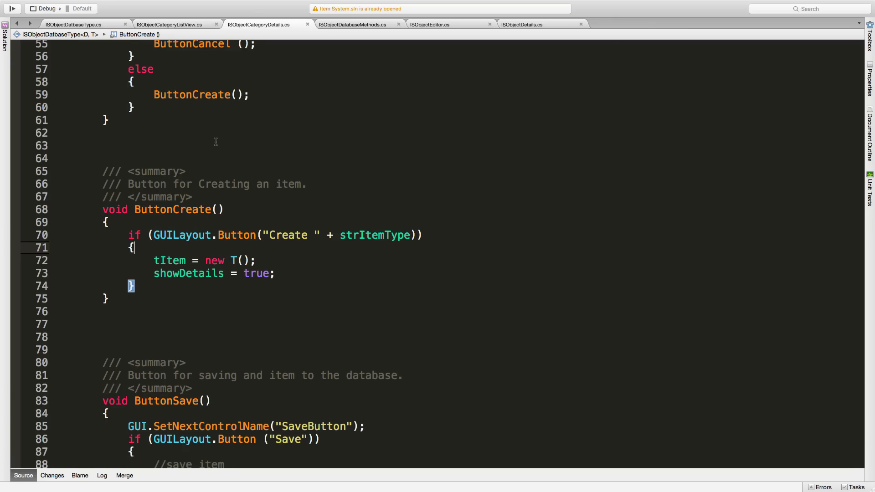
scroll("up", 3)
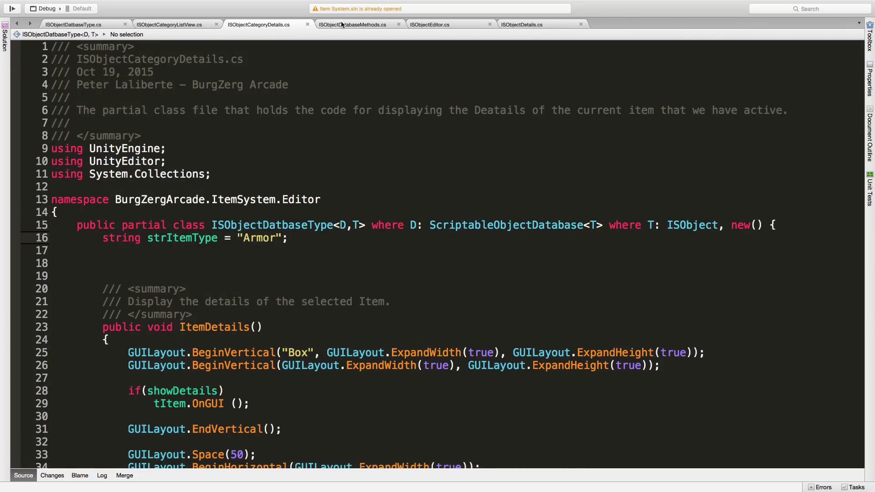
left_click(352, 23)
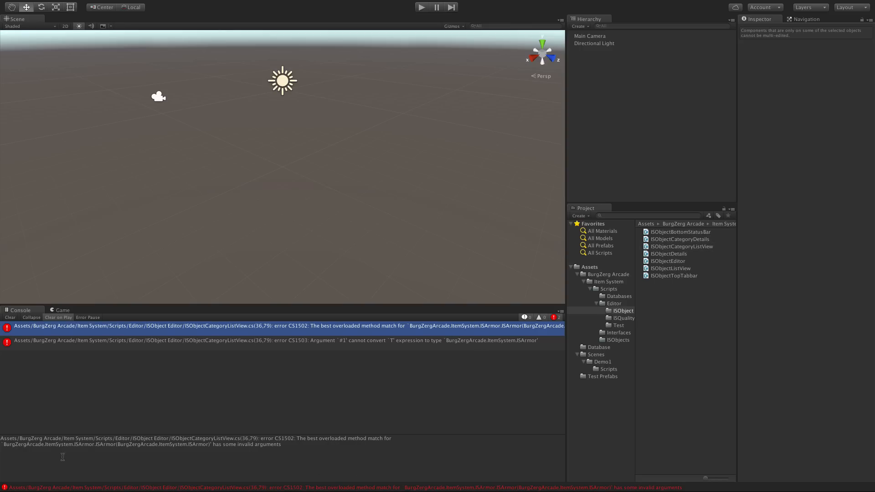
Step: Change the list view to 'tItem = new T();' followed by tItem.Clone(database.Get(cnt))
double_click(279, 340)
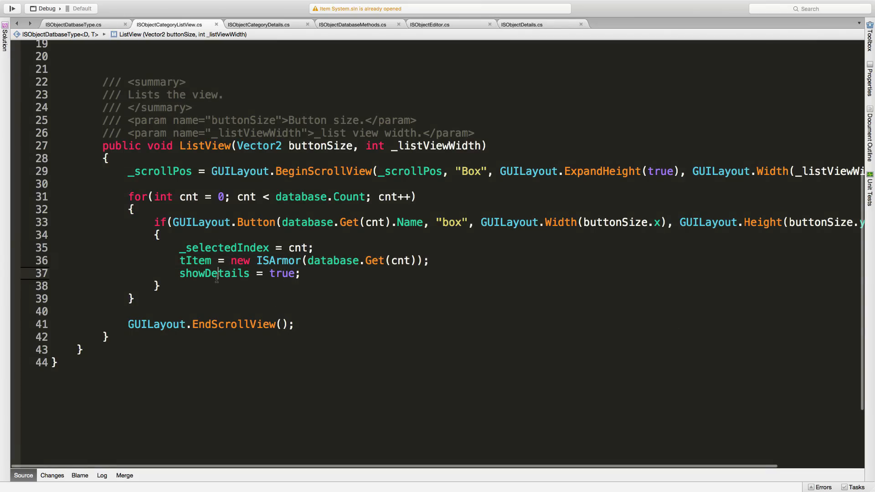
left_click(212, 260)
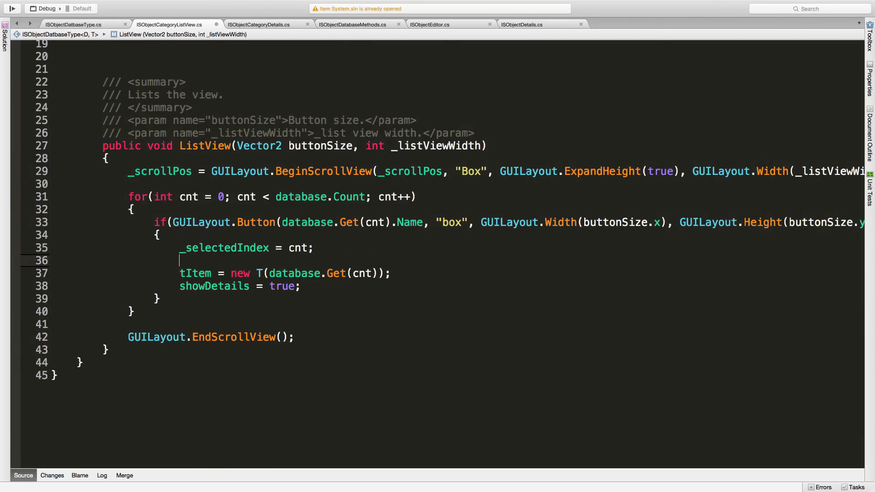
type("tI")
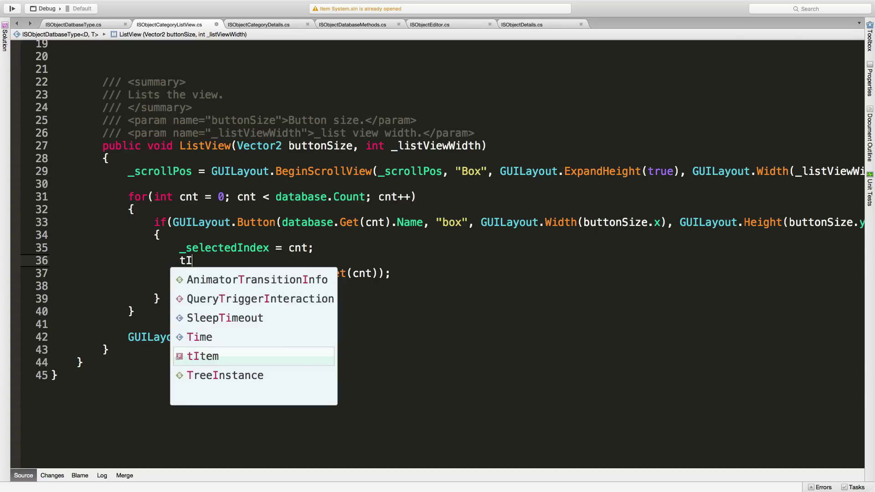
type("= new")
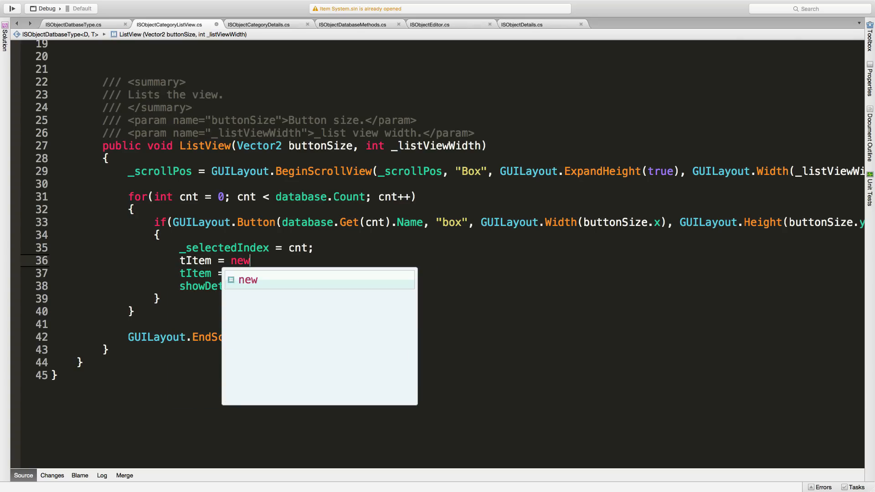
type("T ();")
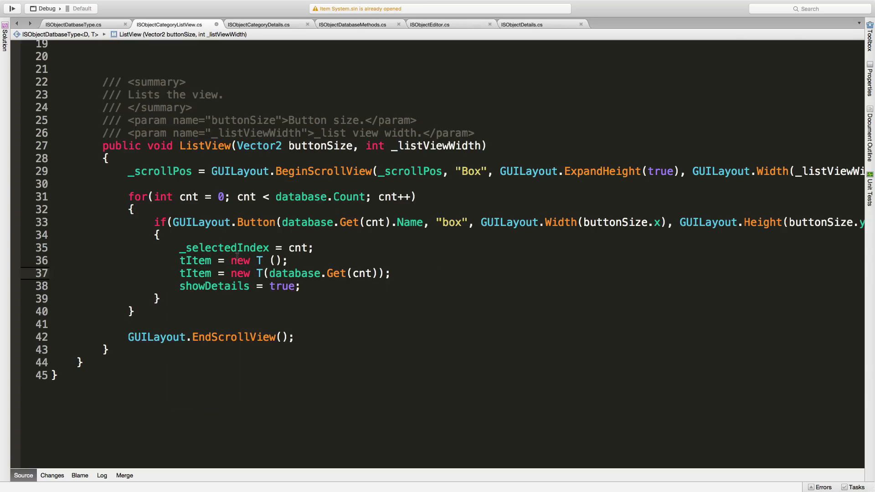
type(".")
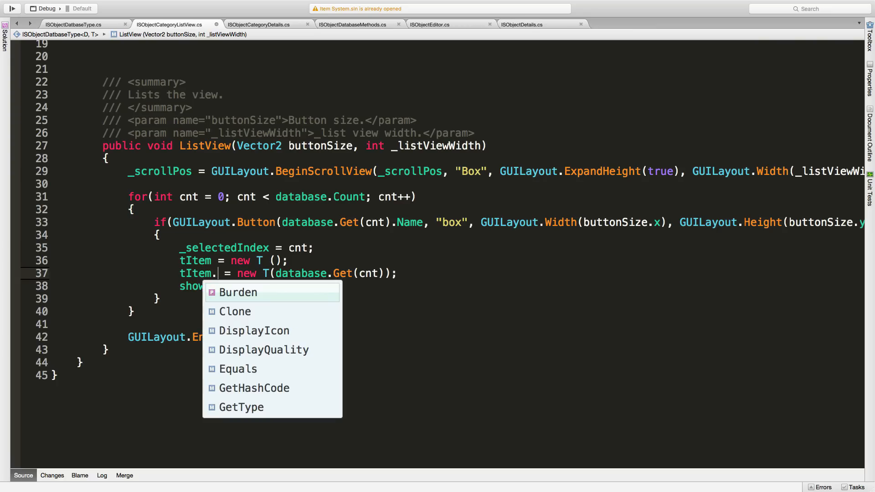
type("Cl")
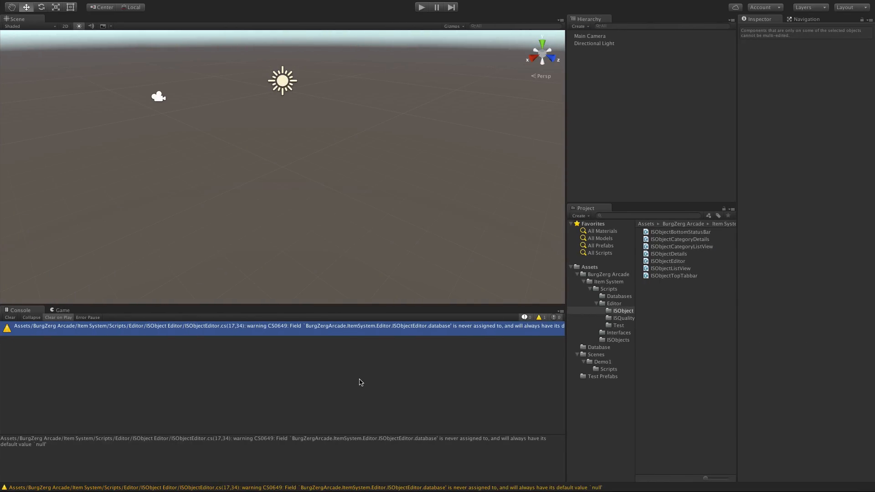
mouse_move(493, 333)
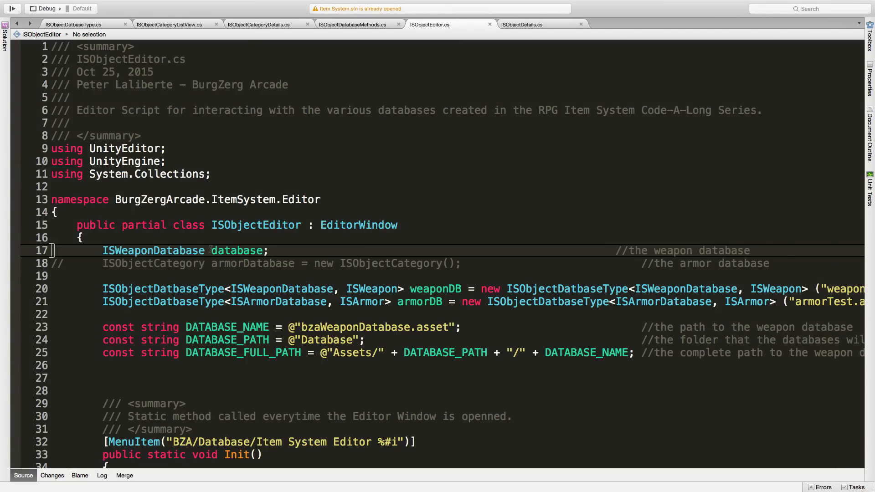
left_click(82, 237)
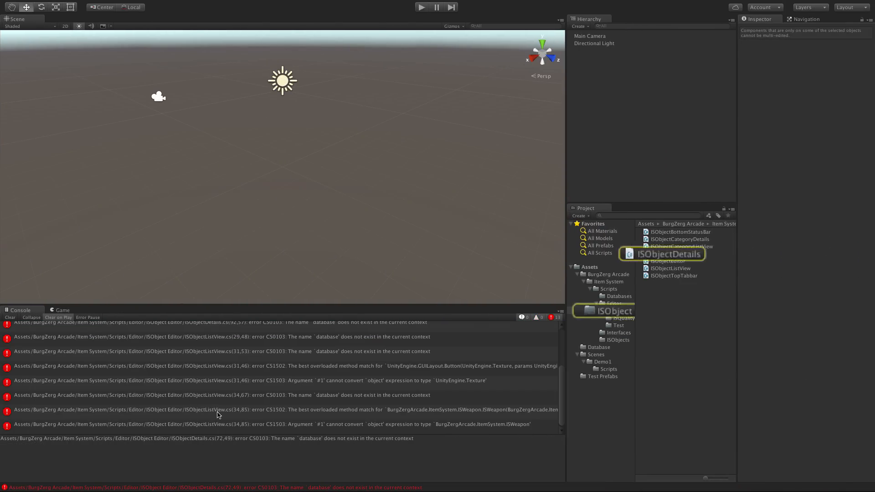
double_click(671, 254)
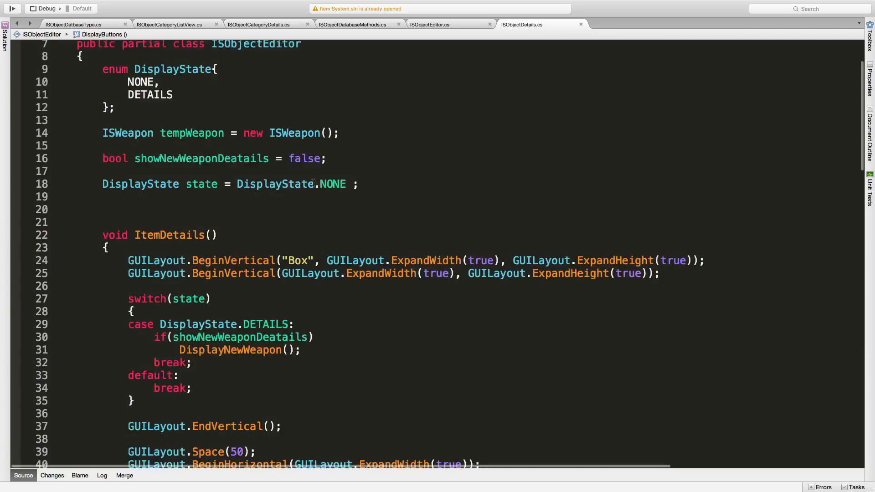
left_click(429, 23)
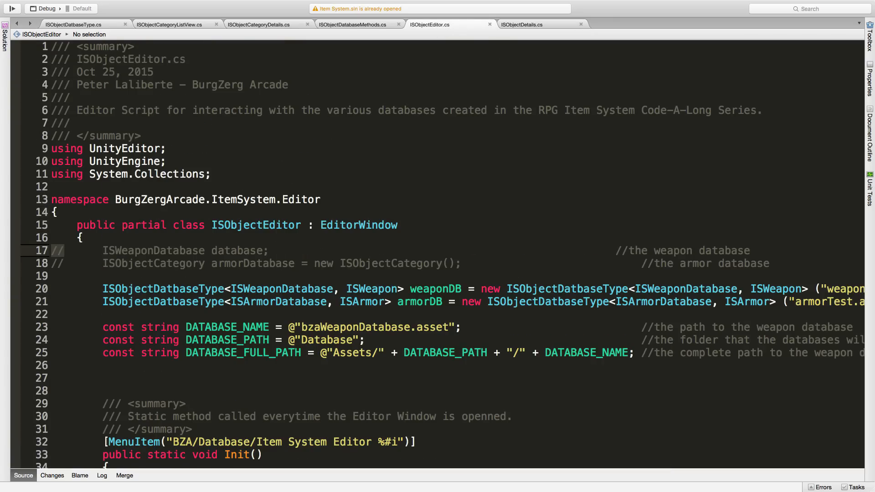
scroll("down", 3)
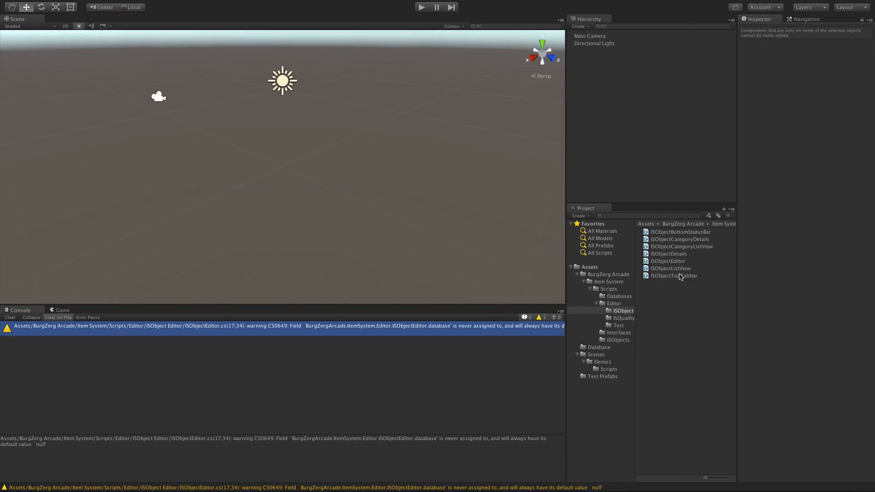
left_click(622, 310)
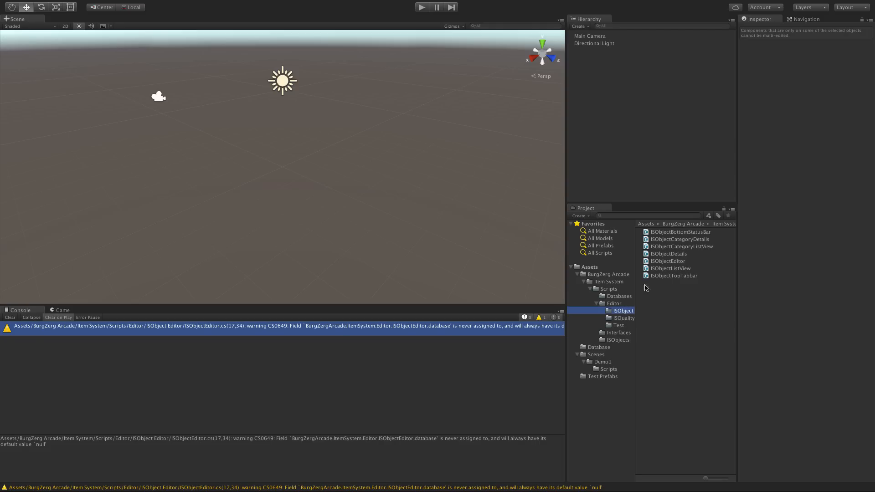
mouse_move(695, 257)
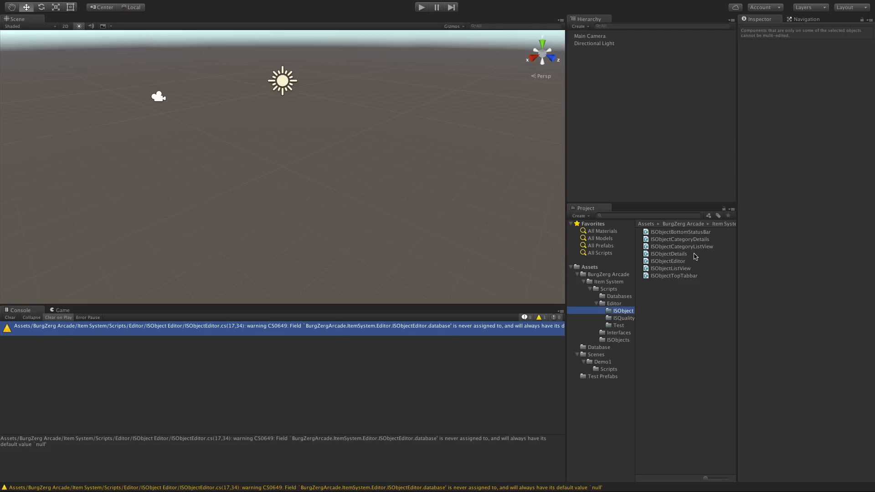
Step: Review ISObject.cs's copy constructor and Clone method, then open the ISWeapon script in Unity
left_click(616, 339)
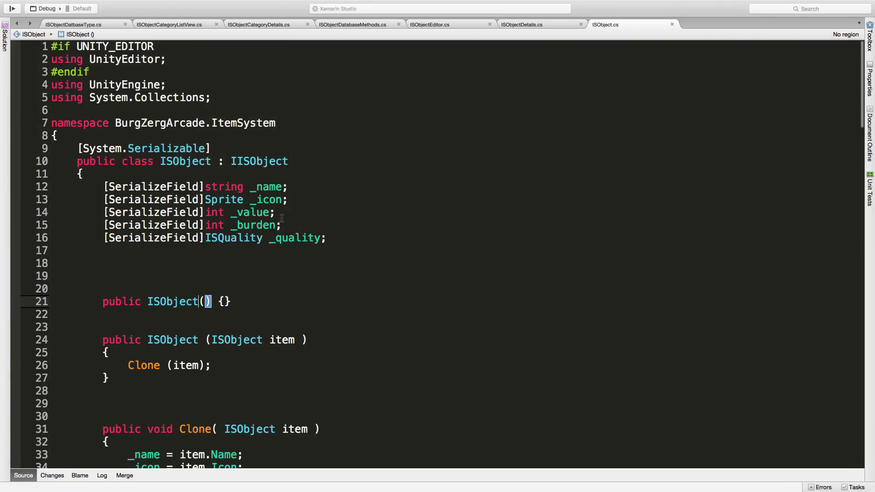
scroll("down", 3)
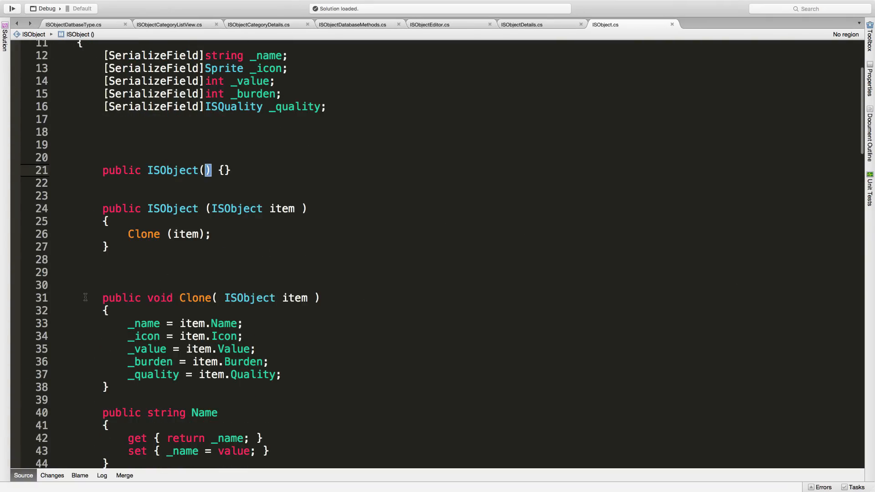
left_click(104, 221)
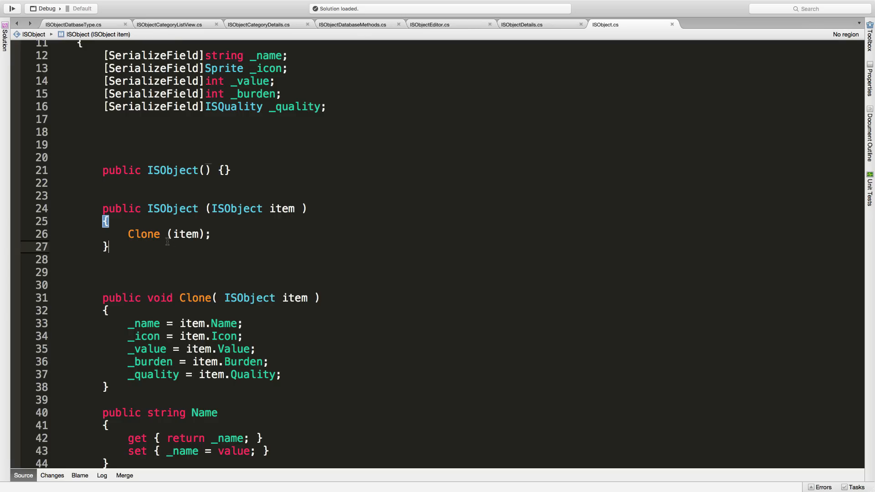
mouse_move(350, 205)
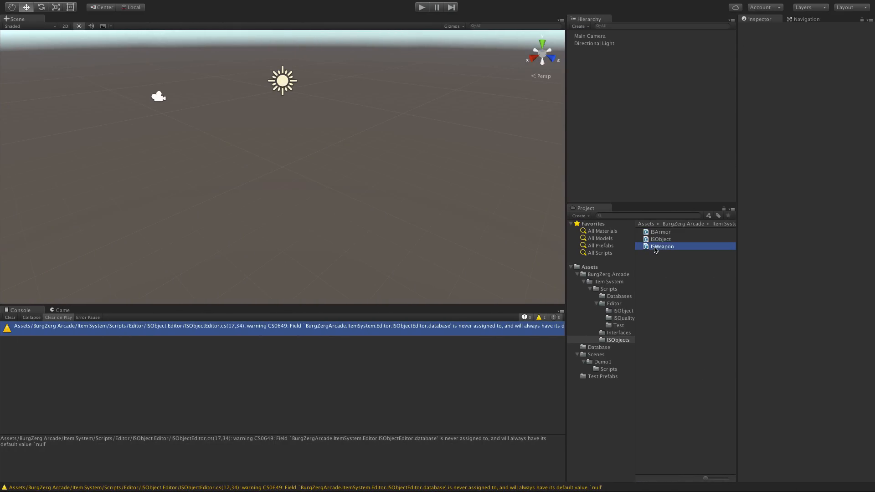
double_click(662, 246)
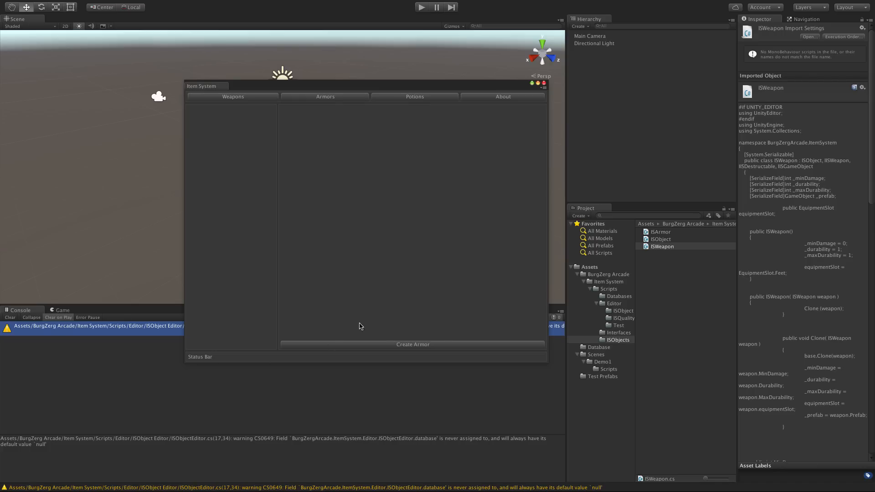
Step: Inspect the empty weaponTest asset, create a new weapon form, and view the repaint ArgumentException
left_click(598, 346)
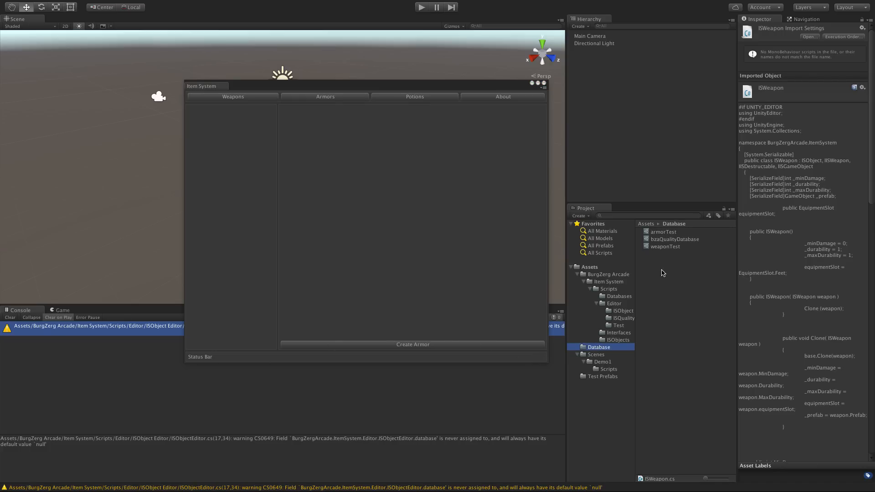
left_click(664, 246)
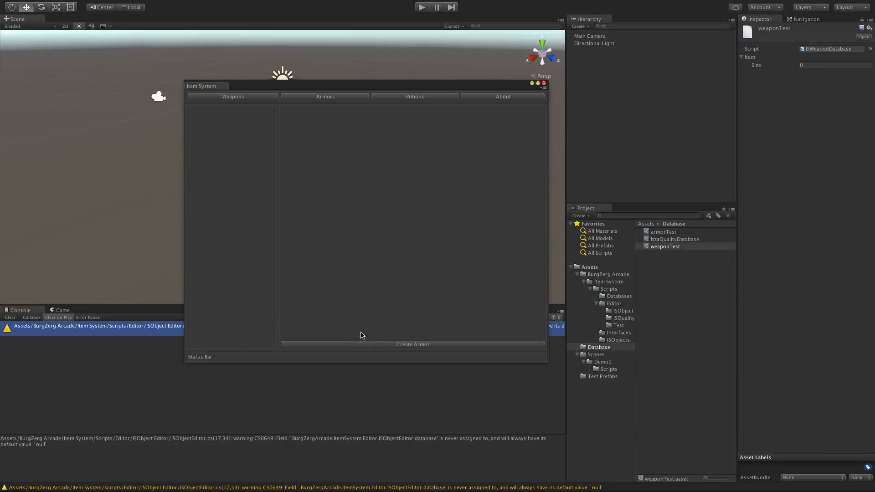
left_click(412, 344)
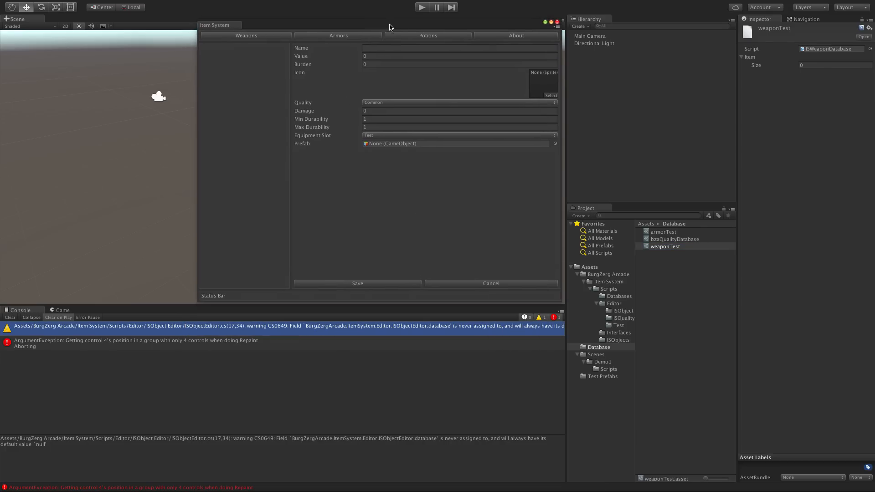
left_click(134, 340)
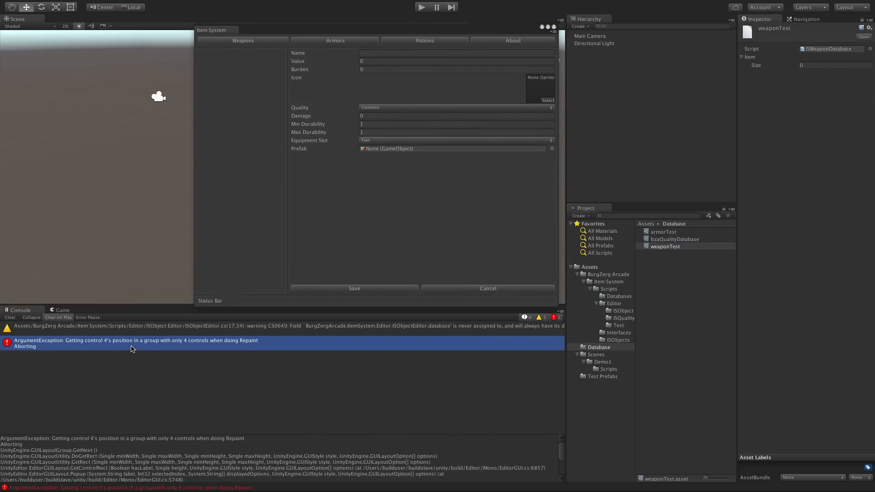
left_click(456, 107)
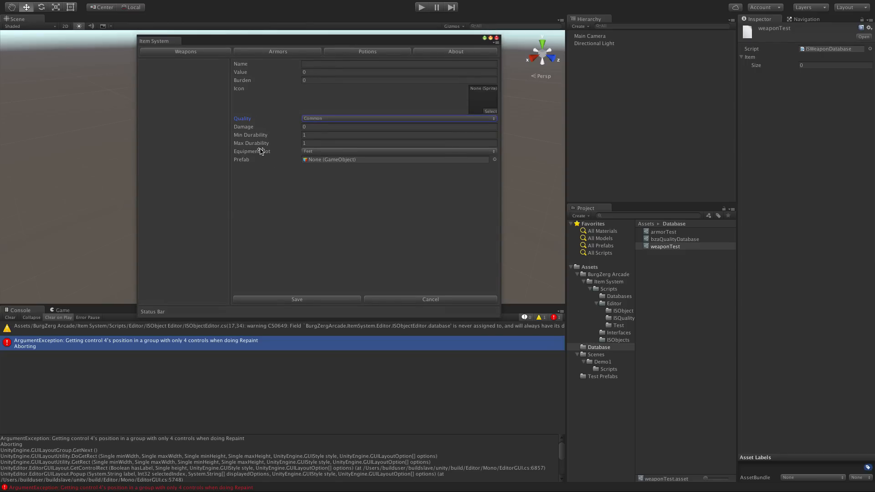
Step: Fill in the new weapon as 'Wea...' with Common quality and the Hands equipment slot
left_click(399, 63)
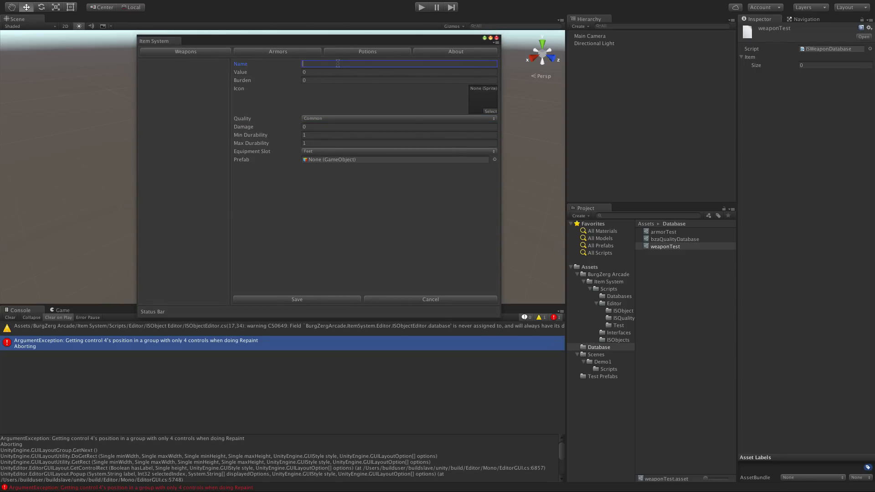
type("Weapon1")
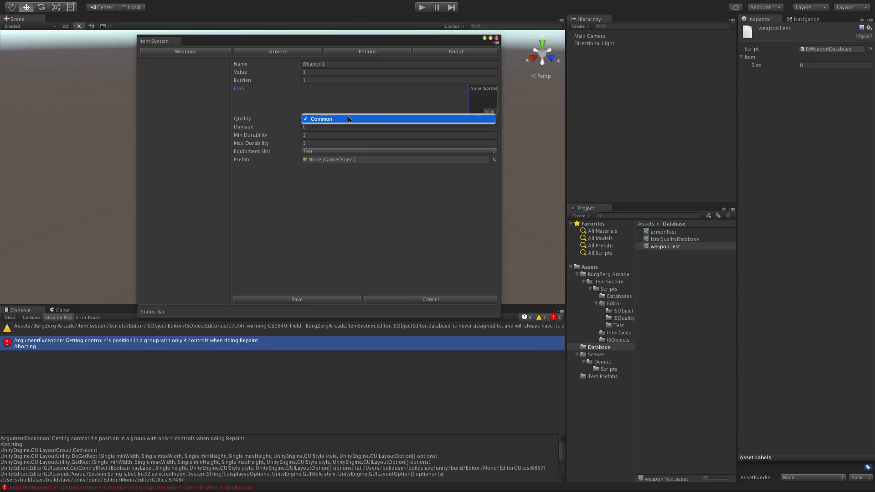
left_click(489, 111)
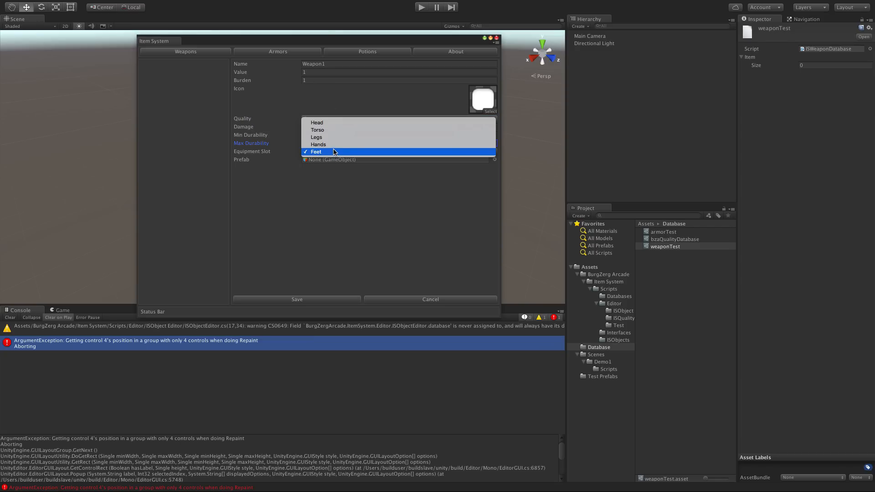
left_click(317, 145)
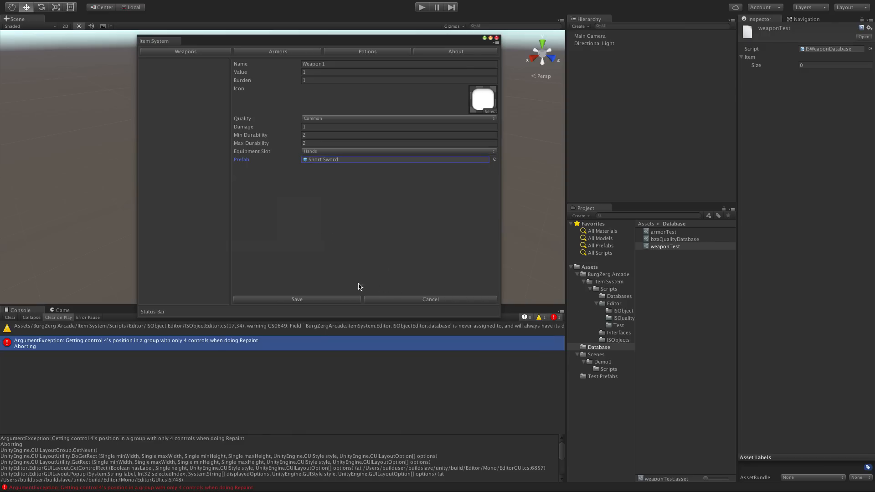
Step: Save the weapon as Weapon1 into weaponTest and expand its entry details
left_click(296, 299)
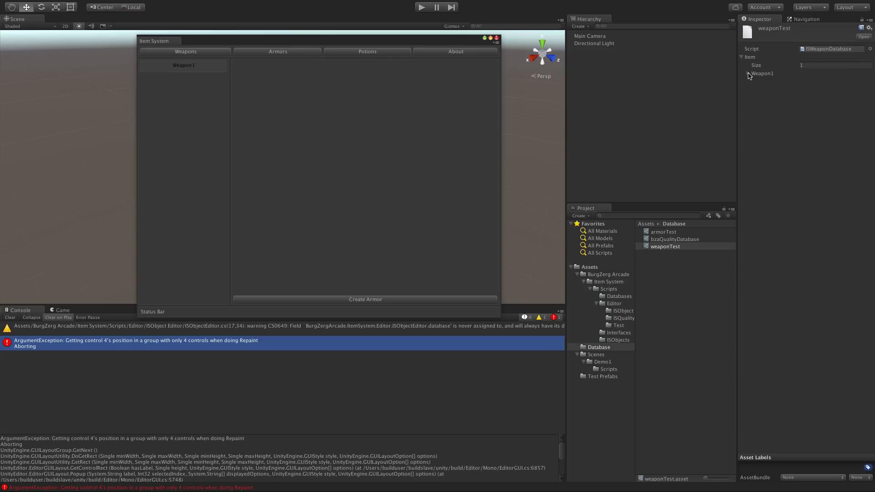
left_click(755, 73)
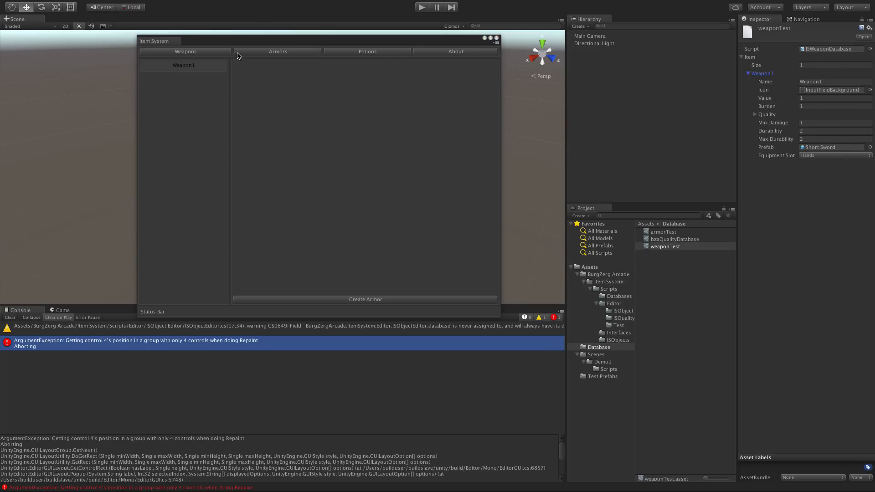
left_click(277, 51)
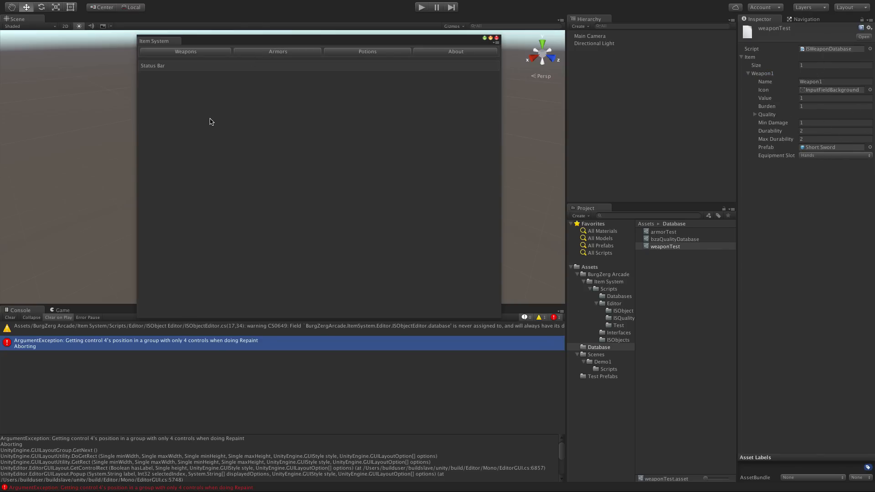
mouse_move(432, 68)
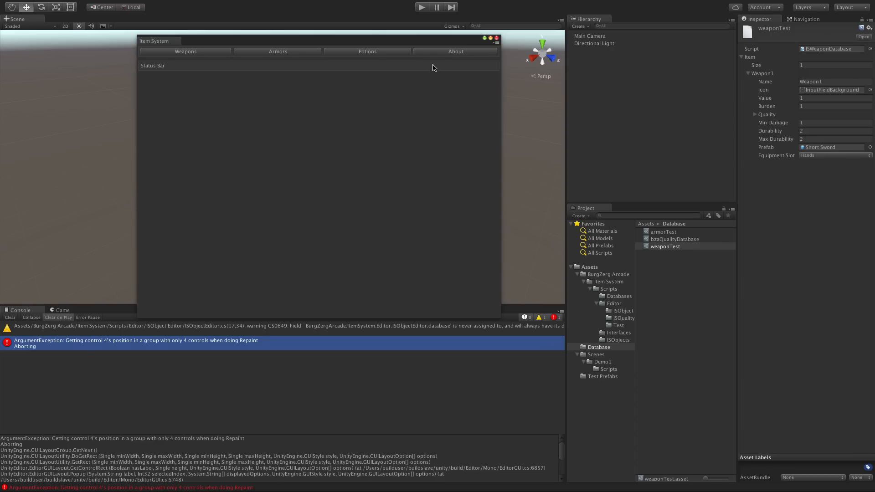
Step: Close ISObject.cs and review ISObjectEditor's OnEnable setting up the weapon and armor databases
left_click(496, 38)
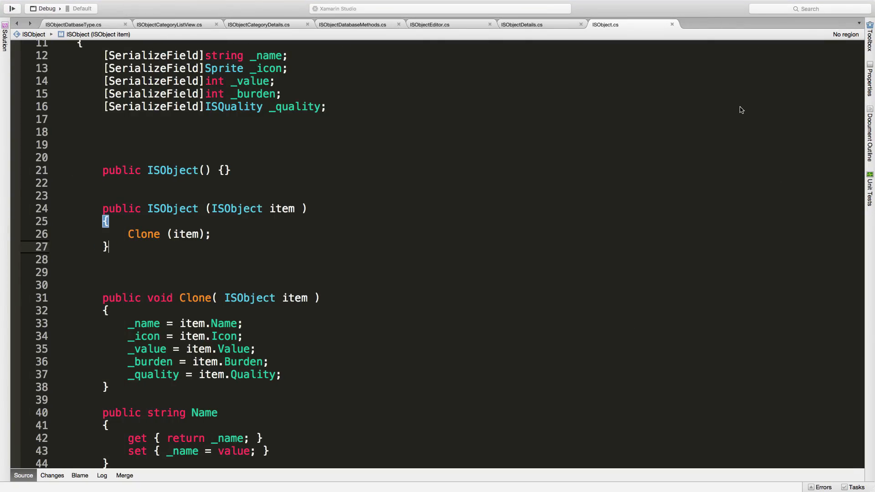
left_click(429, 24)
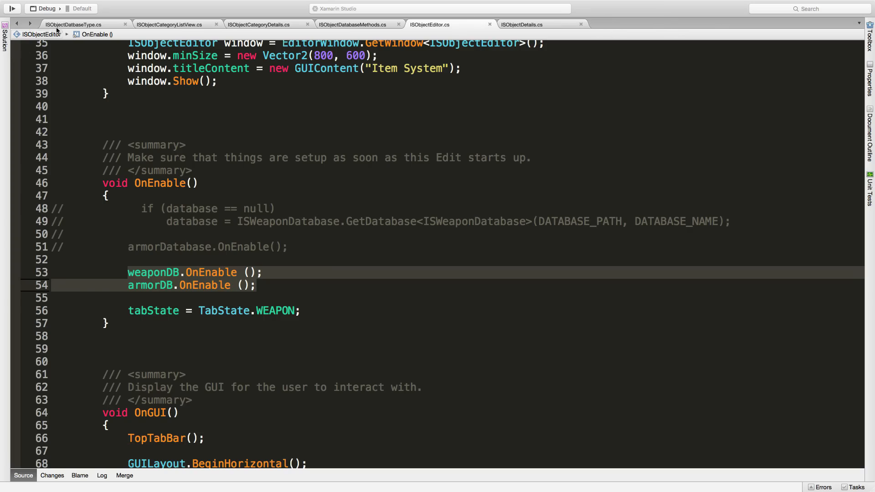
left_click(72, 24)
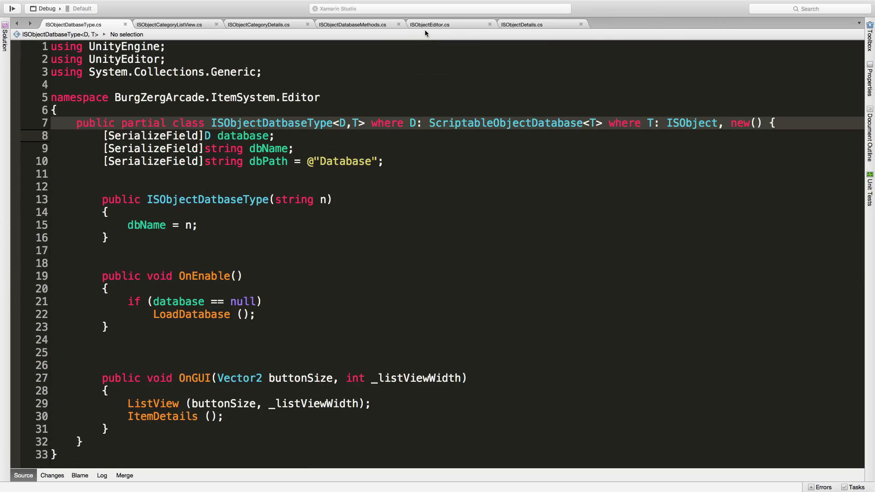
left_click(430, 24)
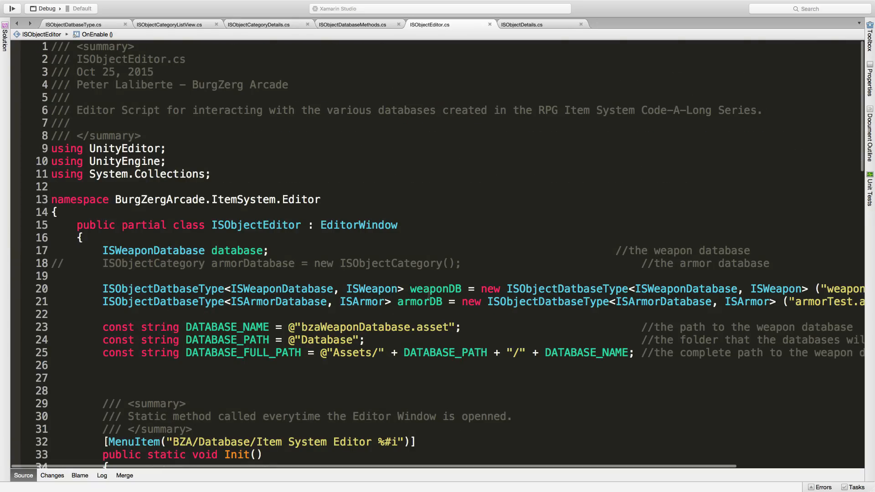
scroll("down", 3)
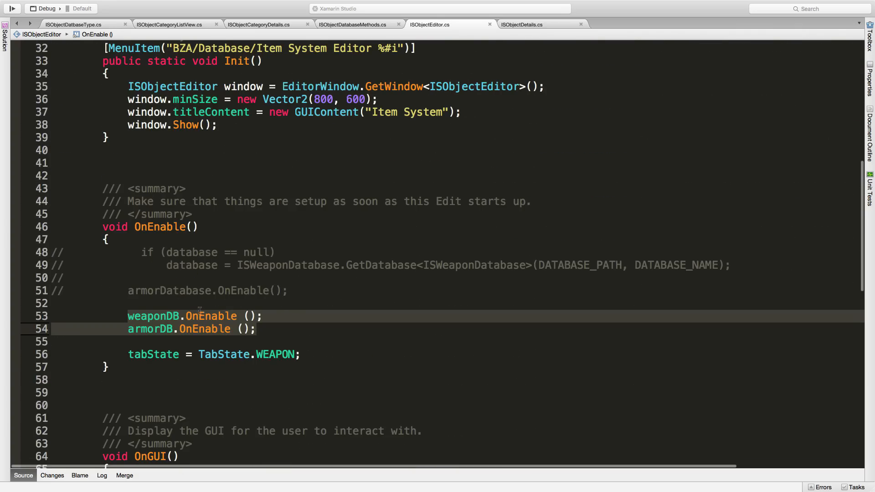
scroll("down", 3)
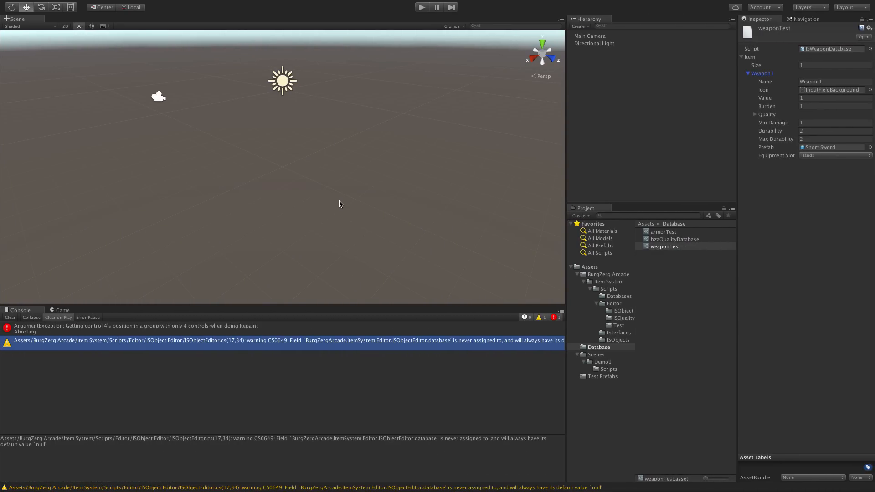
mouse_move(107, 266)
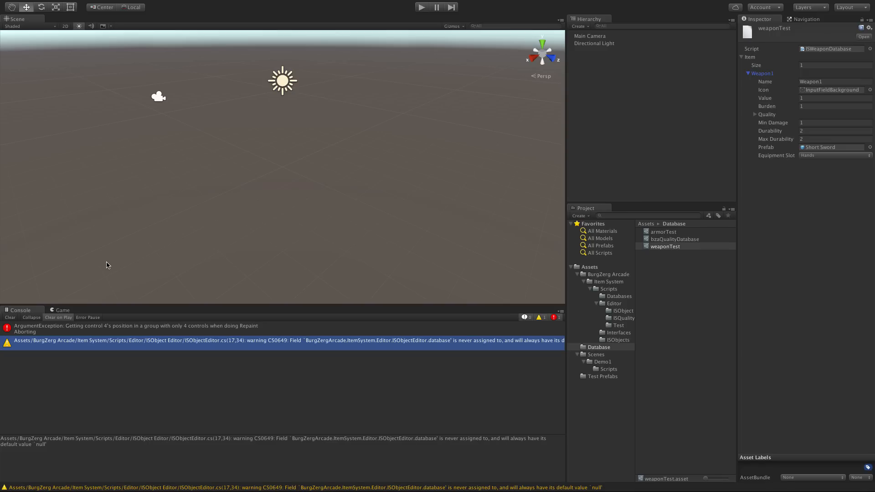
Step: Reopen and close the Item System window, open the weaponTest and armorTest assets, and select armorTest
left_click(9, 317)
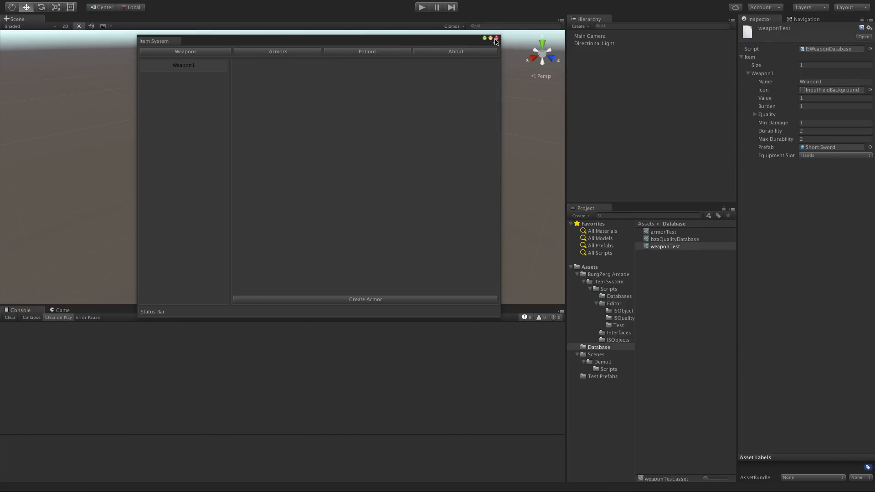
left_click(495, 38)
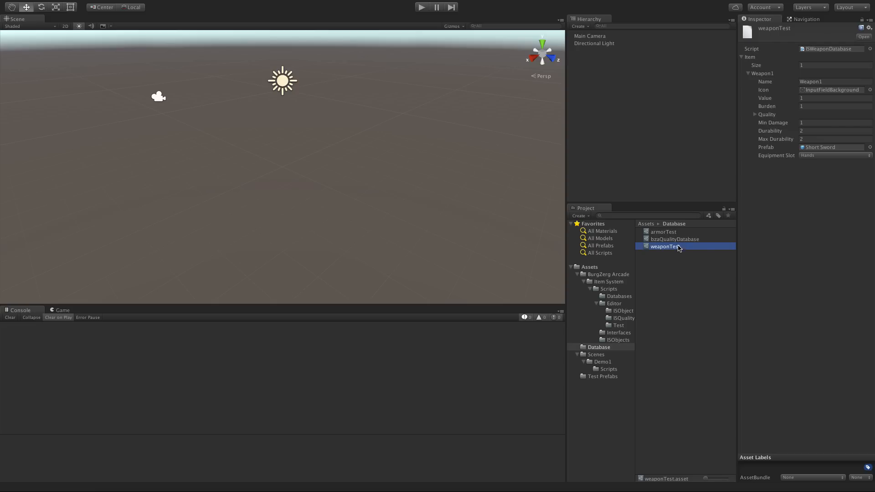
right_click(662, 231)
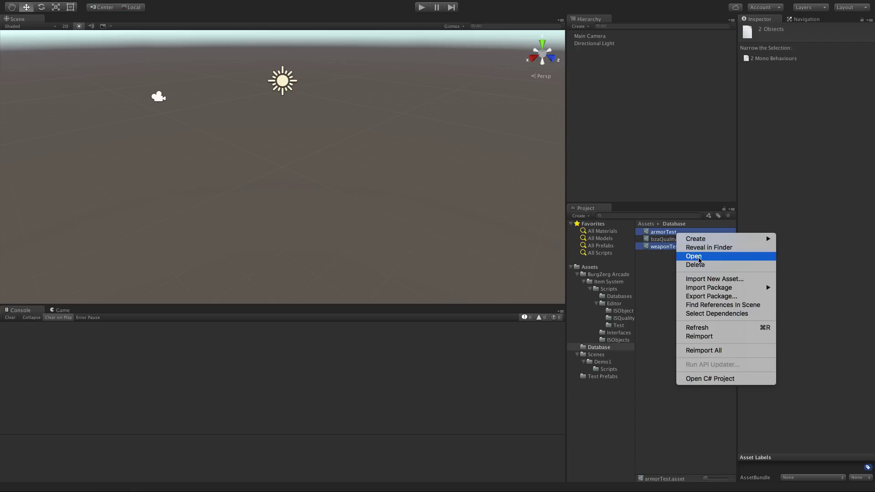
left_click(696, 264)
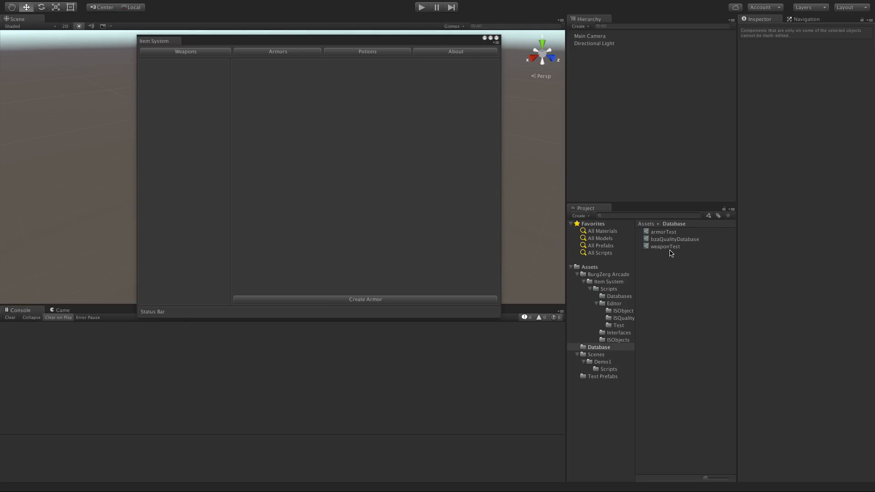
left_click(664, 231)
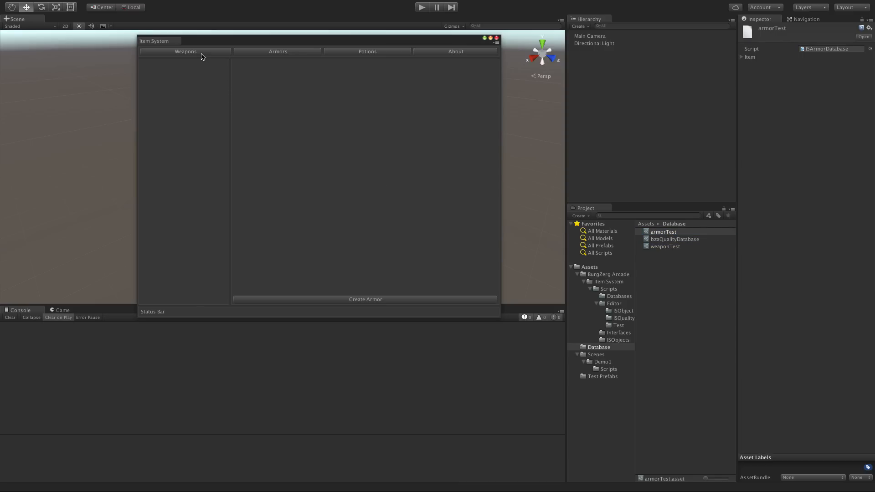
mouse_move(321, 294)
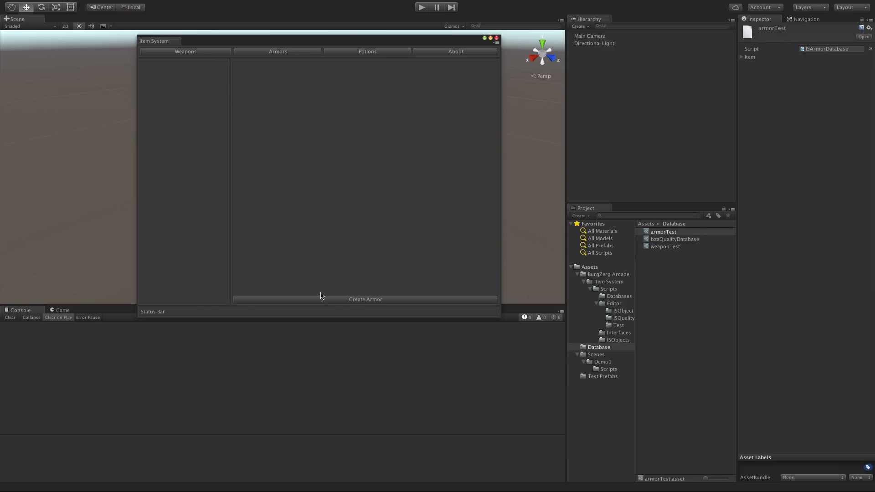
mouse_move(214, 55)
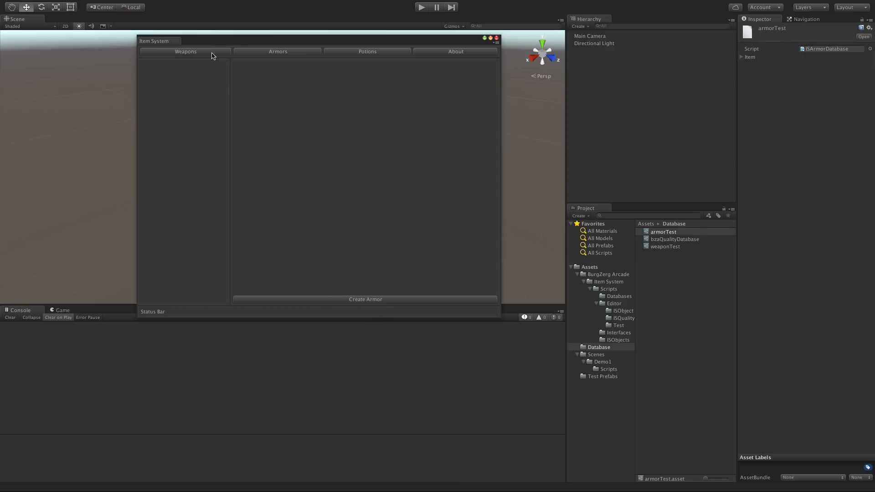
mouse_move(297, 53)
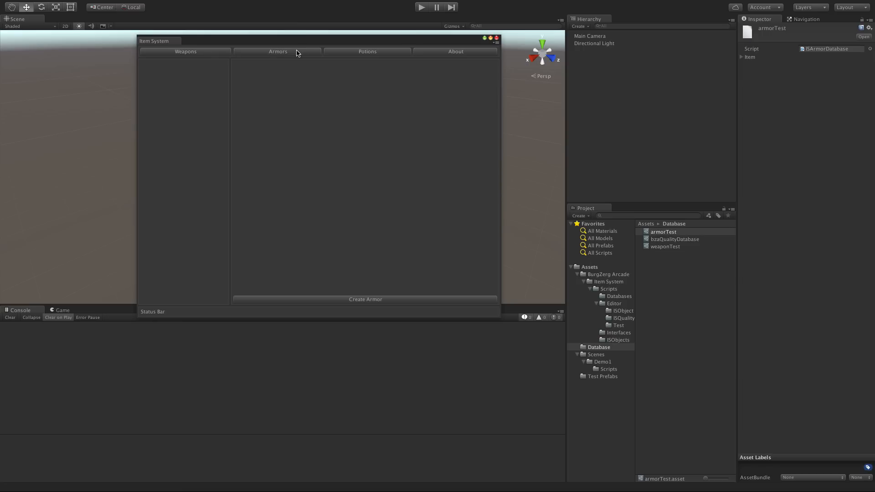
mouse_move(496, 39)
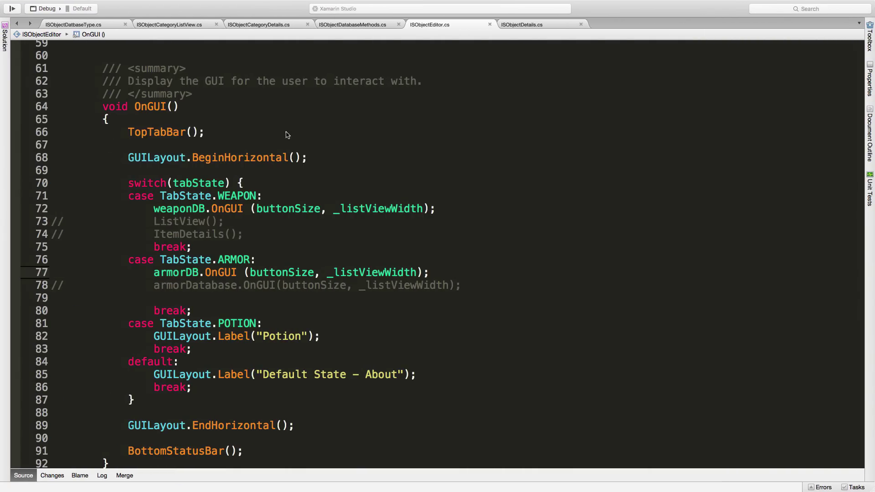
Step: Review ISObjectEditor.cs and ISObjectCategoryListView.cs, then view ISObjectCategoryDetails' ItemDetails method
scroll("up", 3)
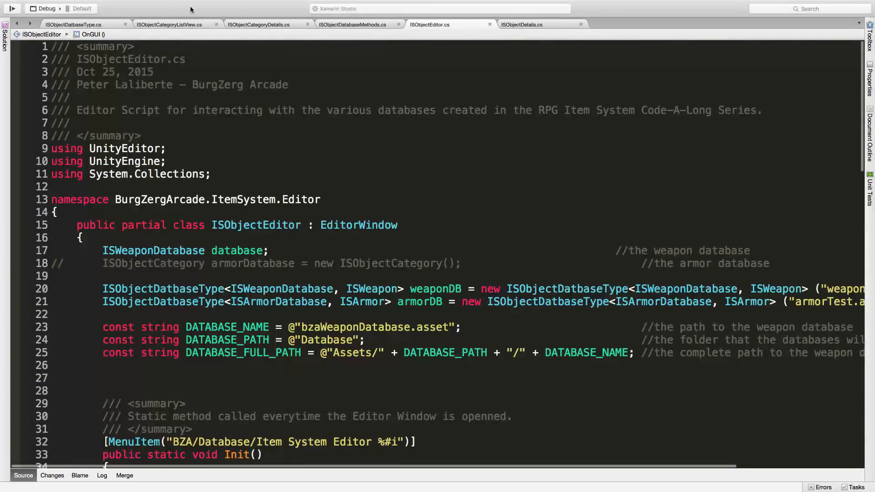
left_click(170, 23)
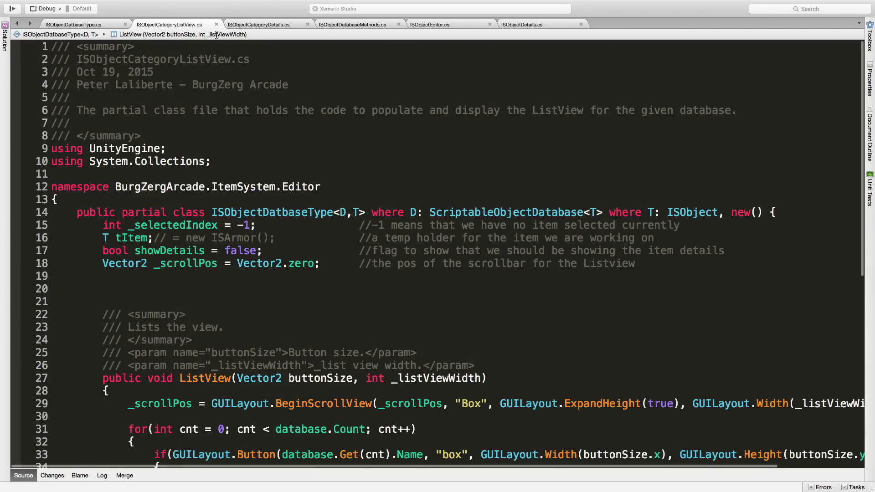
mouse_move(271, 35)
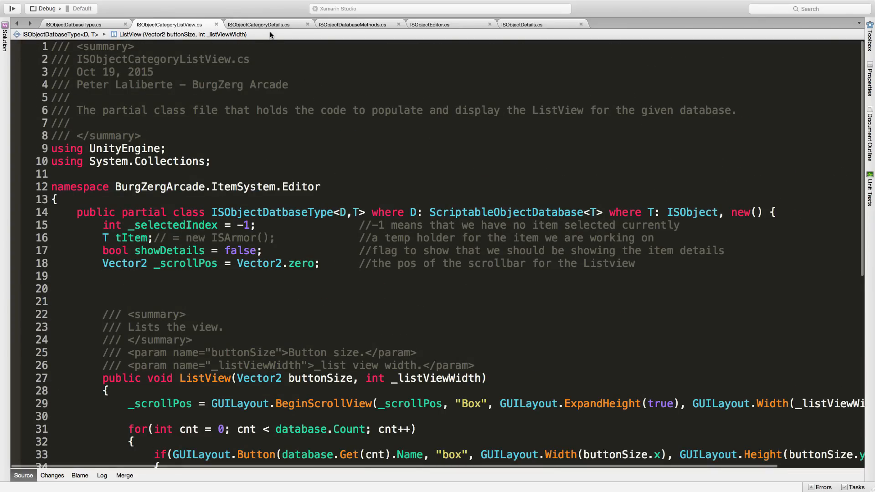
left_click(259, 24)
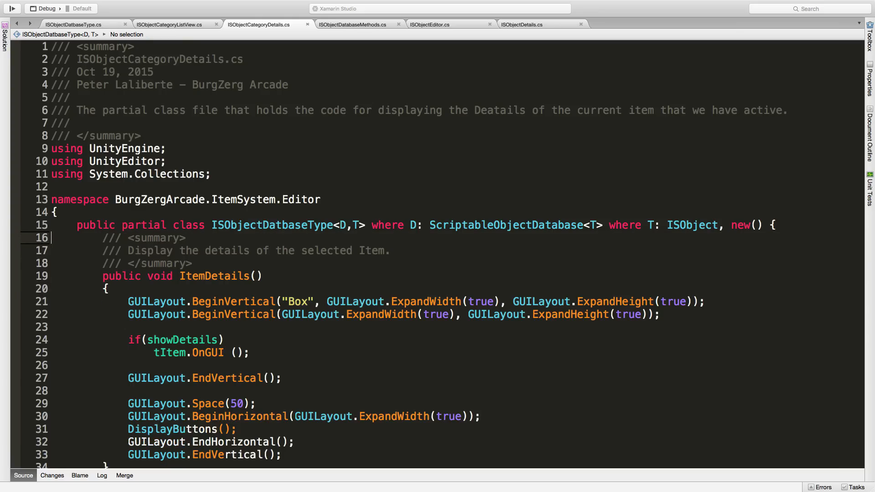
Step: Add 'public string strItemType = "Item";' to ISObjectDatbaseType.cs, changing the value from "Armor"
left_click(73, 23)
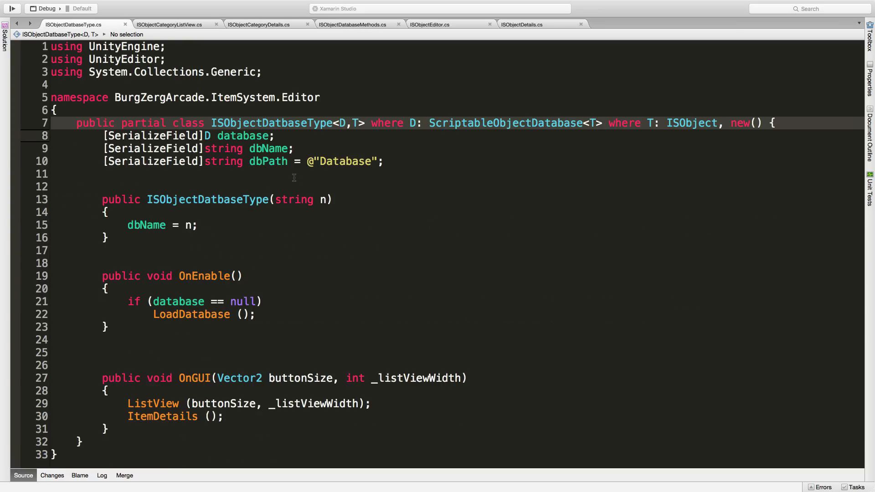
type("string strItemType = \"Armor\";")
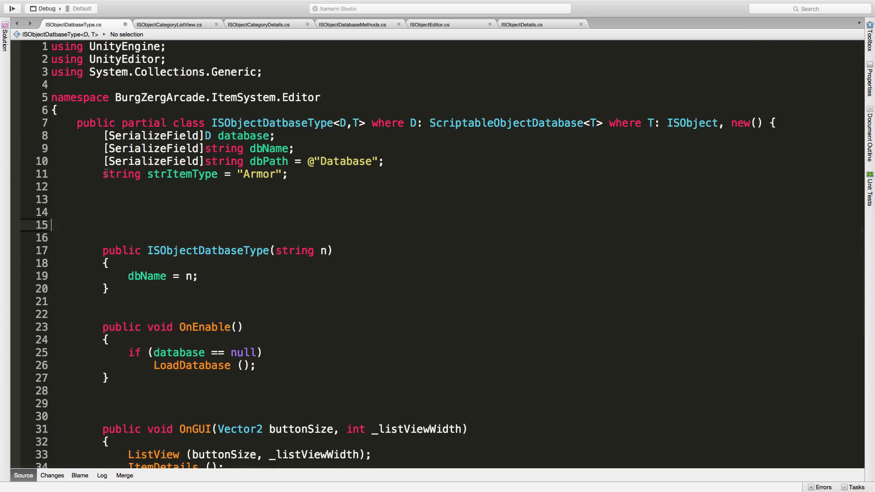
left_click(106, 174)
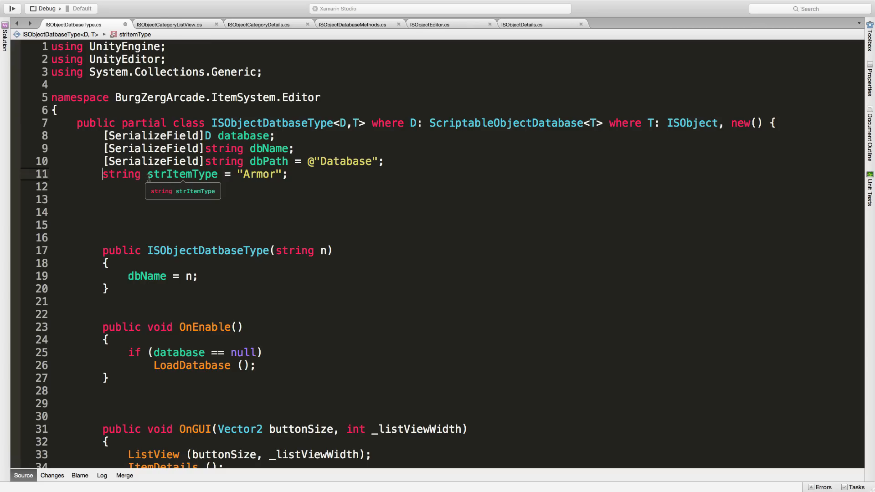
right_click(184, 174)
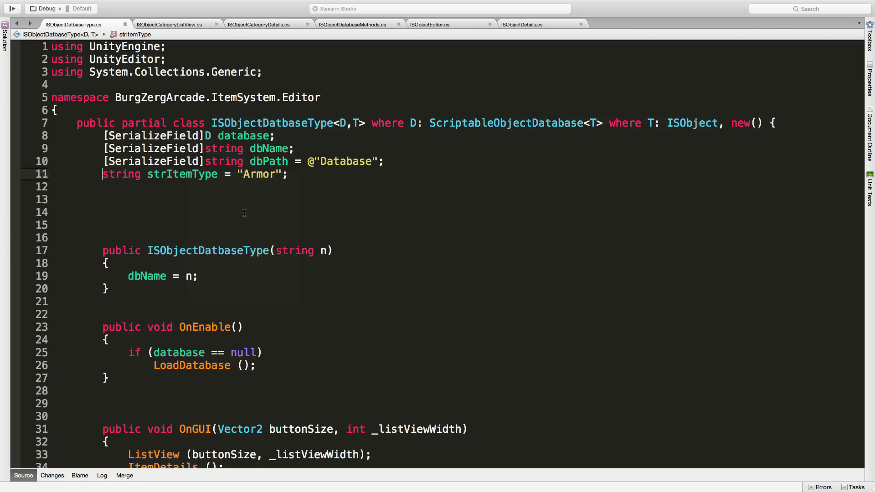
type("public")
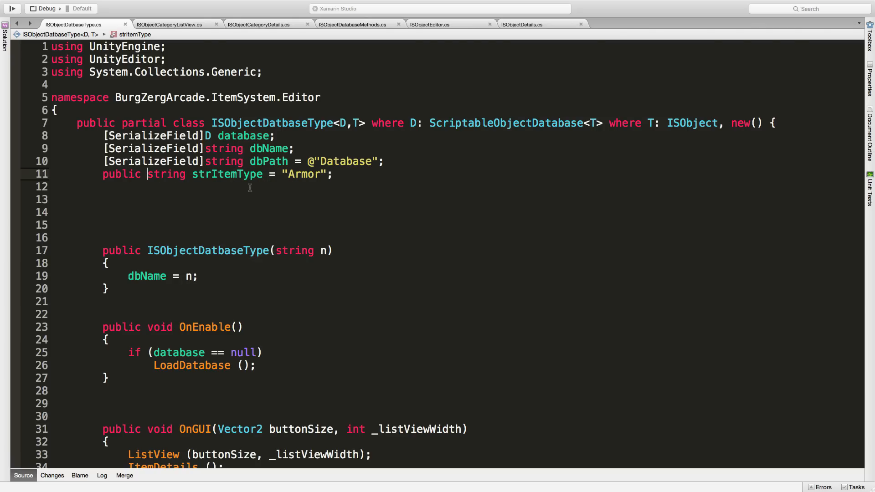
mouse_move(227, 174)
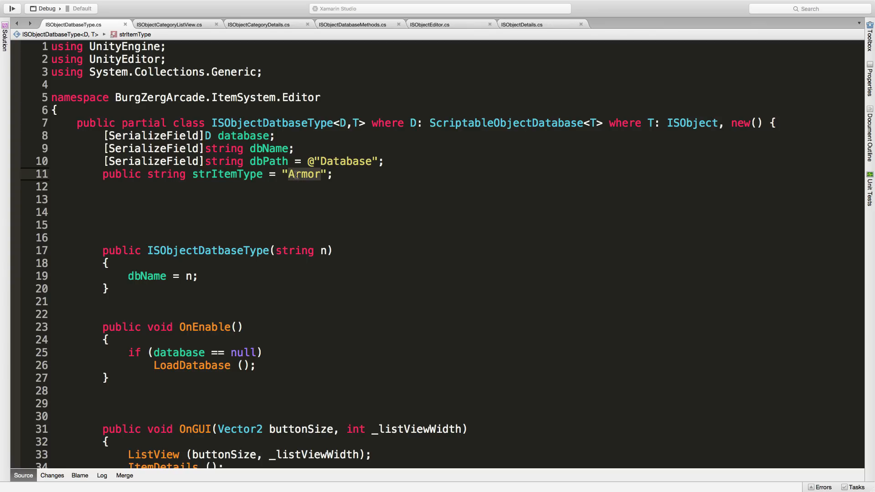
type("Item")
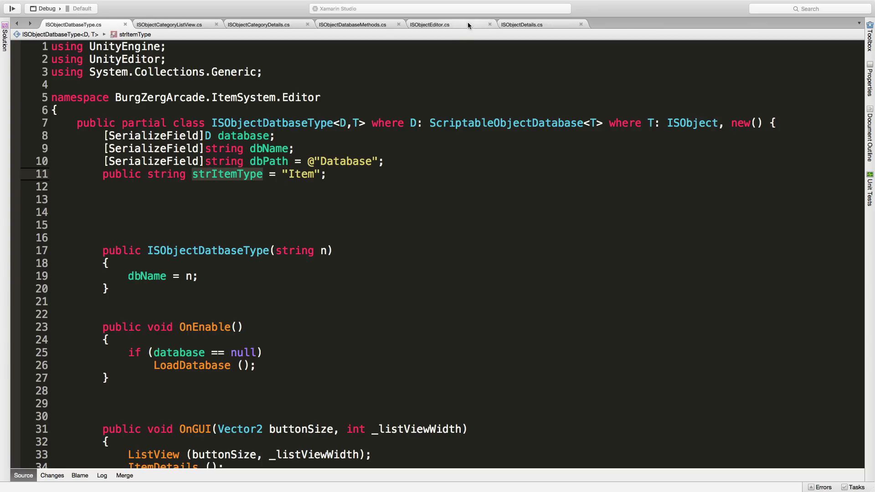
Step: Pass the string "Weapon" to the weaponDB.OnEnable() call in ISObjectEditor's OnEnable
left_click(430, 24)
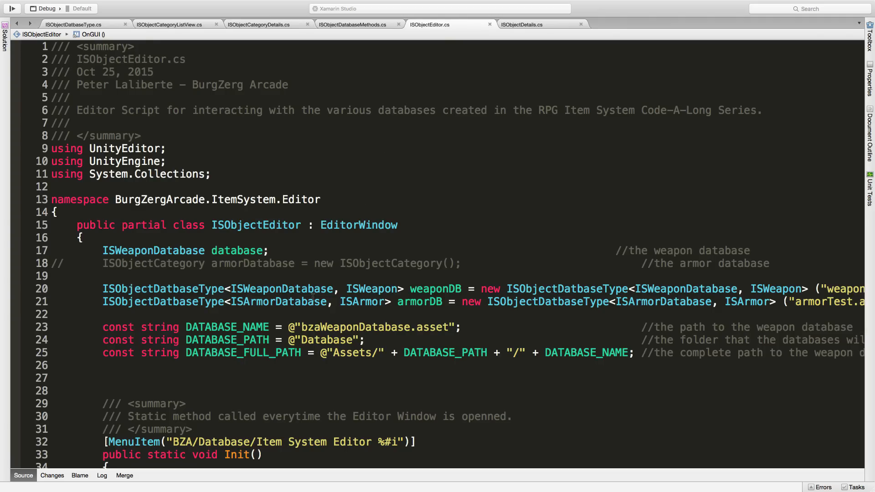
scroll("down", 3)
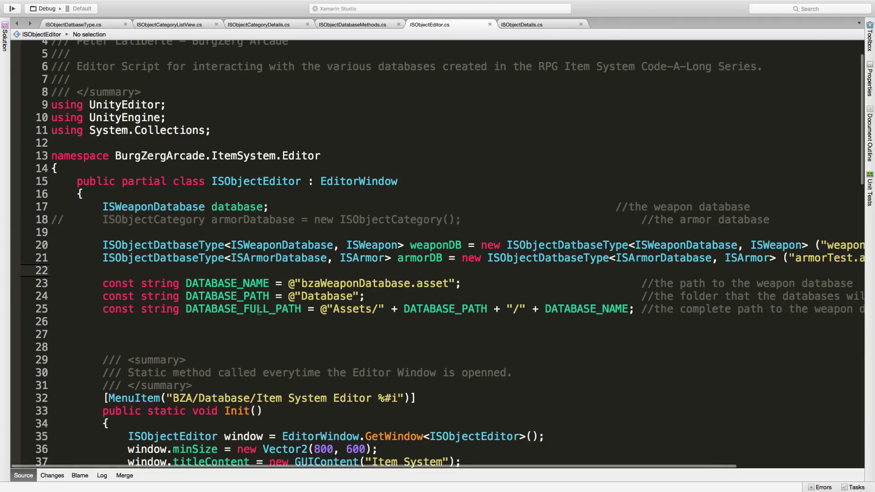
scroll("down", 3)
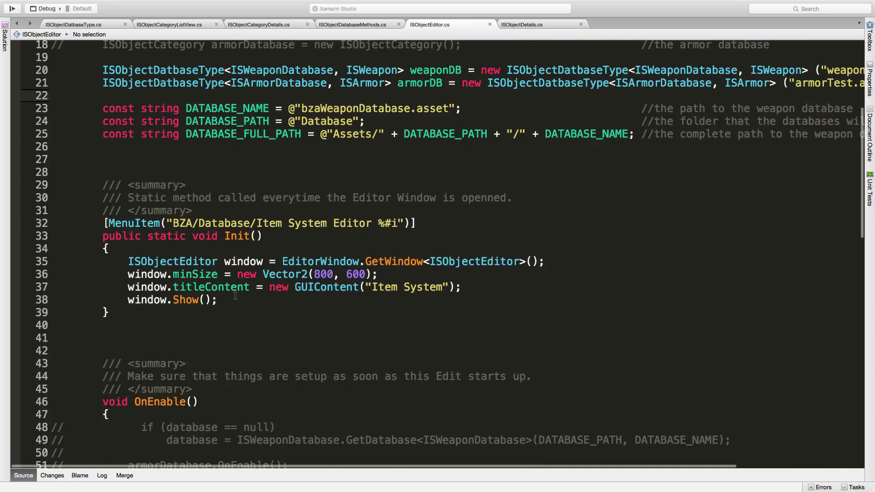
scroll("down", 3)
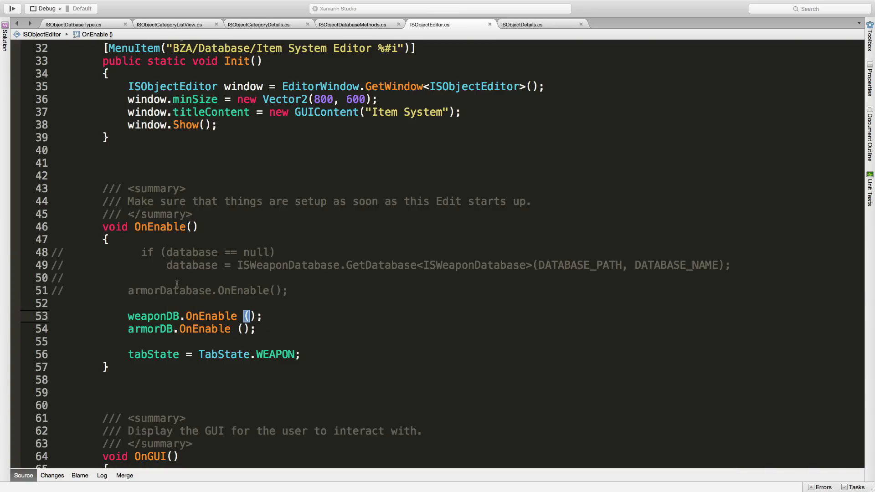
type("\"\"")
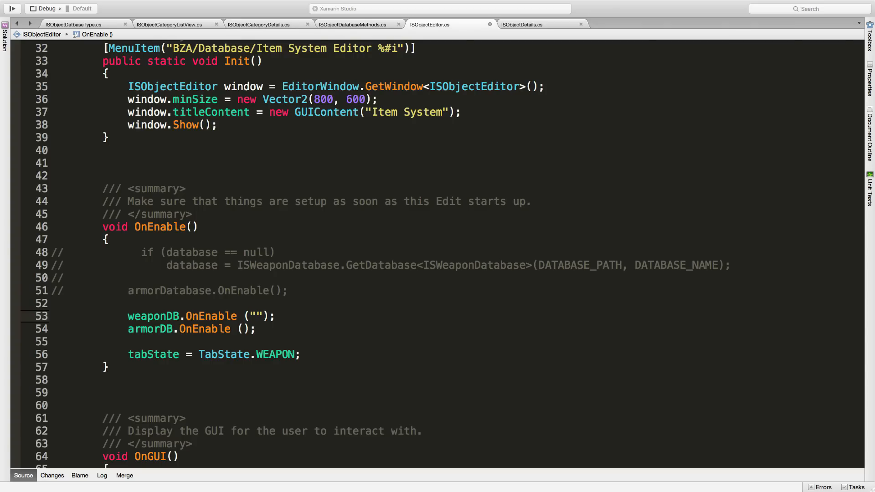
type("Weapon")
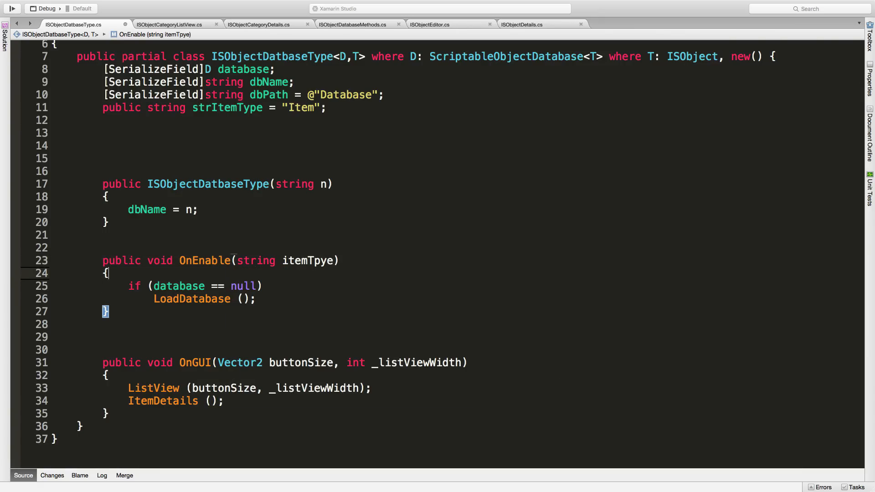
Step: Assign 'strItemType = itemTpye;' at the top of ISObjectDatbaseType's OnEnable(string itemTpye)
type("i")
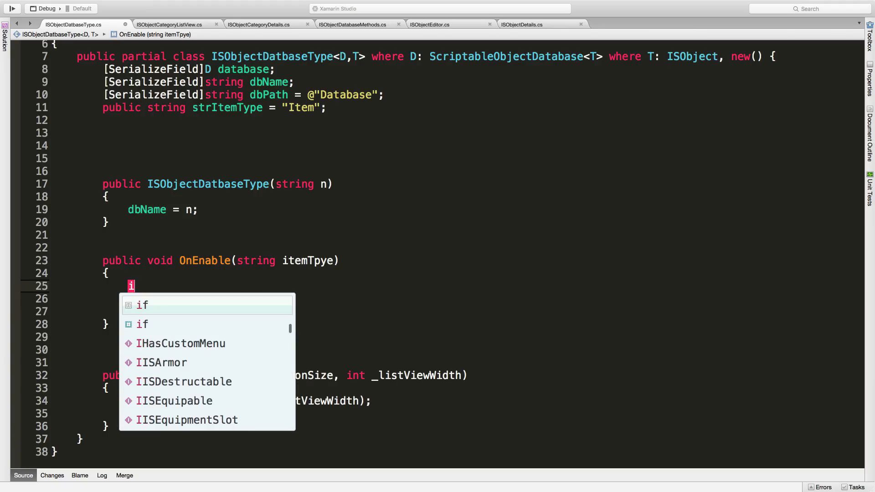
type("strItemType =")
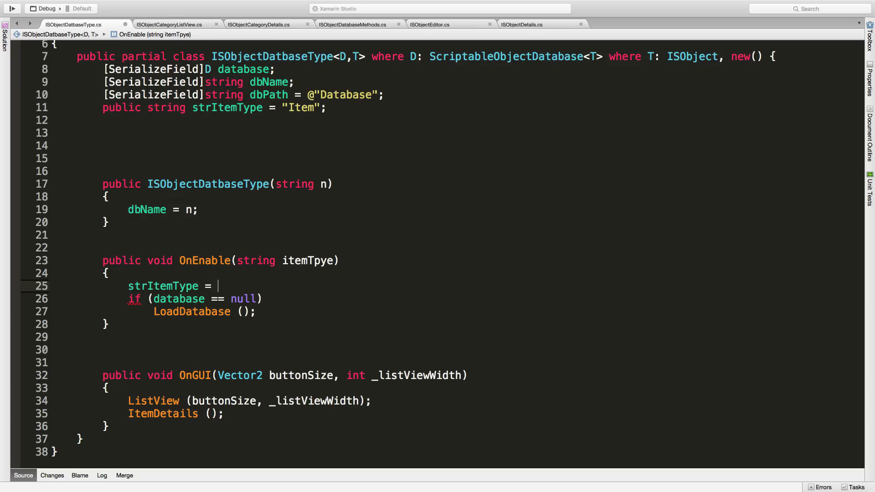
type("itemTy")
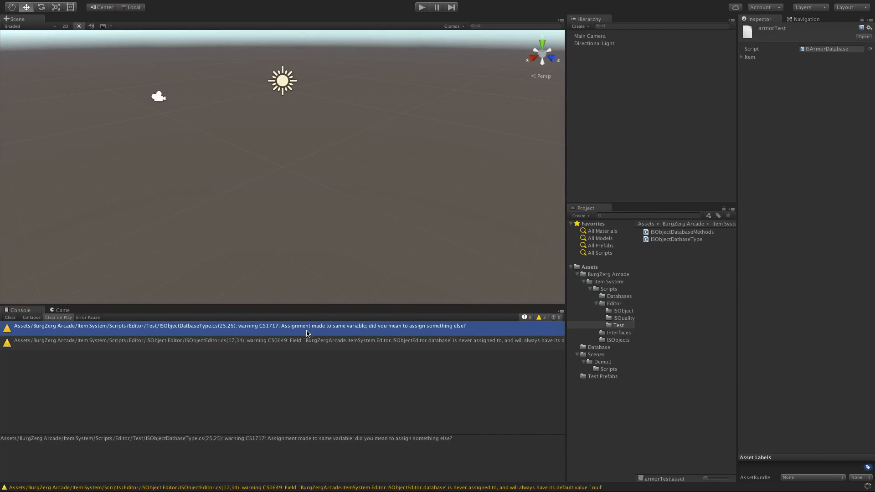
Step: Check the same-variable warning, then delete the armorTest and weaponTest assets from the Database folder
left_click(278, 340)
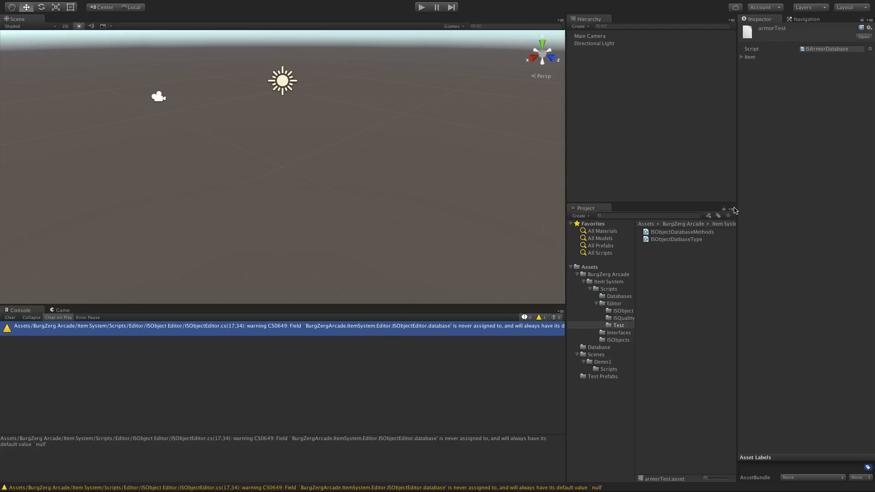
left_click(598, 347)
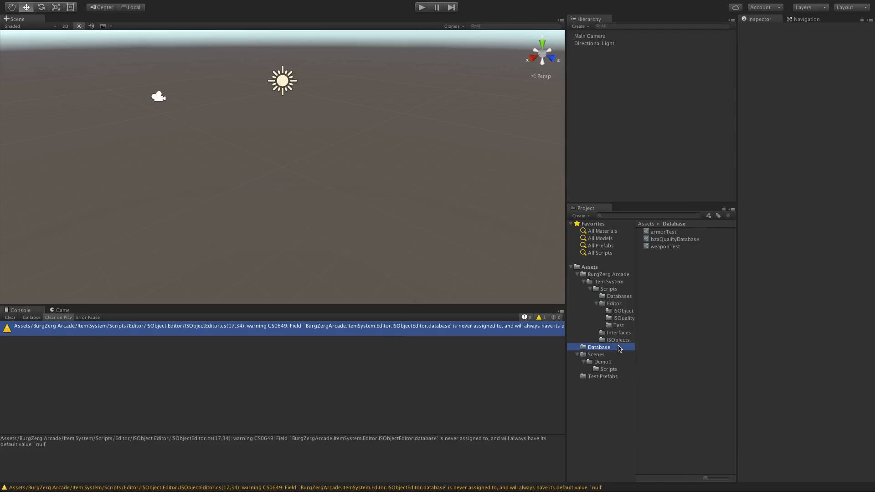
left_click(665, 246)
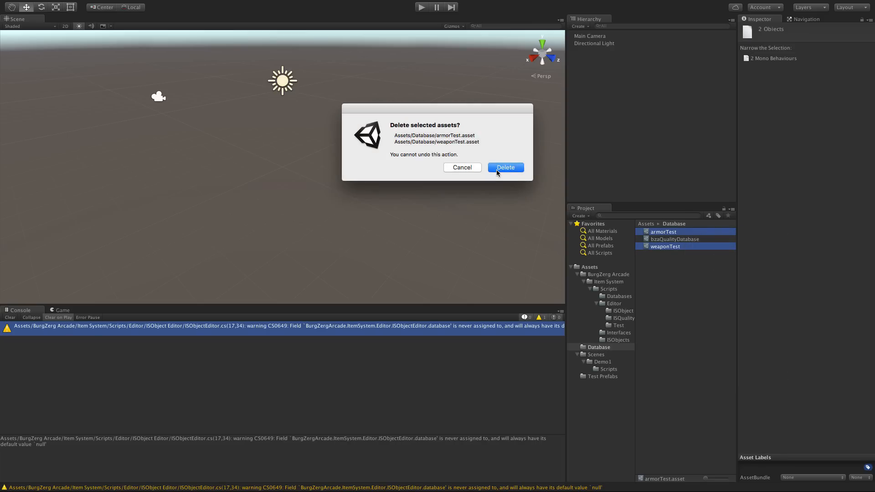
left_click(504, 167)
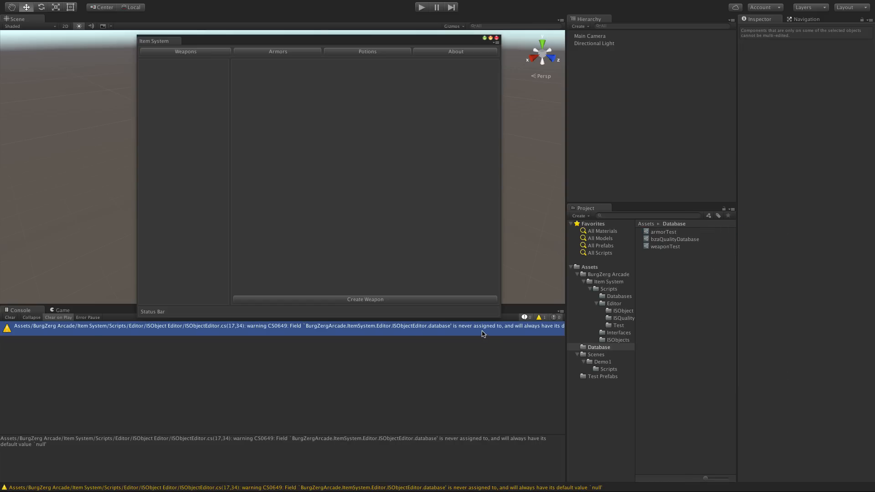
mouse_move(335, 81)
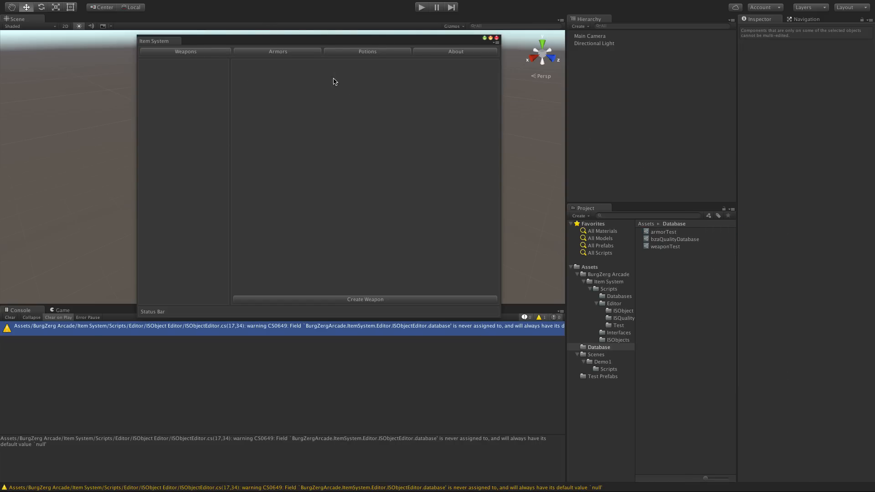
mouse_move(263, 83)
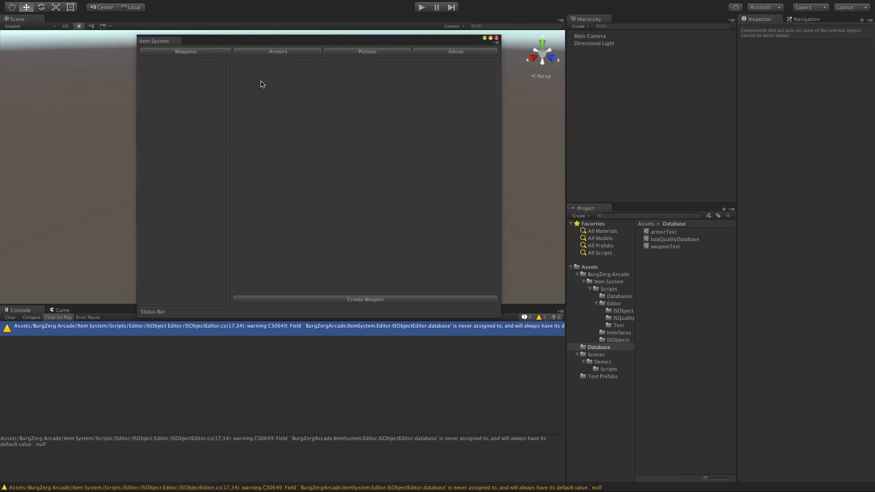
Step: Create and save a new weapon 'Weapo 1', then confirm weaponTest shows Size 1 in the Inspector
left_click(277, 51)
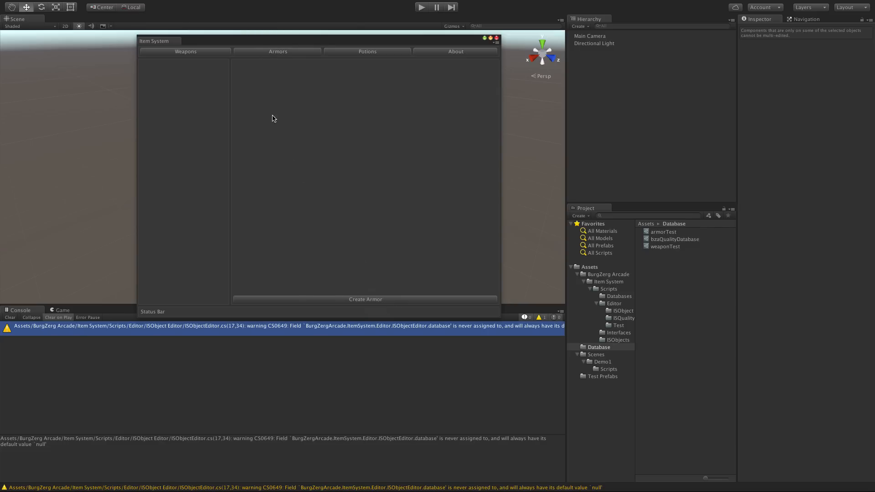
left_click(185, 51)
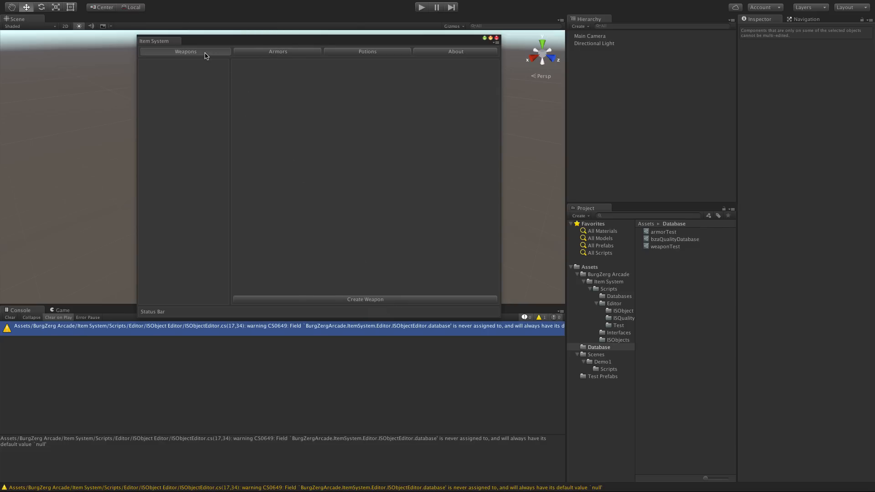
left_click(365, 299)
type("Weapom")
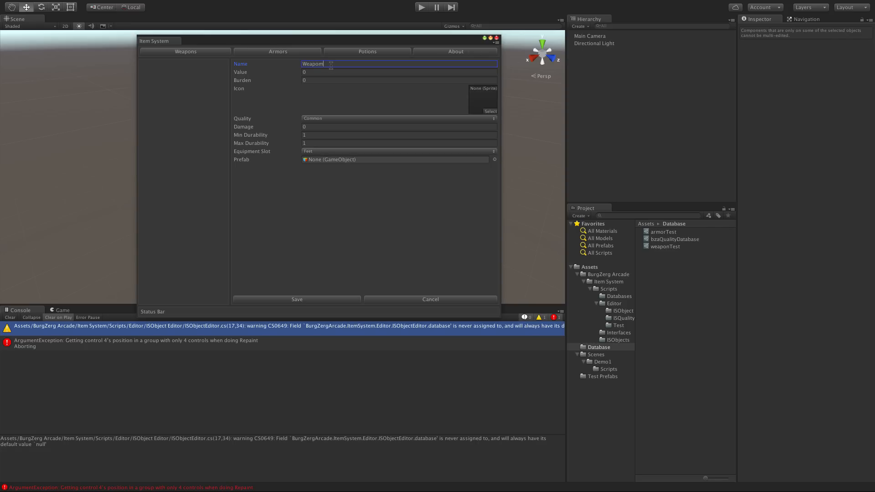
left_click(296, 299)
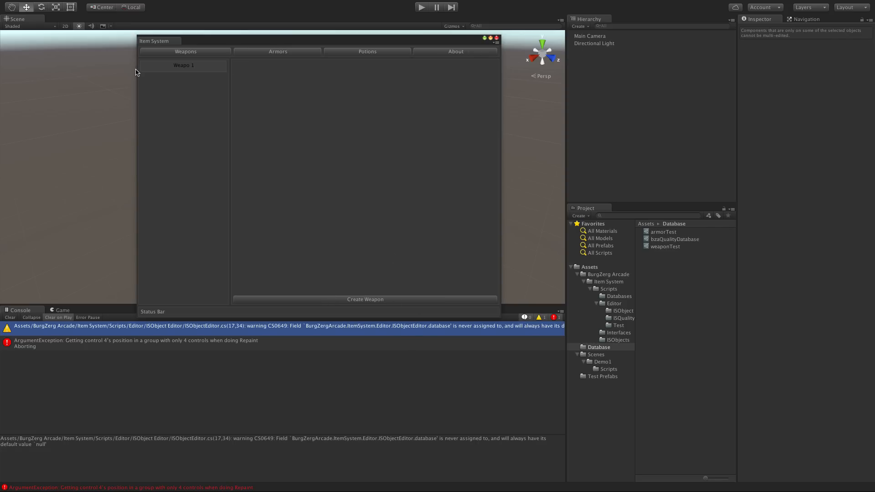
left_click(664, 246)
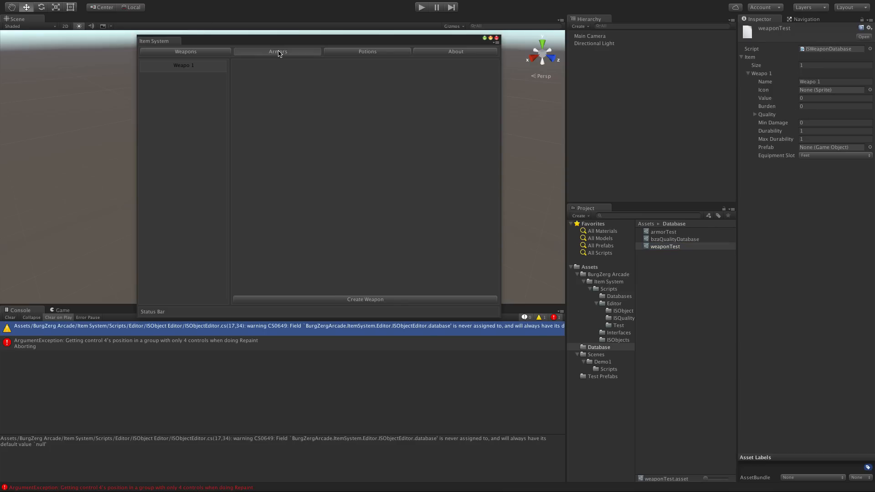
Step: Create and save a new armor item from the Armors list into the armorTest asset
left_click(277, 51)
type("Armo 1")
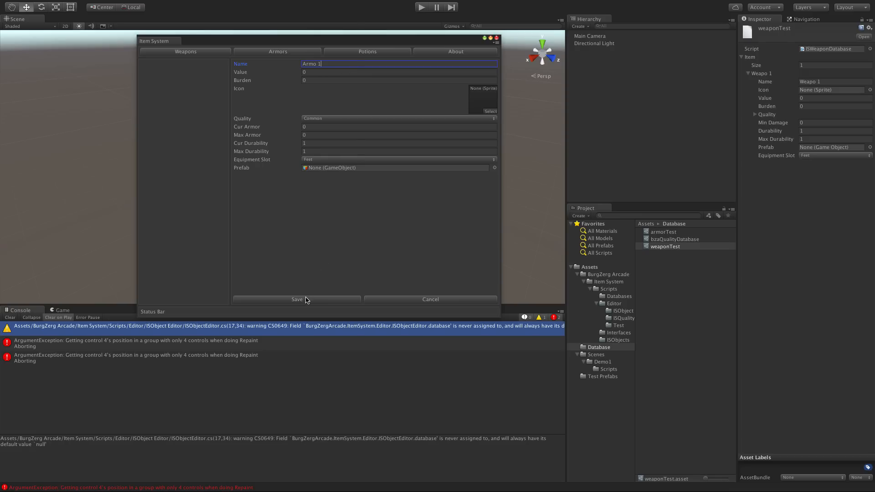
left_click(296, 299)
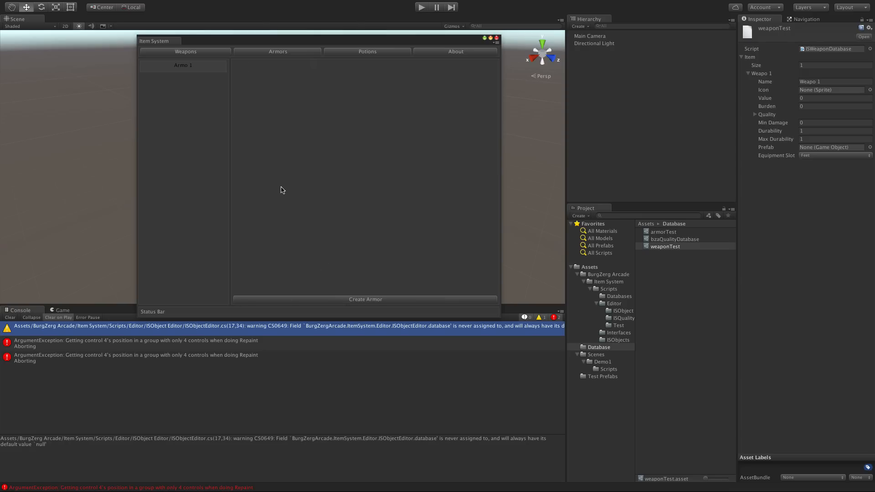
mouse_move(676, 234)
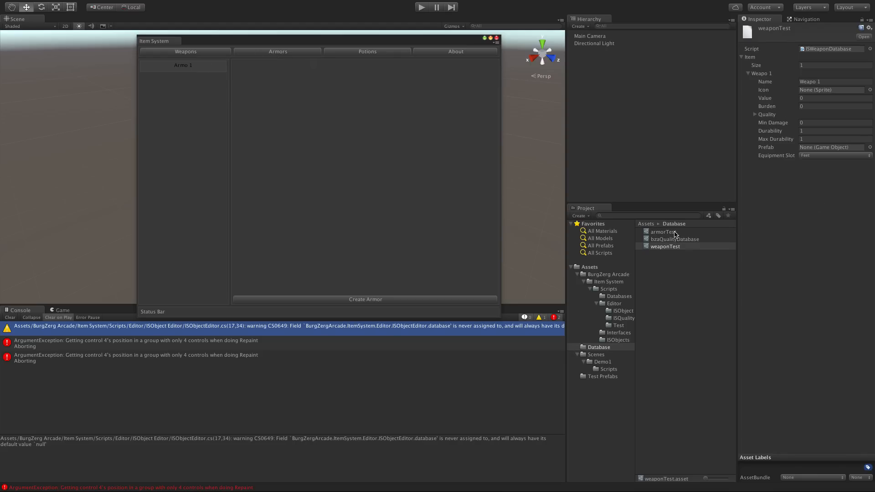
Step: Inspect armorTest's stored Armo 1 entry, then close the Item System window
left_click(662, 231)
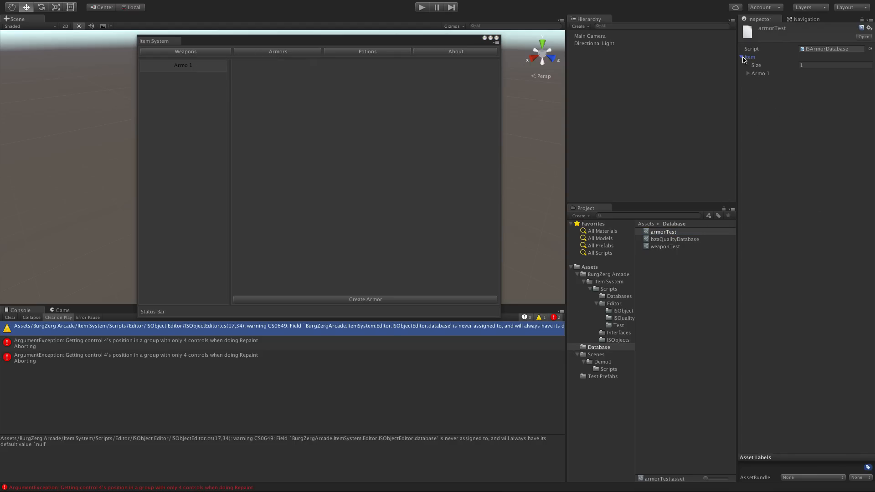
left_click(747, 73)
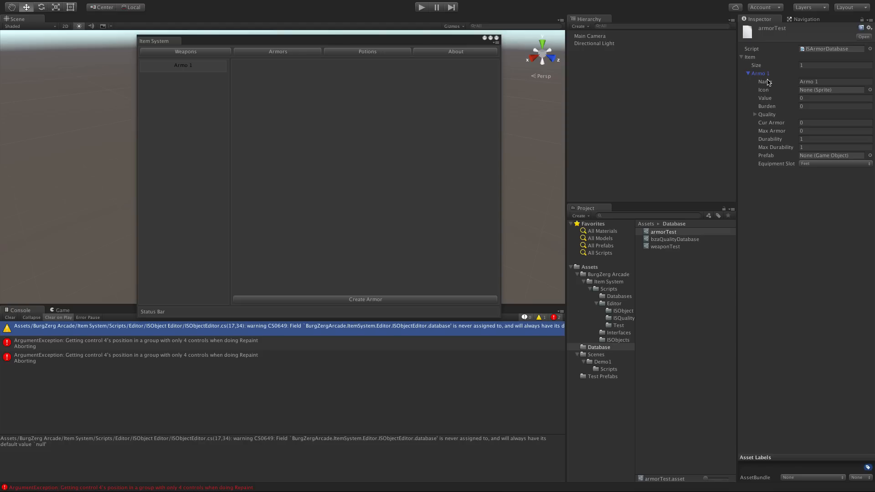
mouse_move(470, 51)
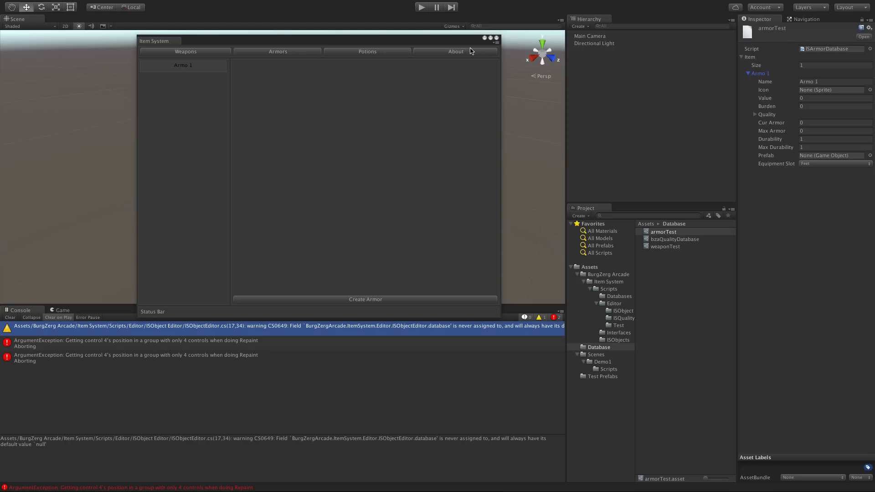
left_click(496, 38)
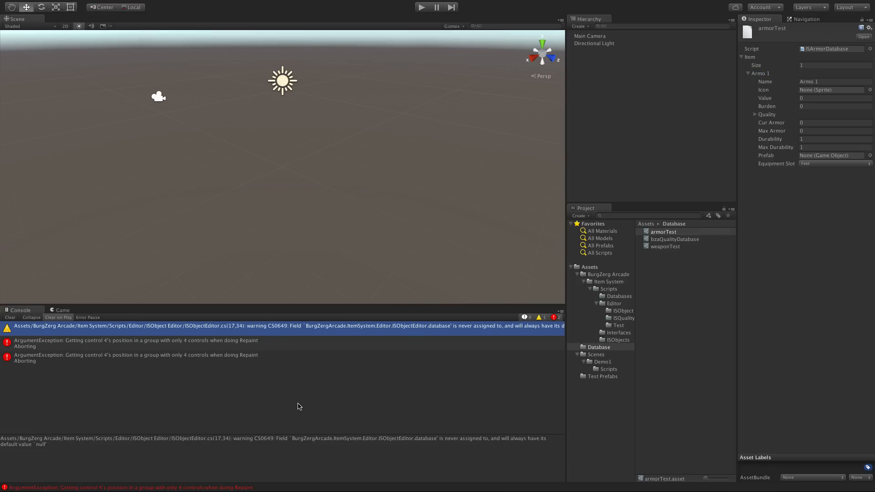
mouse_move(242, 409)
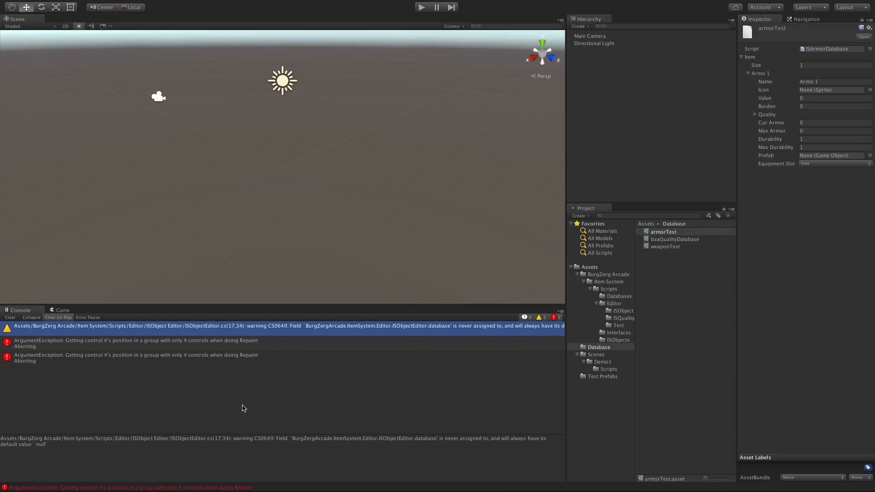